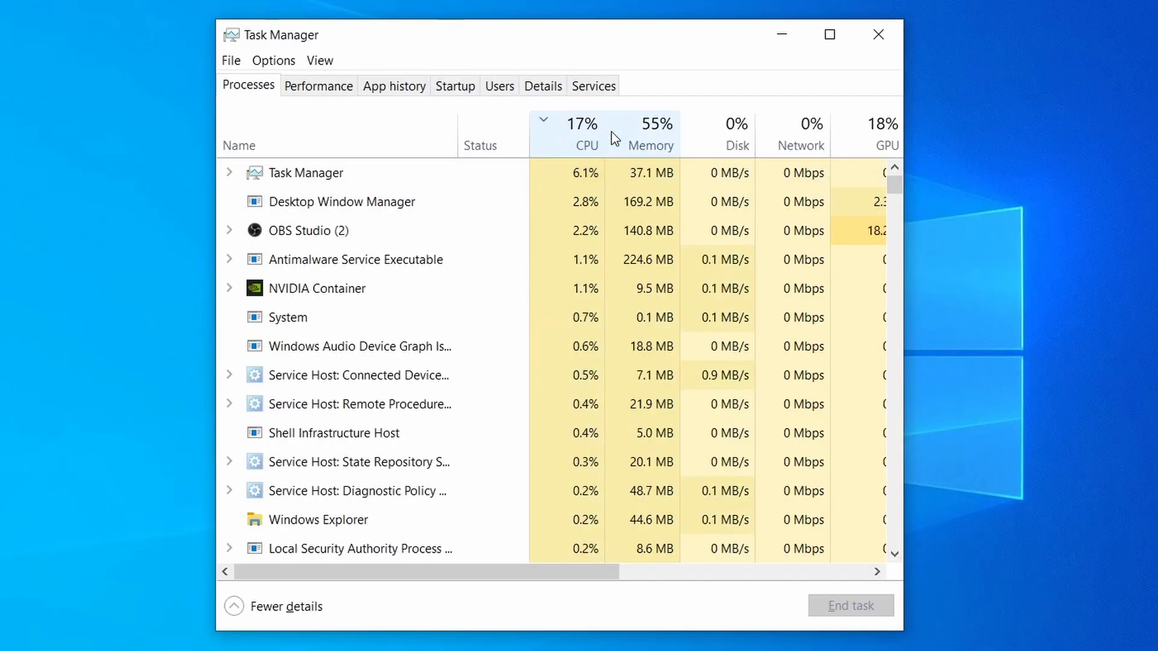
Close the Task Manager window so only the empty desktop remains.
left_click(650, 144)
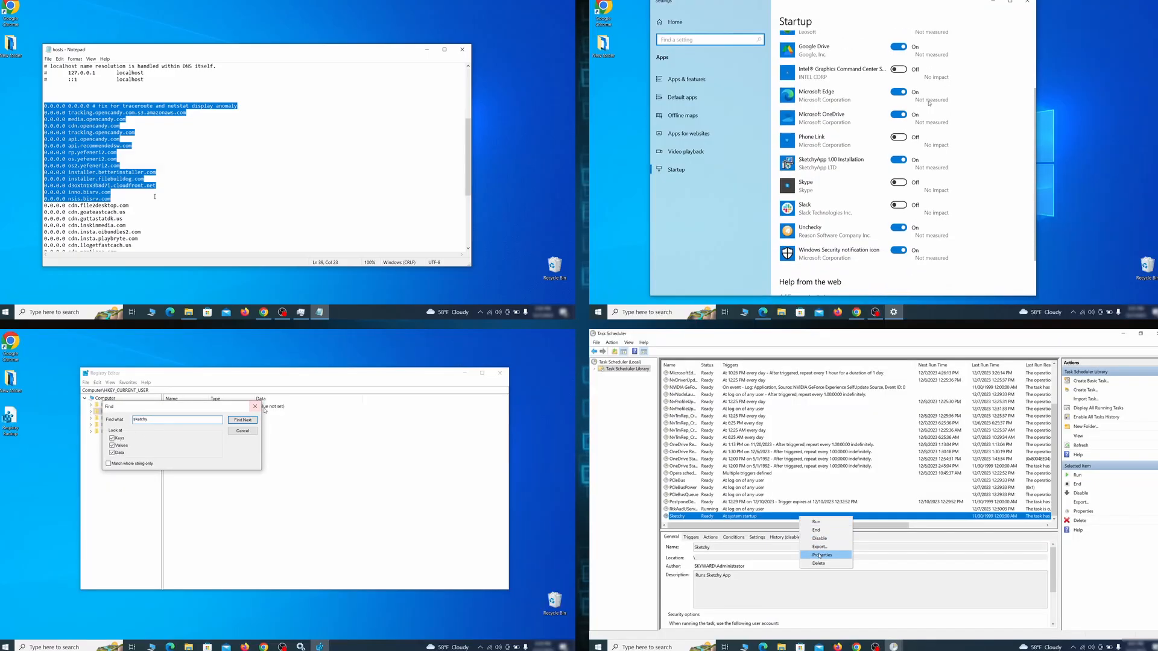
left_click(821, 555)
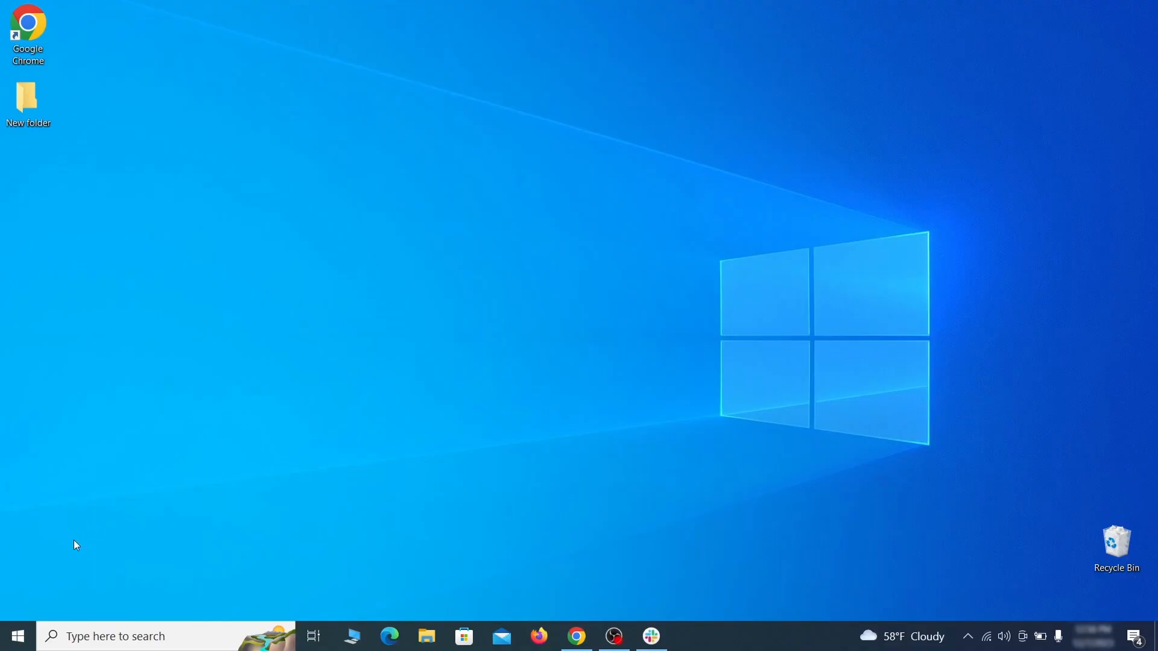
Open the Recovery page under Settings > Update & Security.
left_click(16, 635)
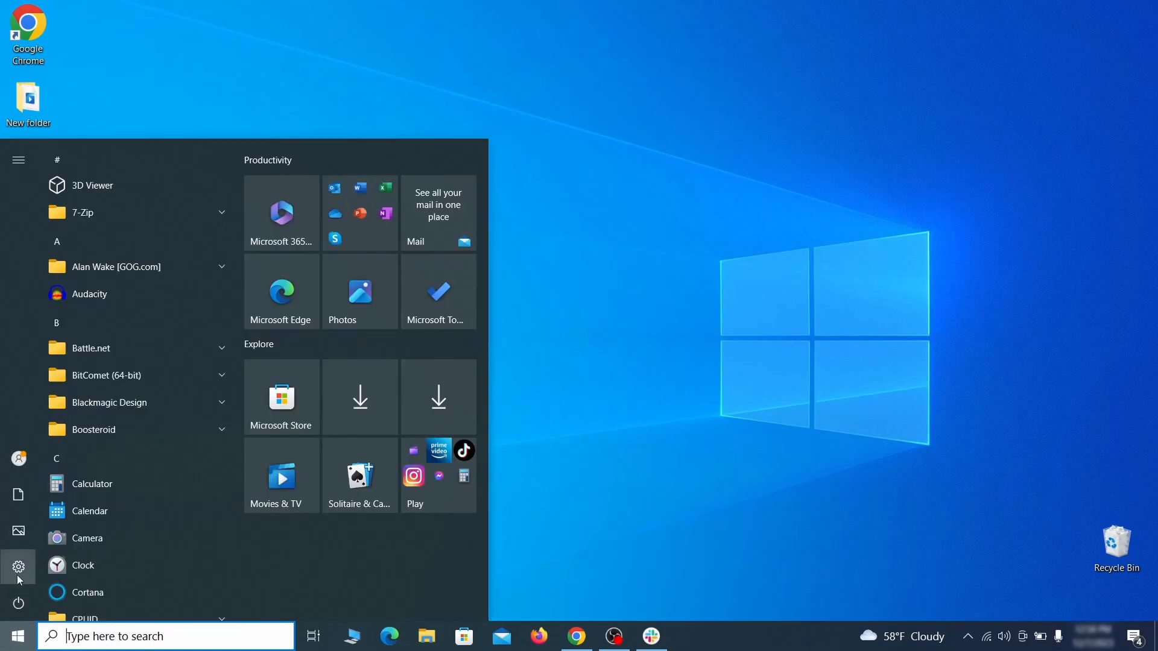
left_click(18, 567)
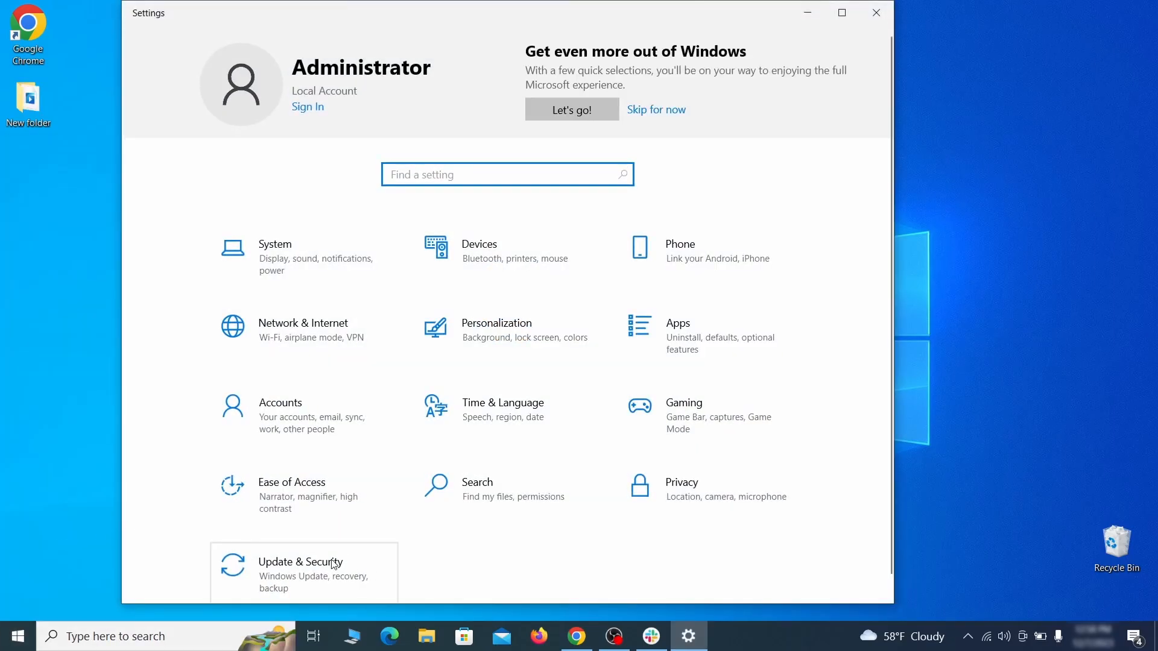
left_click(300, 569)
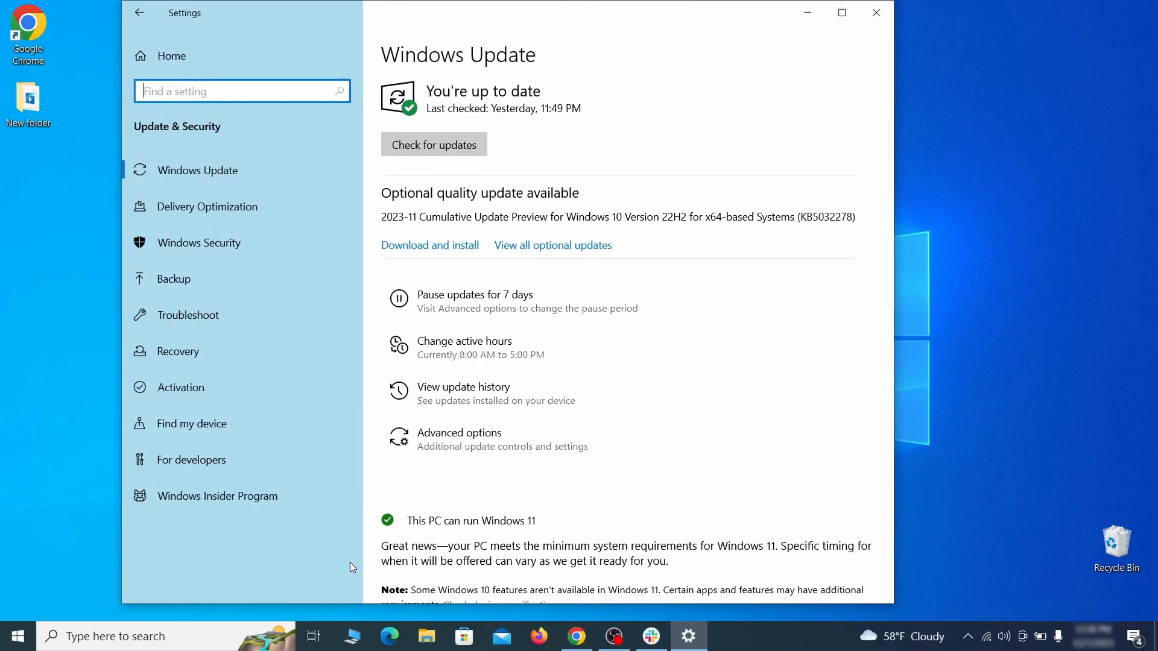
mouse_move(280, 356)
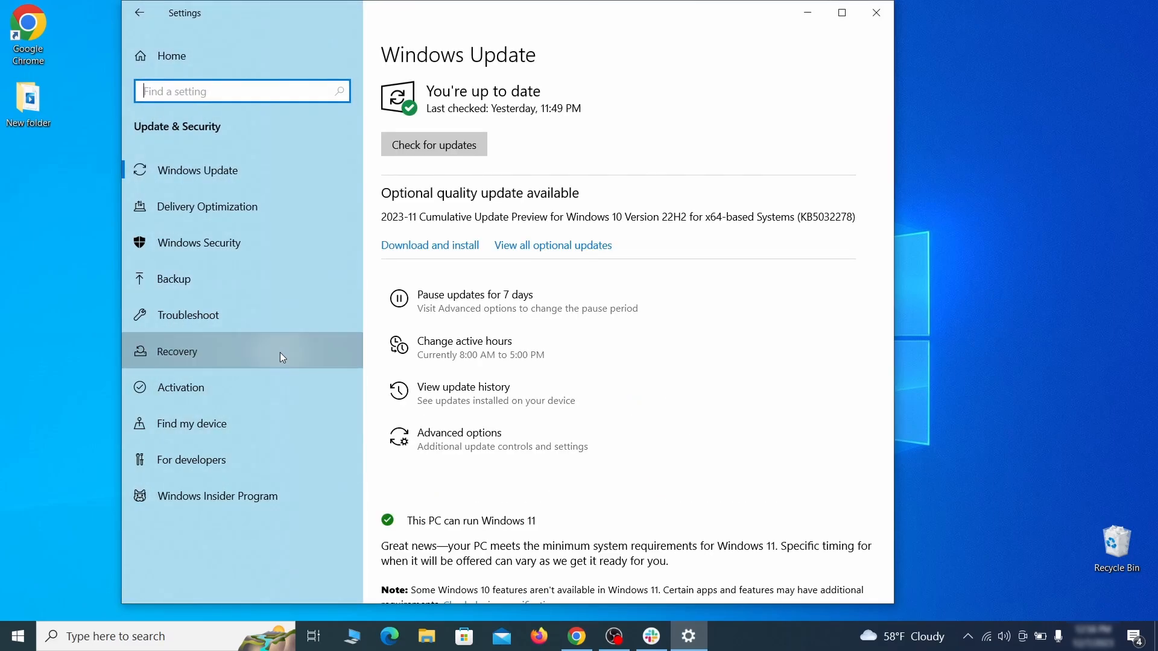
left_click(177, 351)
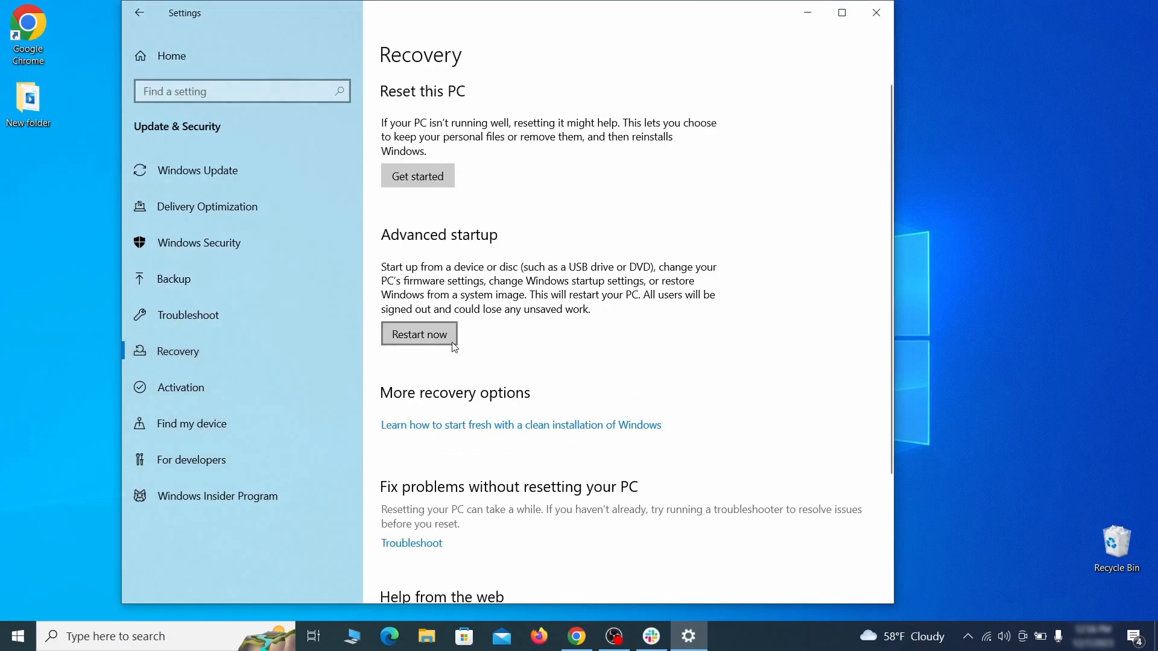
mouse_move(603, 346)
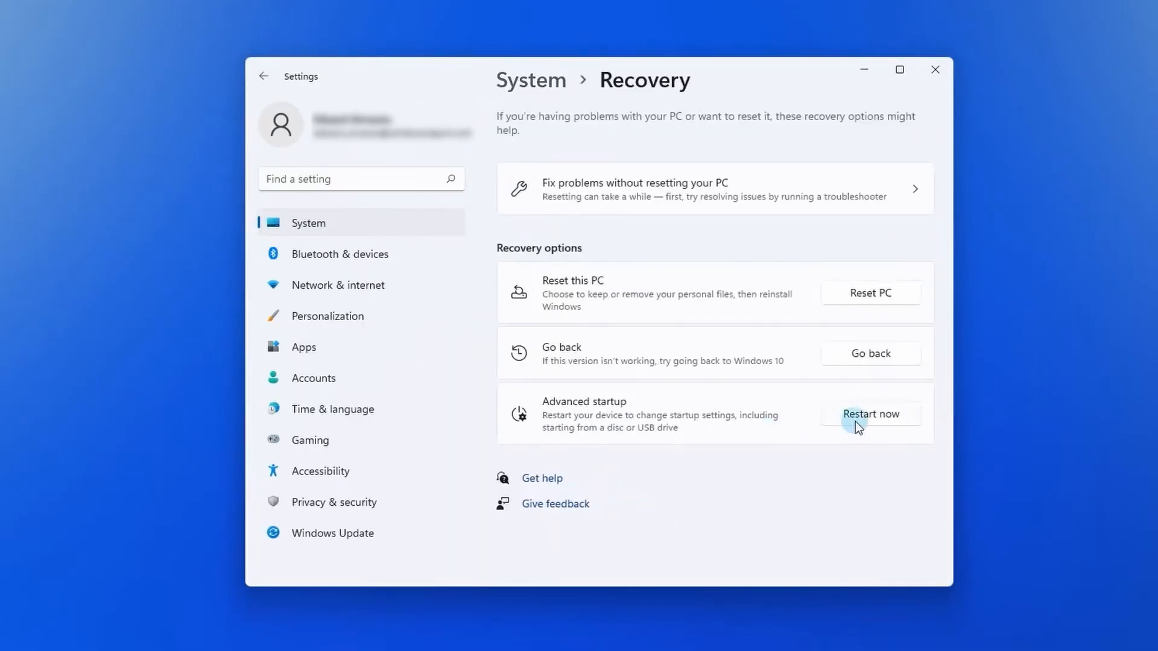
Restart into Advanced options > Start-up Settings and choose startup option 5.
left_click(869, 414)
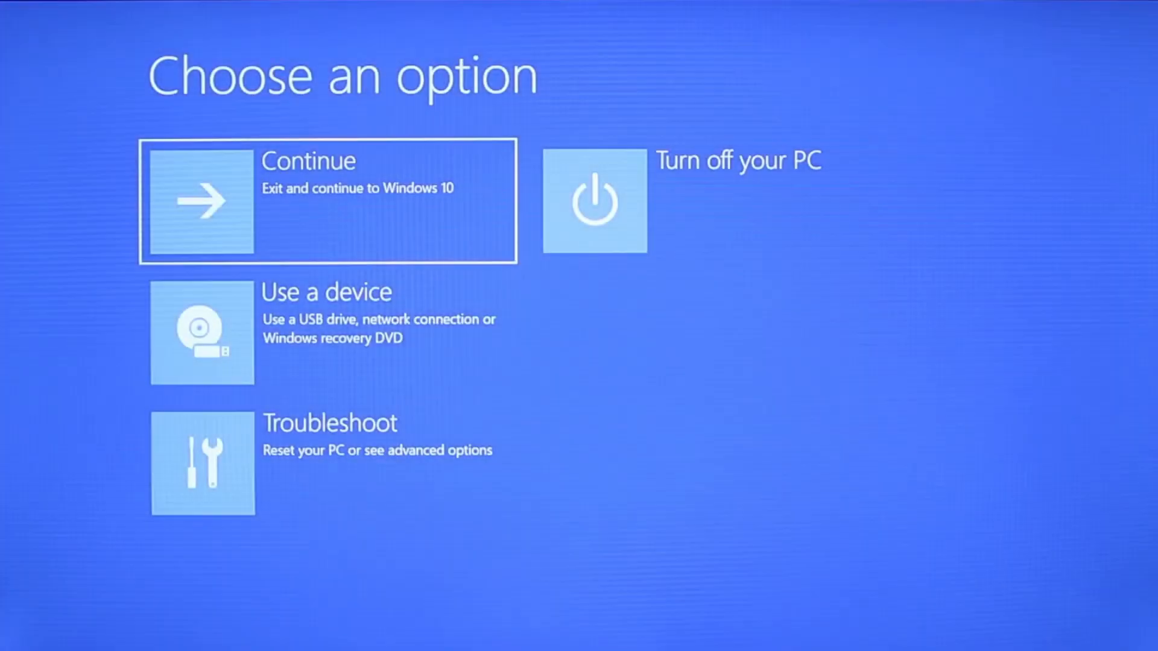
mouse_move(898, 530)
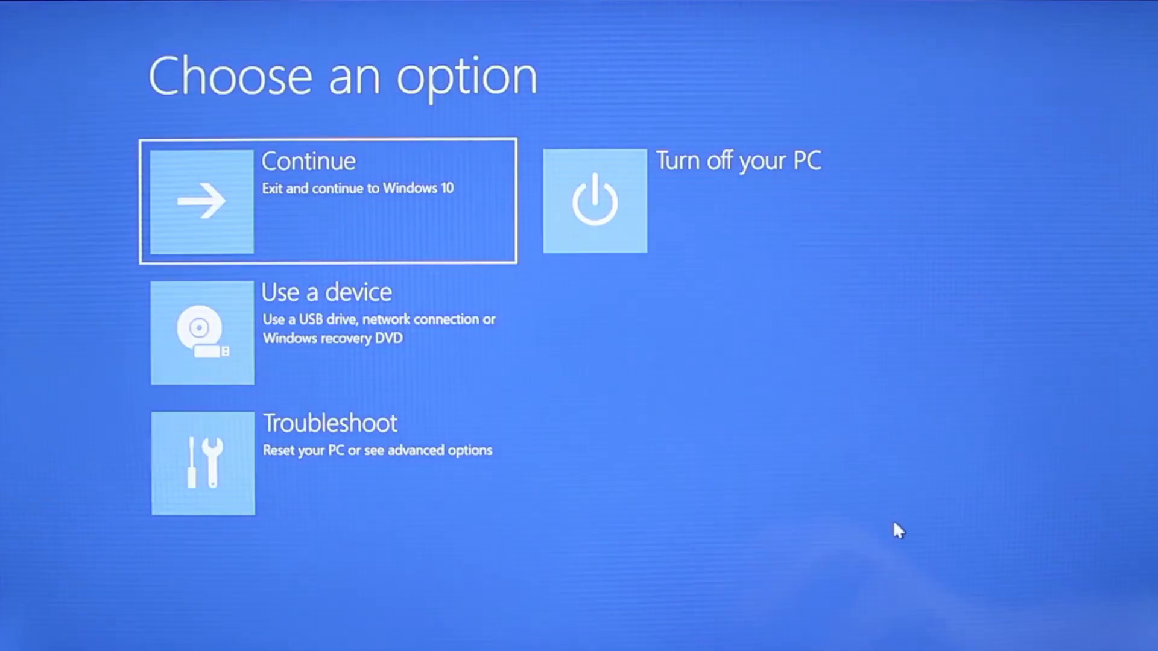
mouse_move(605, 477)
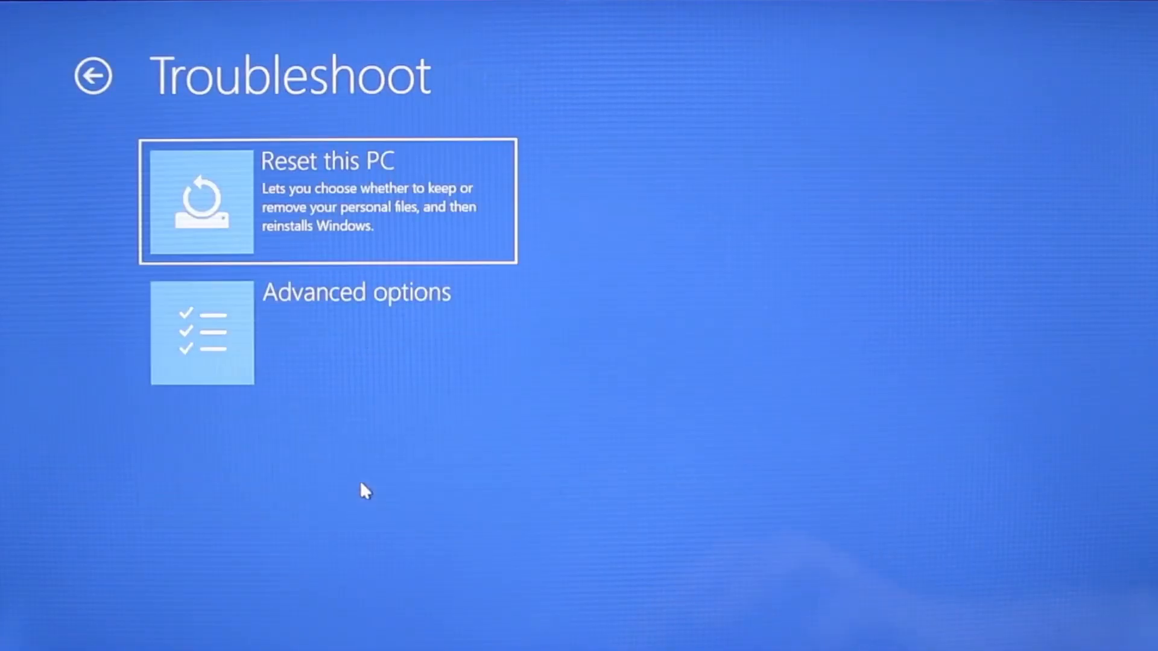
left_click(356, 332)
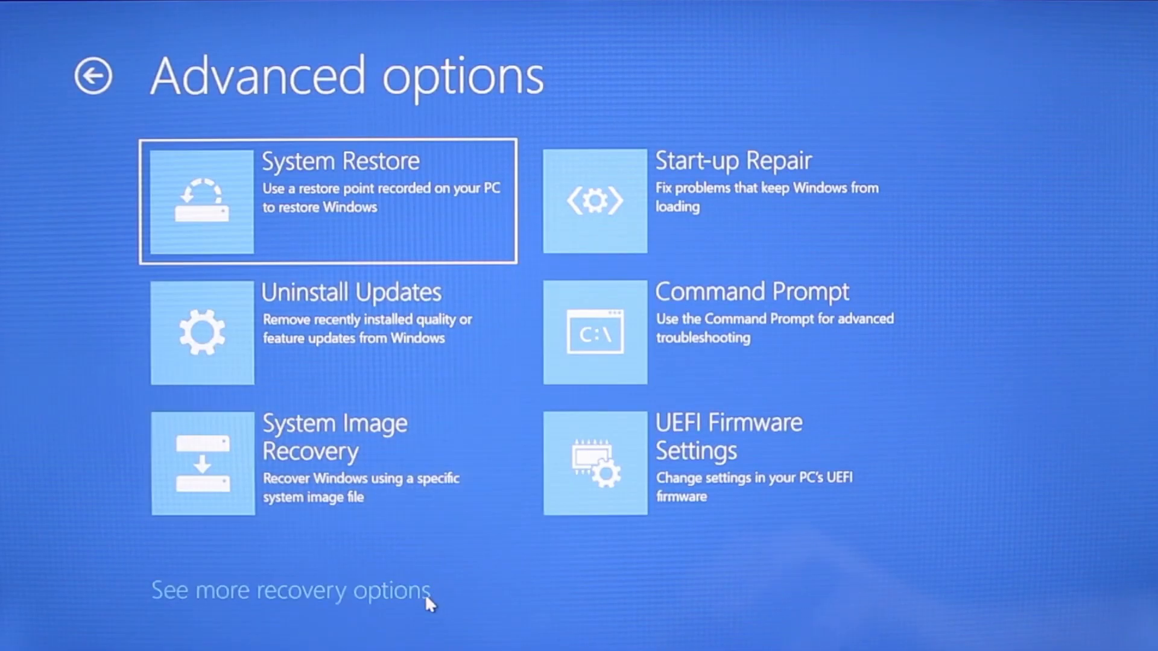
left_click(290, 590)
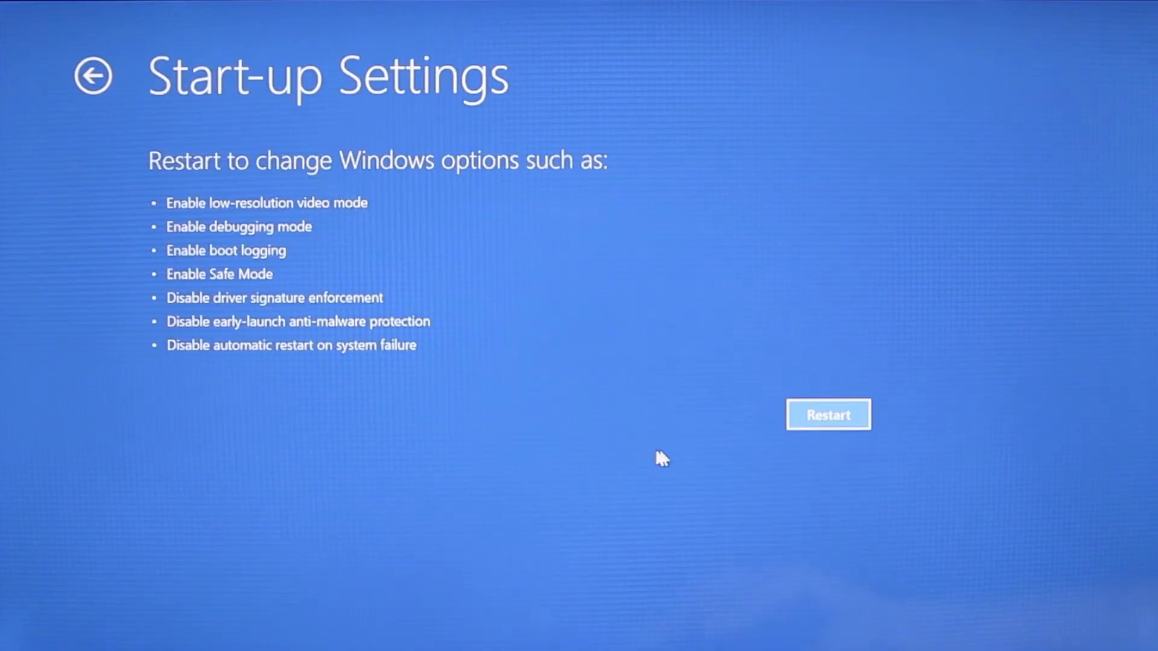
left_click(827, 414)
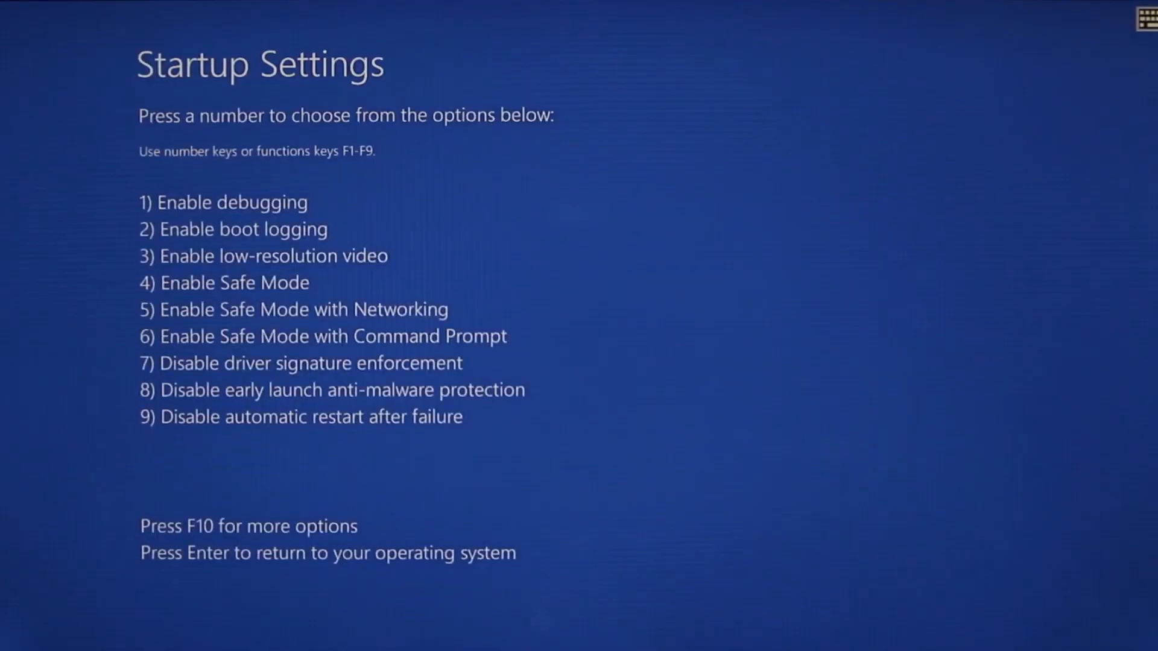
key("5")
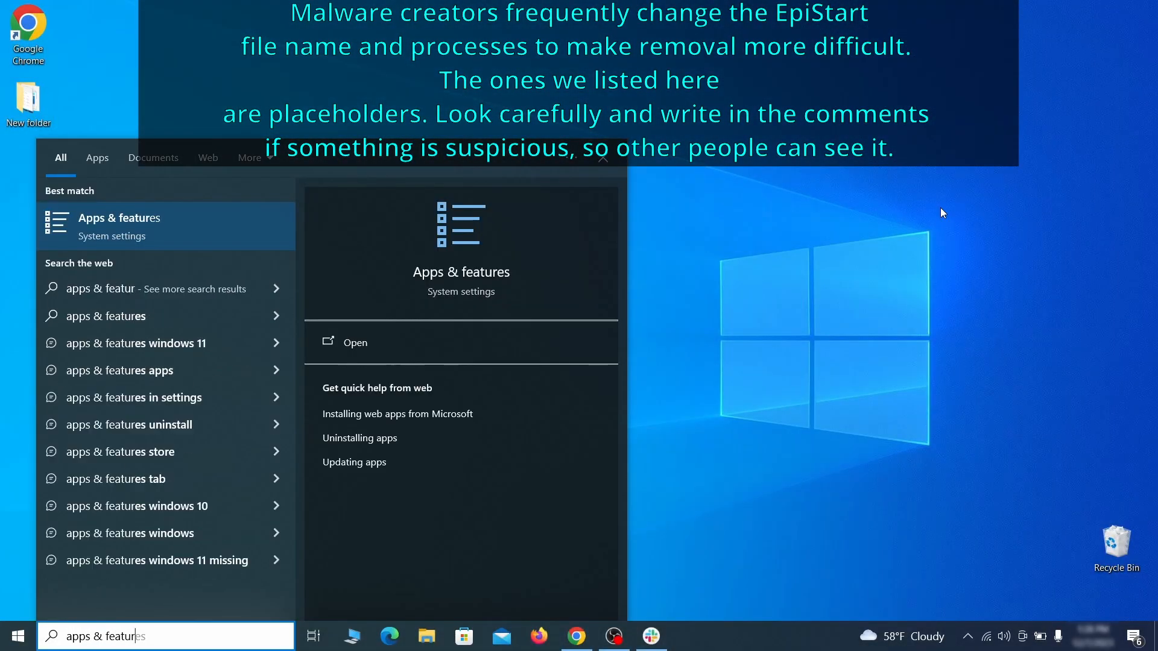
Sort Apps & features by install date and uninstall Example Malware App.
left_click(354, 342)
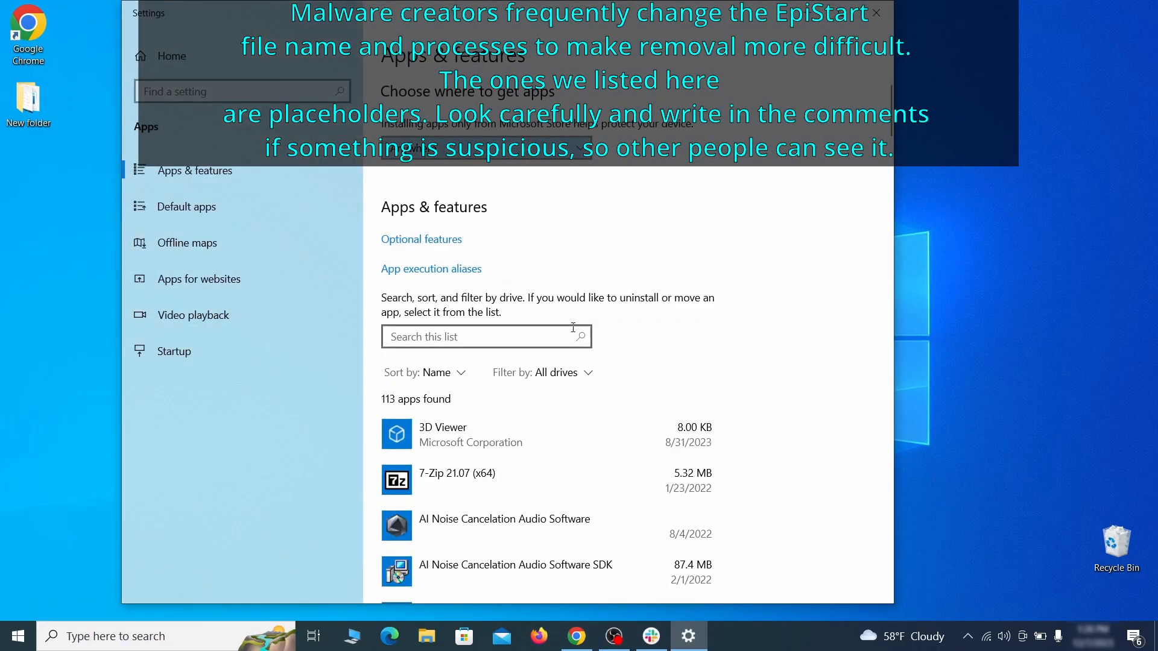
left_click(435, 372)
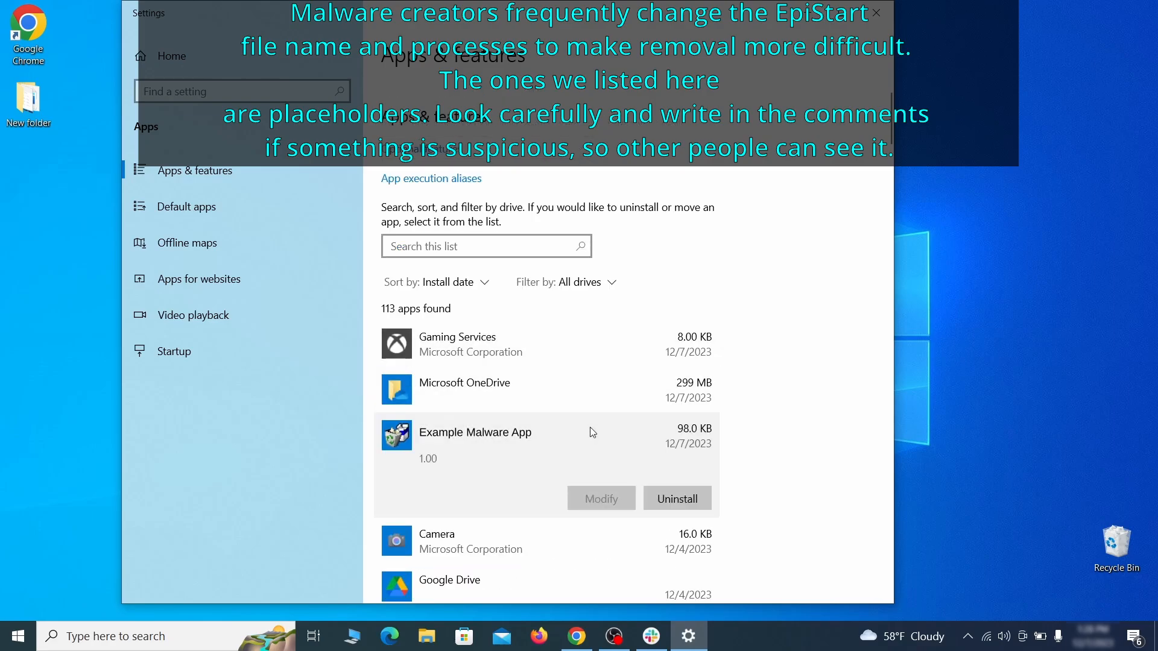
mouse_move(652, 471)
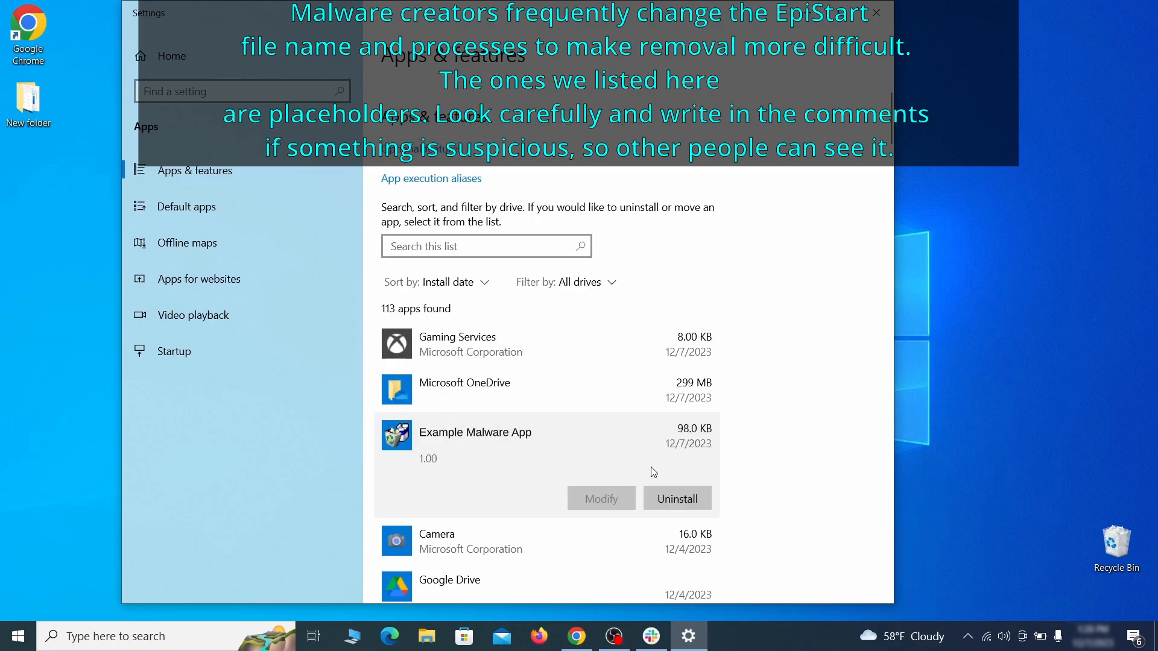
left_click(876, 14)
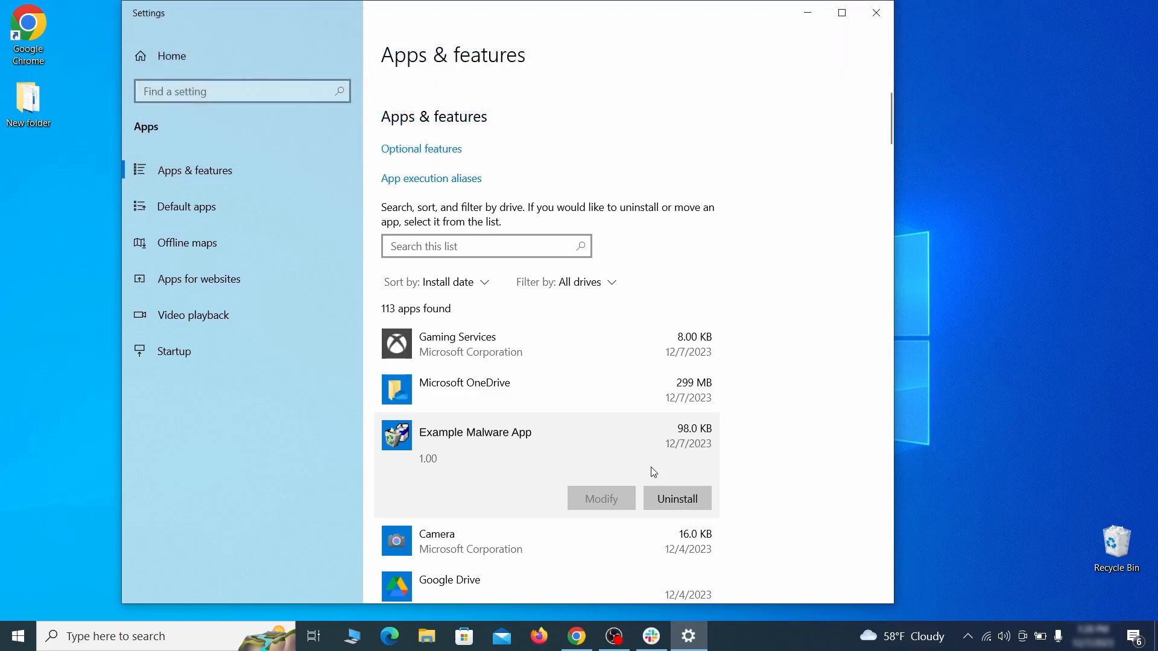
left_click(676, 497)
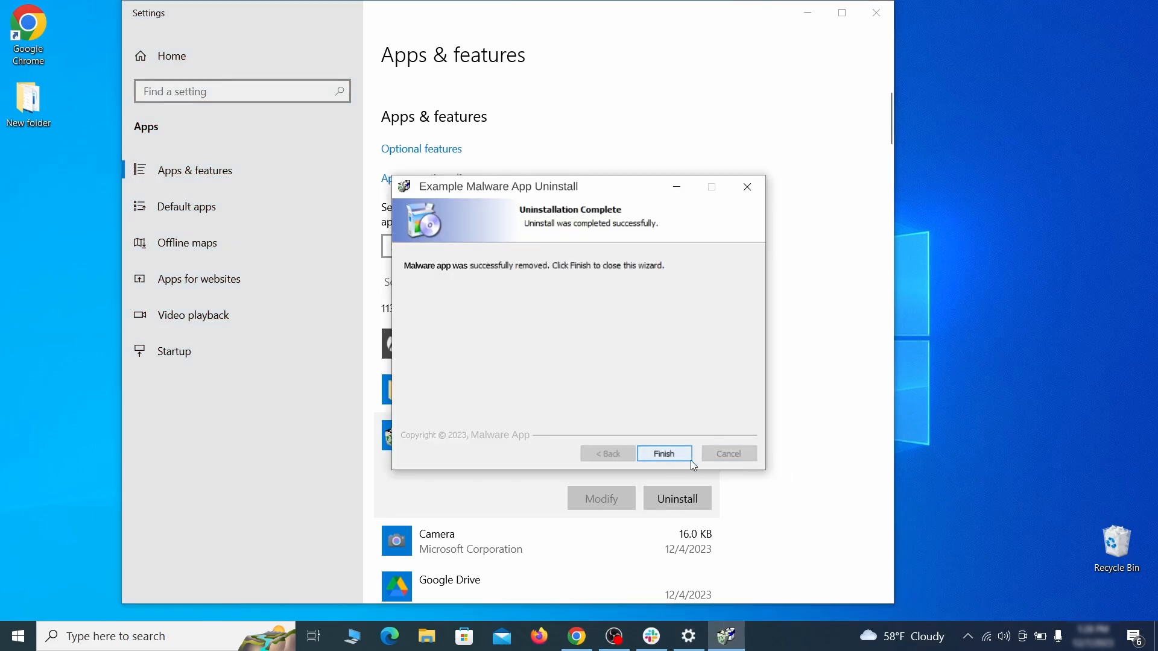
left_click(662, 453)
type("create")
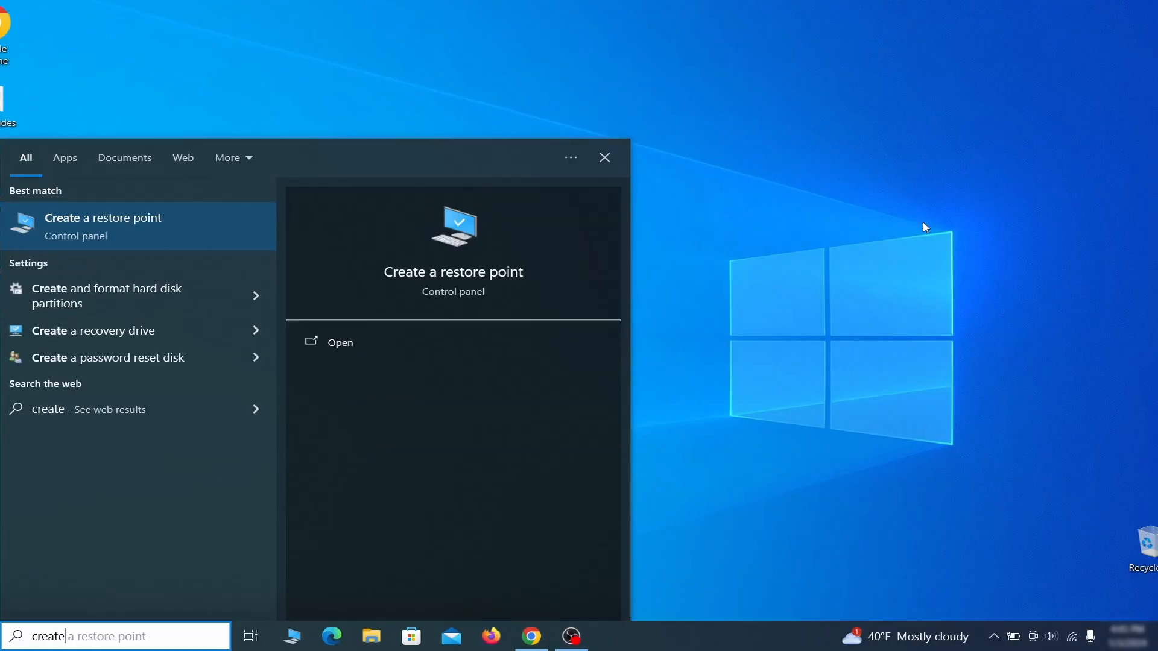
Turn on system protection for Local Disk (C:) with 4% max usage.
type("a restore")
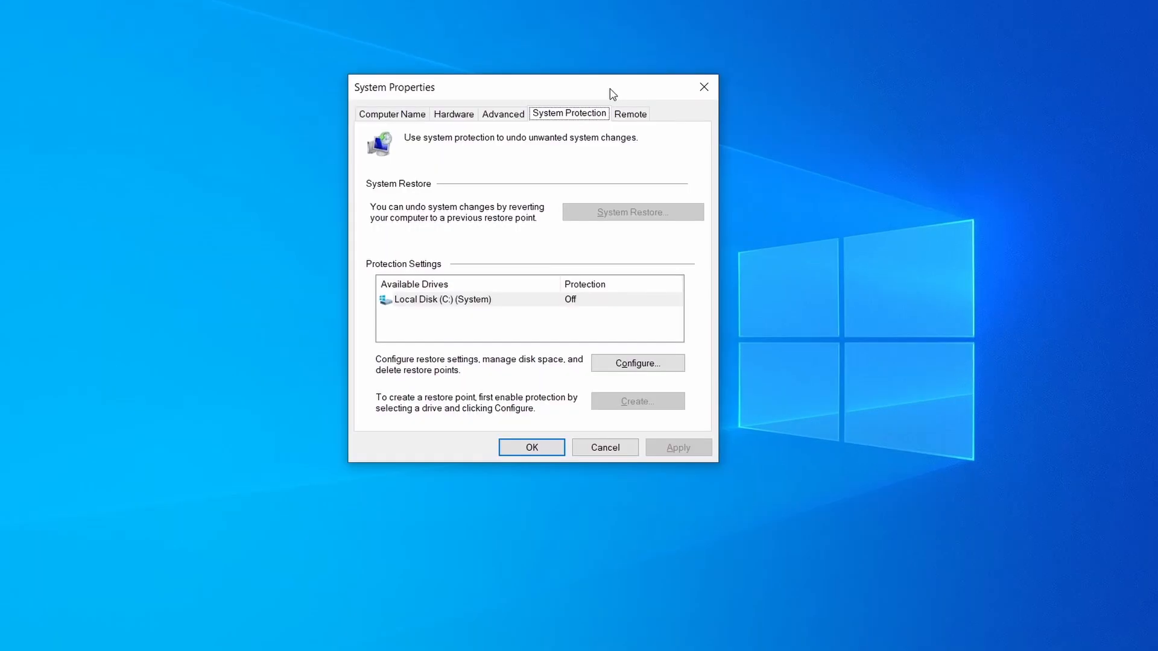
left_click(480, 299)
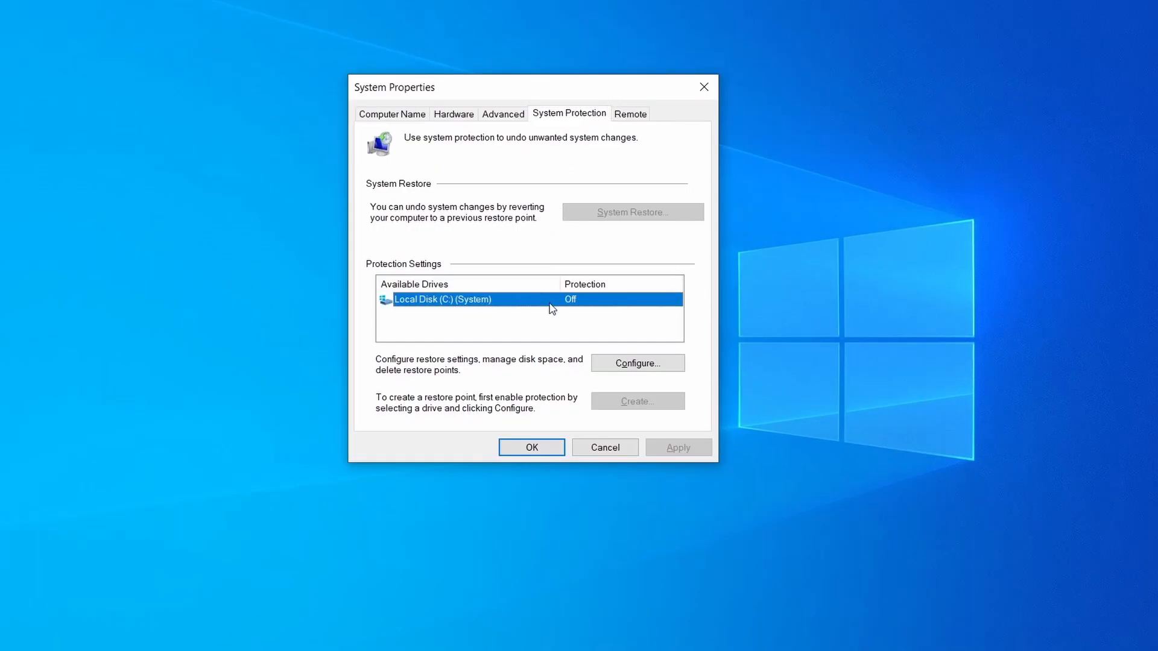
mouse_move(519, 308)
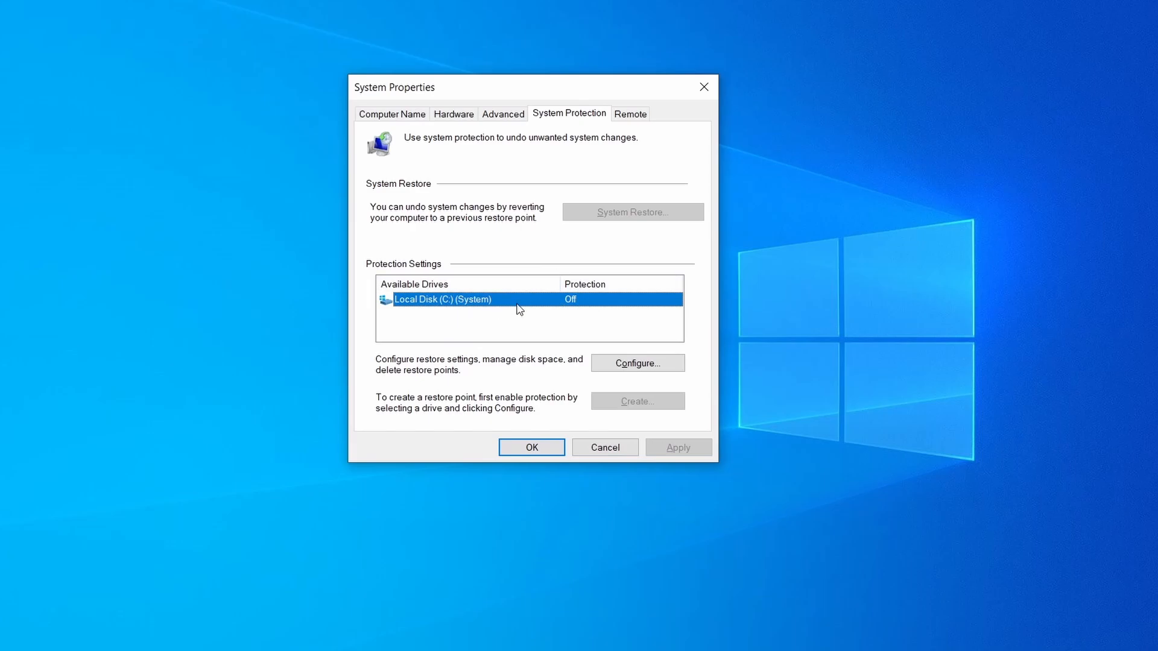
mouse_move(585, 337)
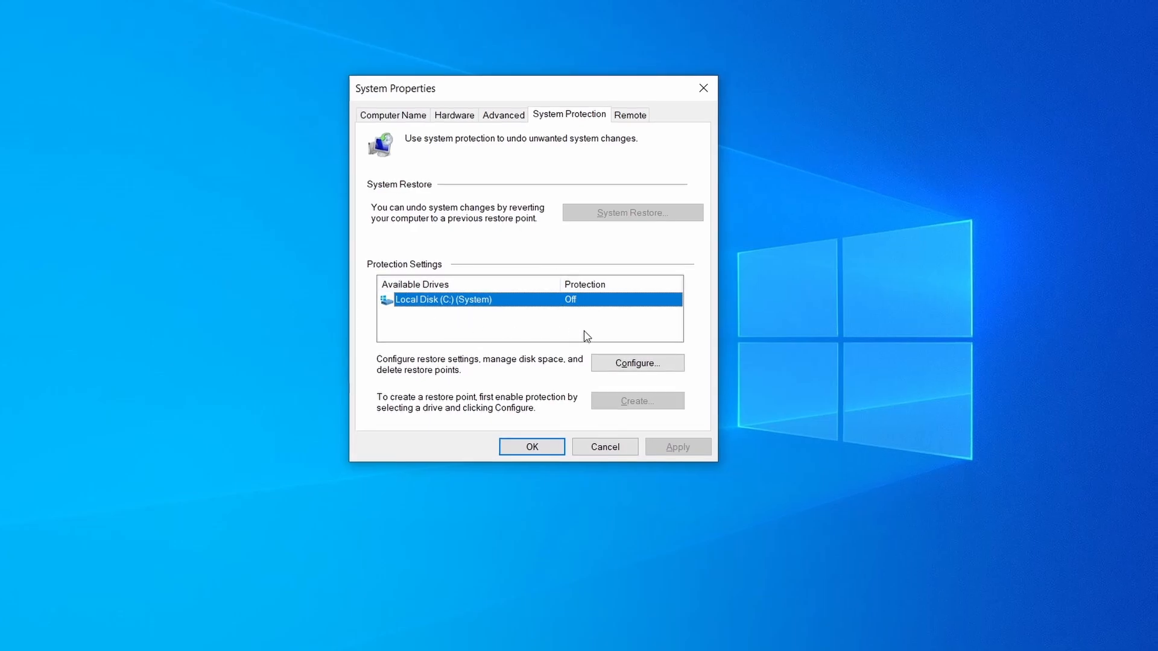
left_click(637, 362)
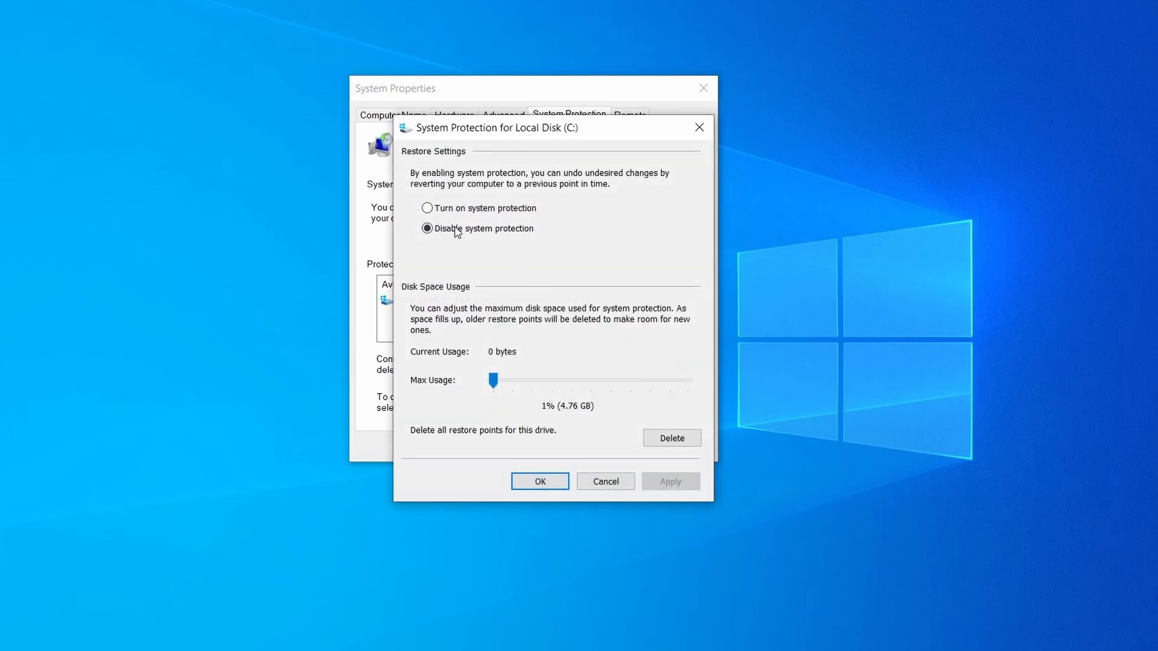
left_click(427, 207)
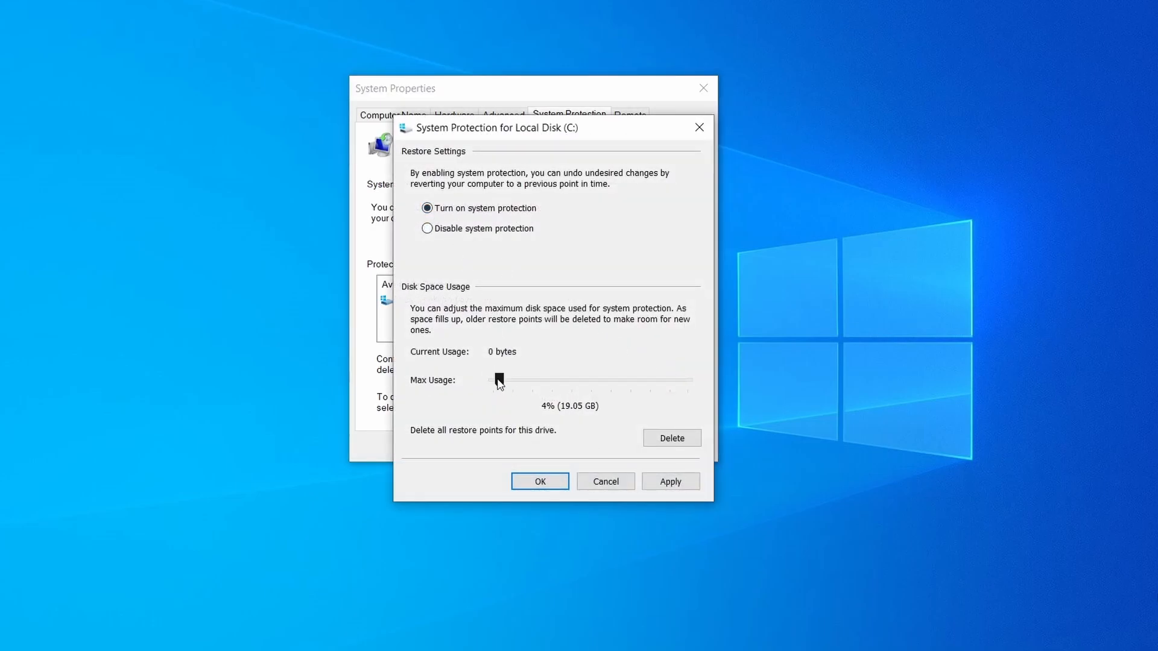
left_click(669, 481)
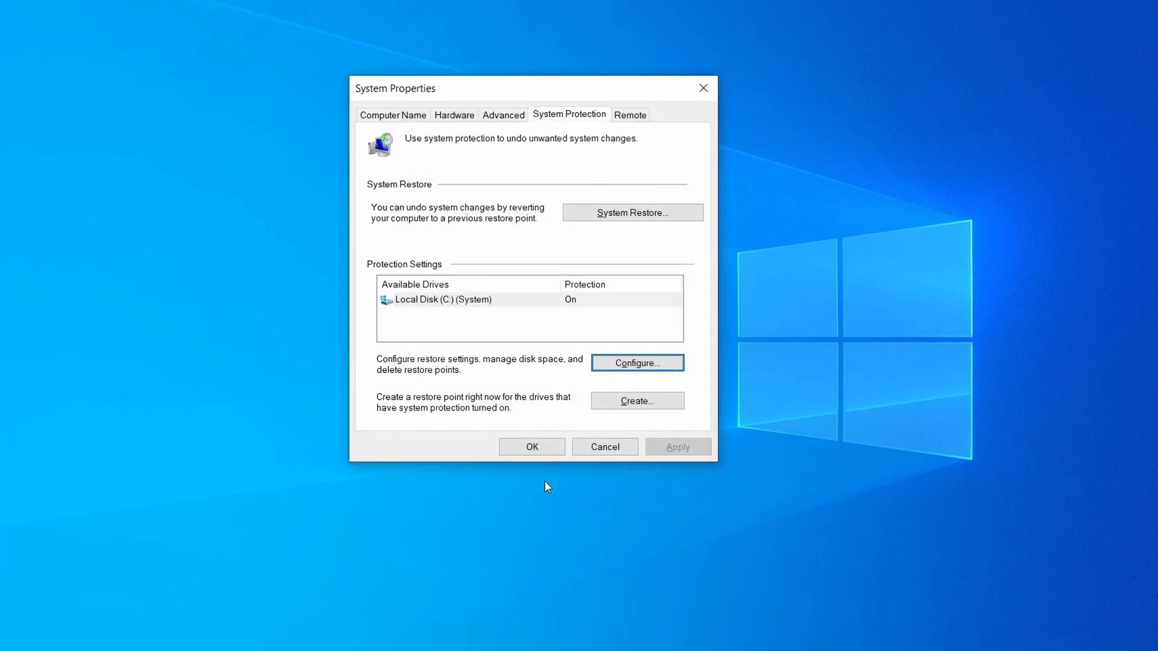
mouse_move(580, 90)
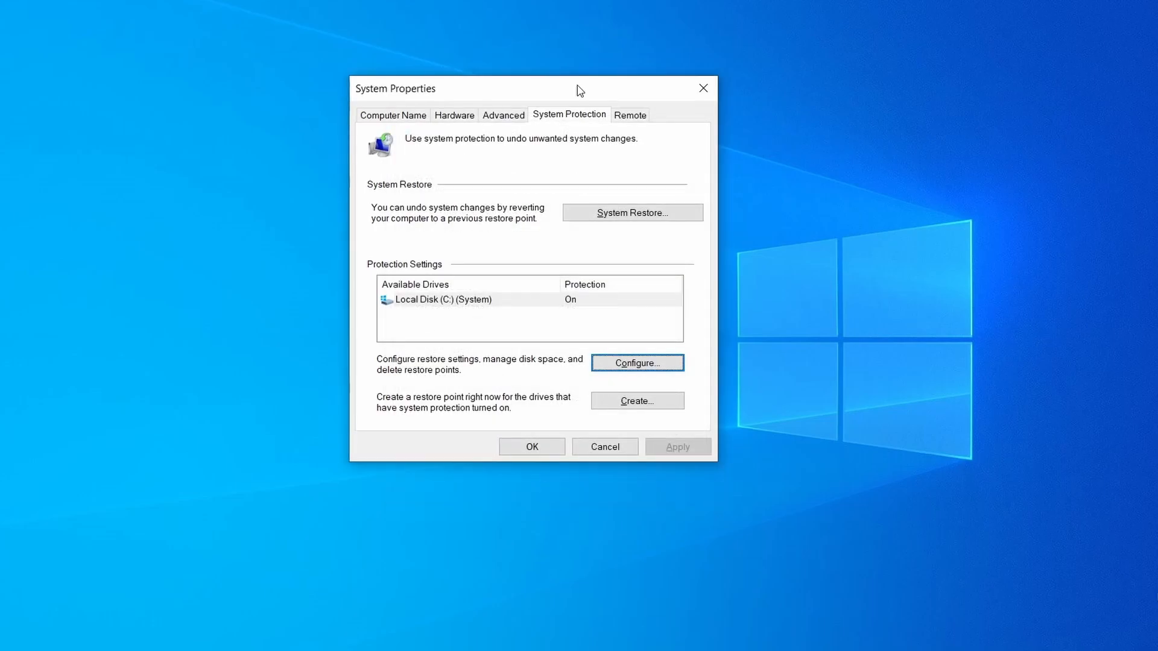
Create the restore point 'Restore Point 1' and advance the System Restore wizard.
left_click(637, 400)
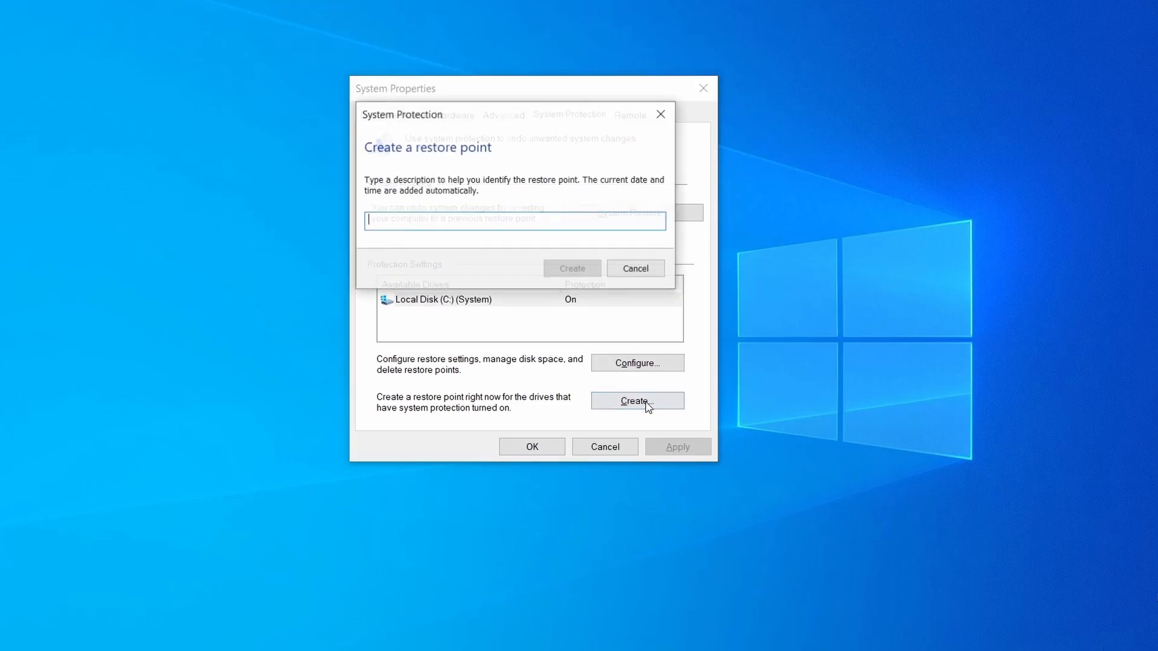
type("Rest")
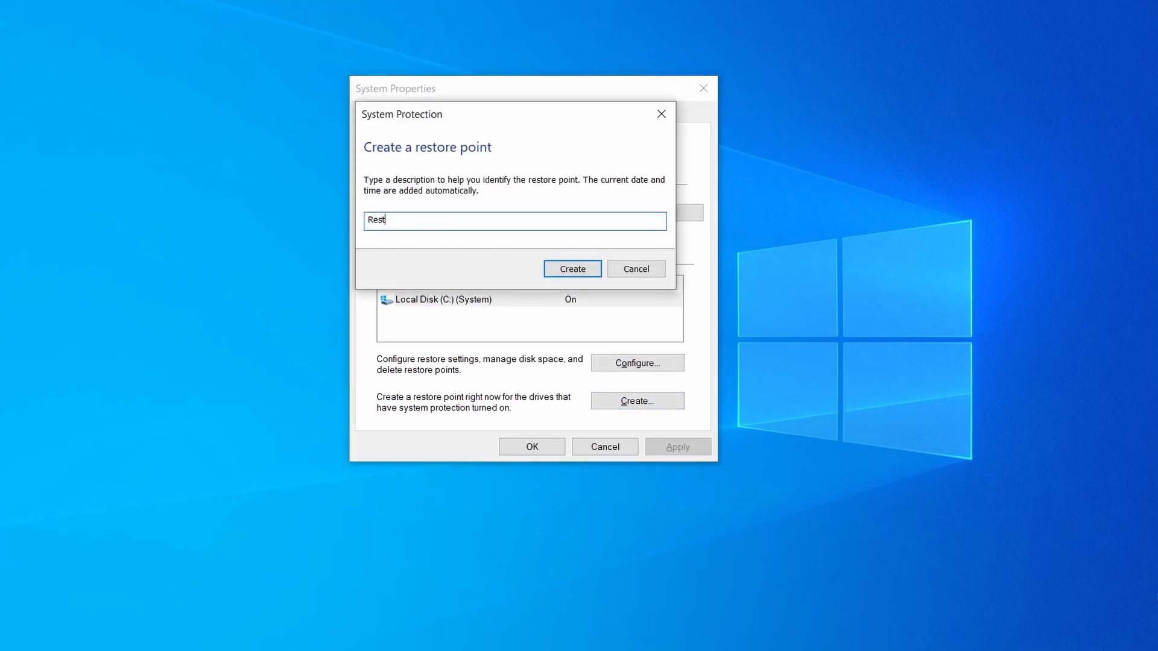
type("ore Point 1")
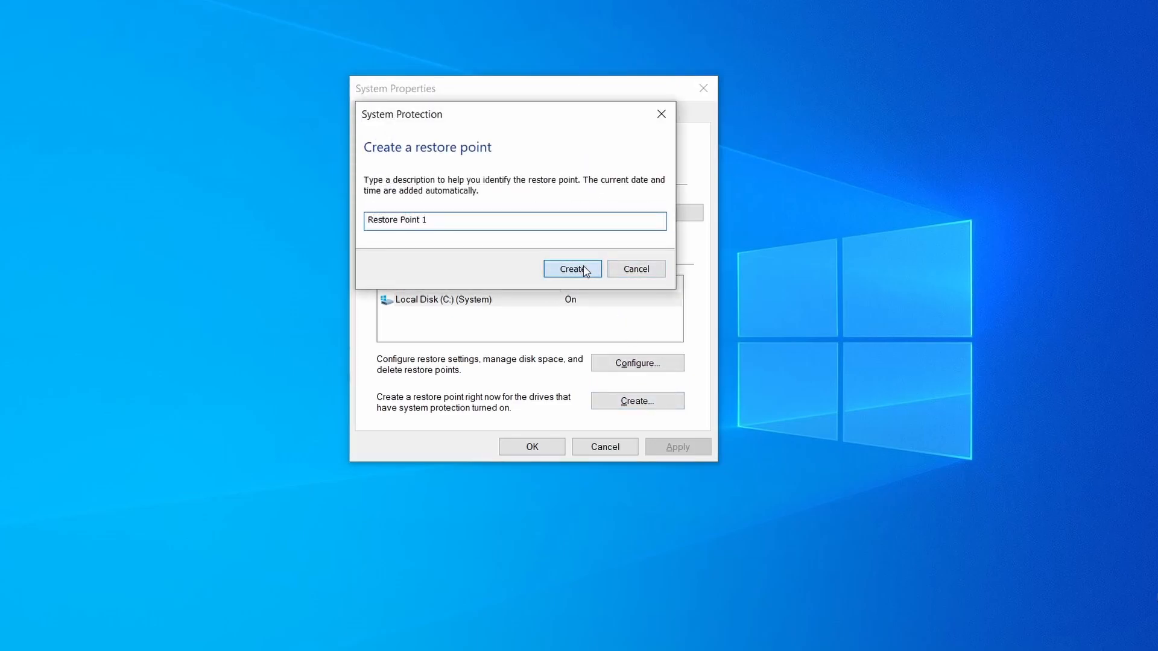
left_click(571, 268)
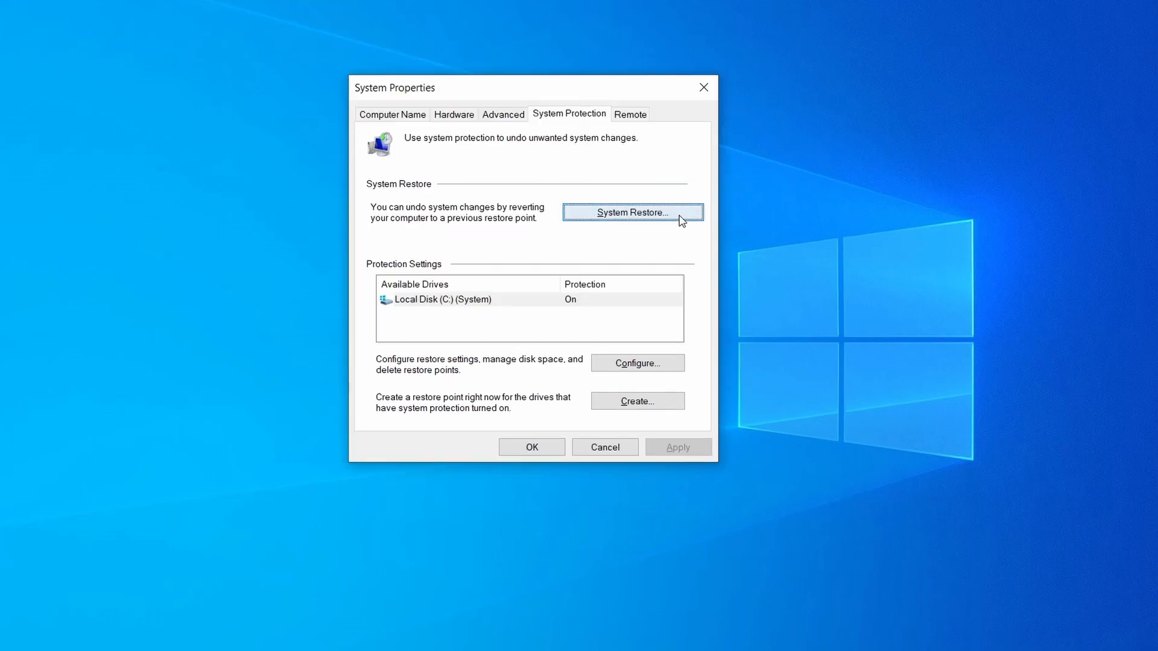
left_click(631, 212)
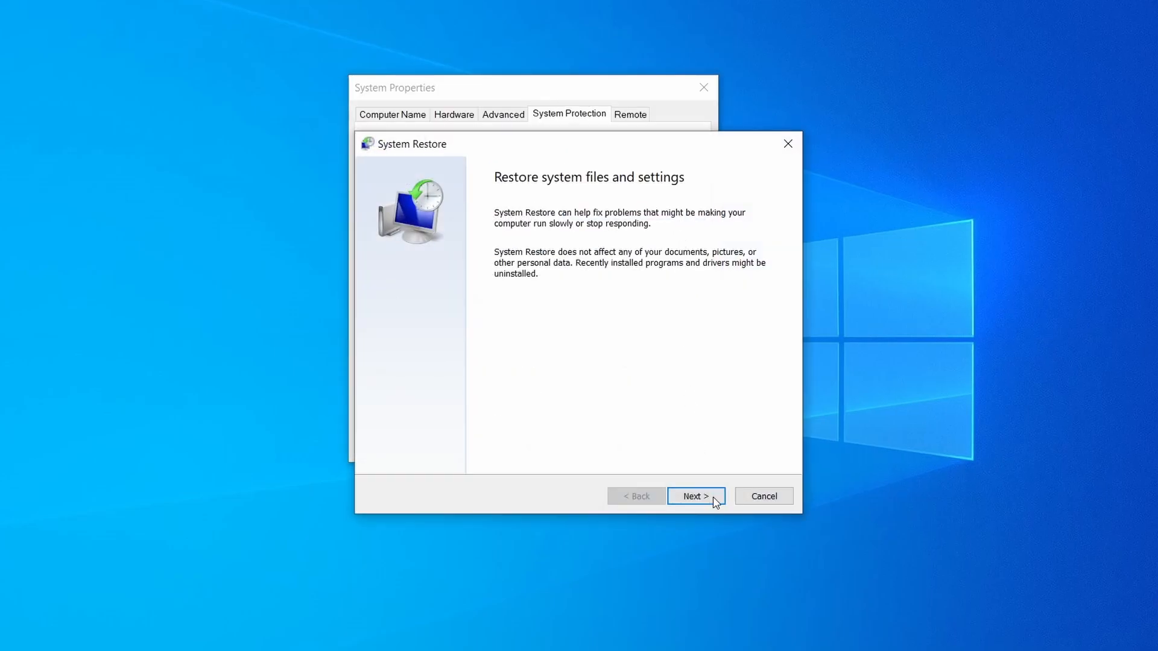
left_click(694, 496)
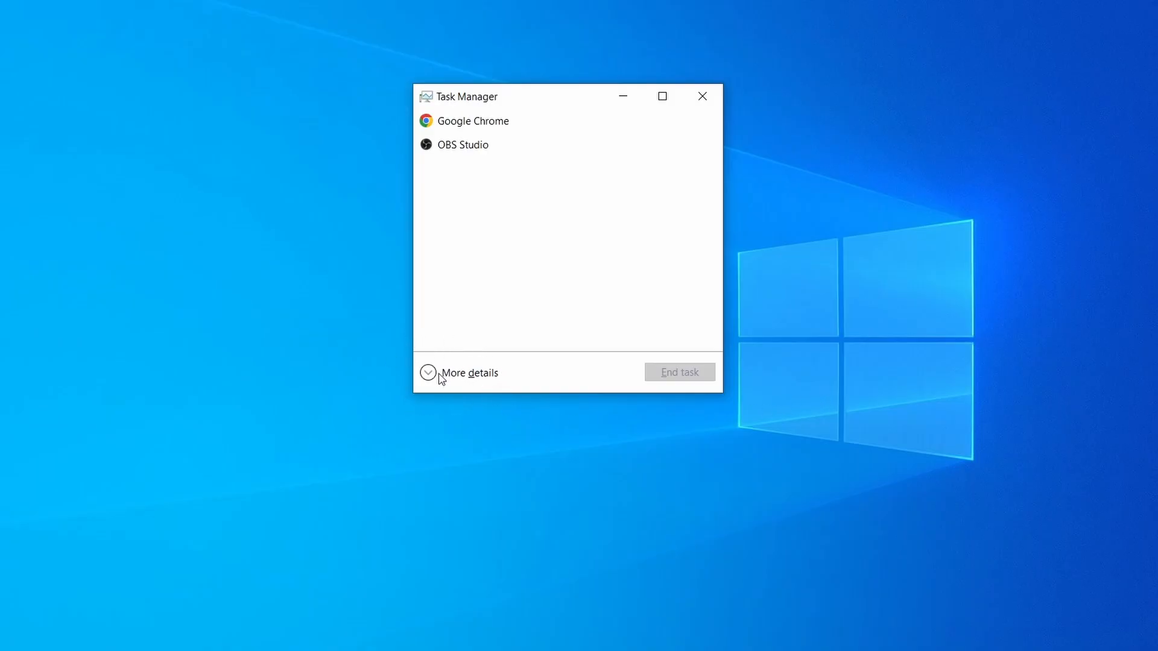
End Example Malware Process and delete the files in its folder.
left_click(468, 373)
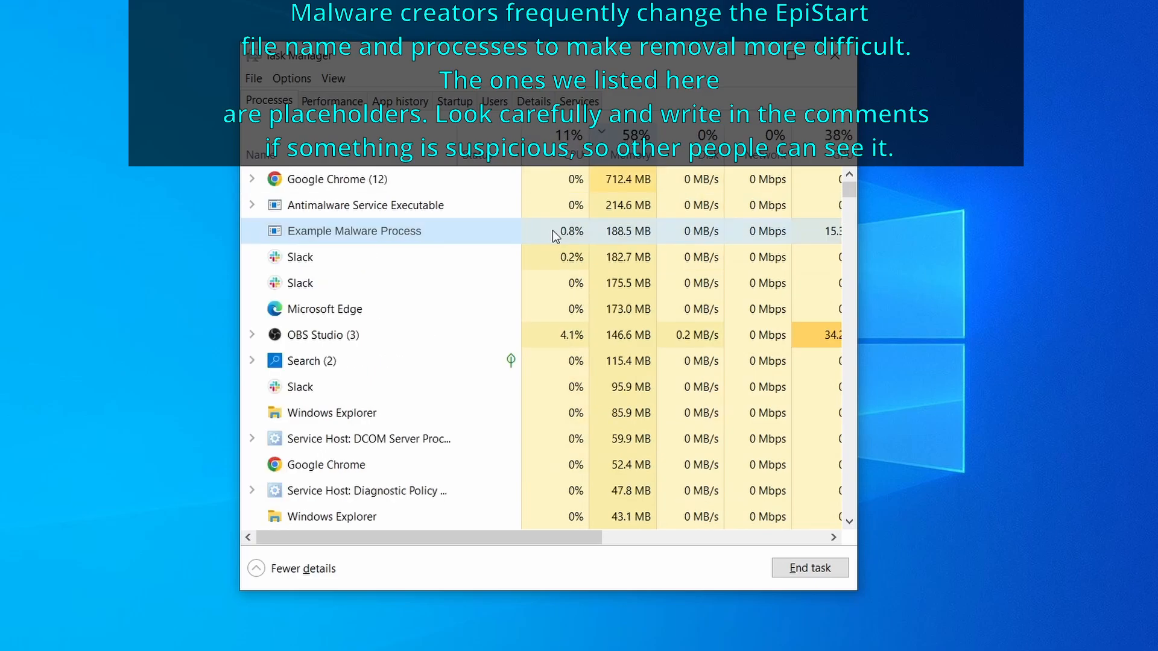
right_click(354, 231)
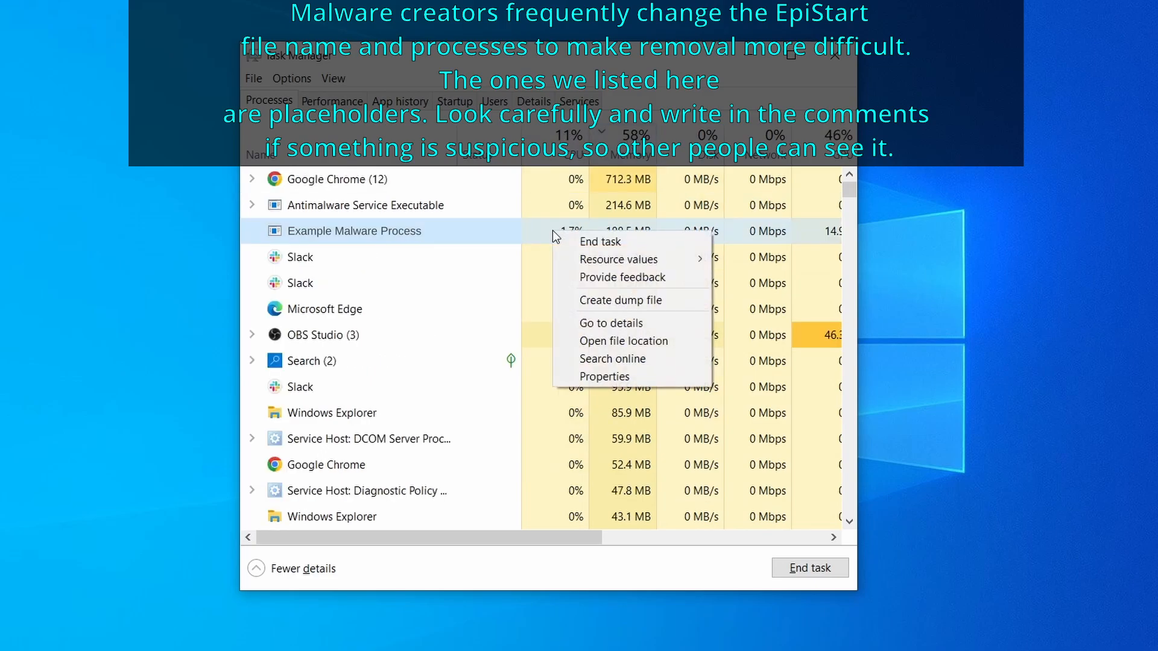
mouse_move(626, 340)
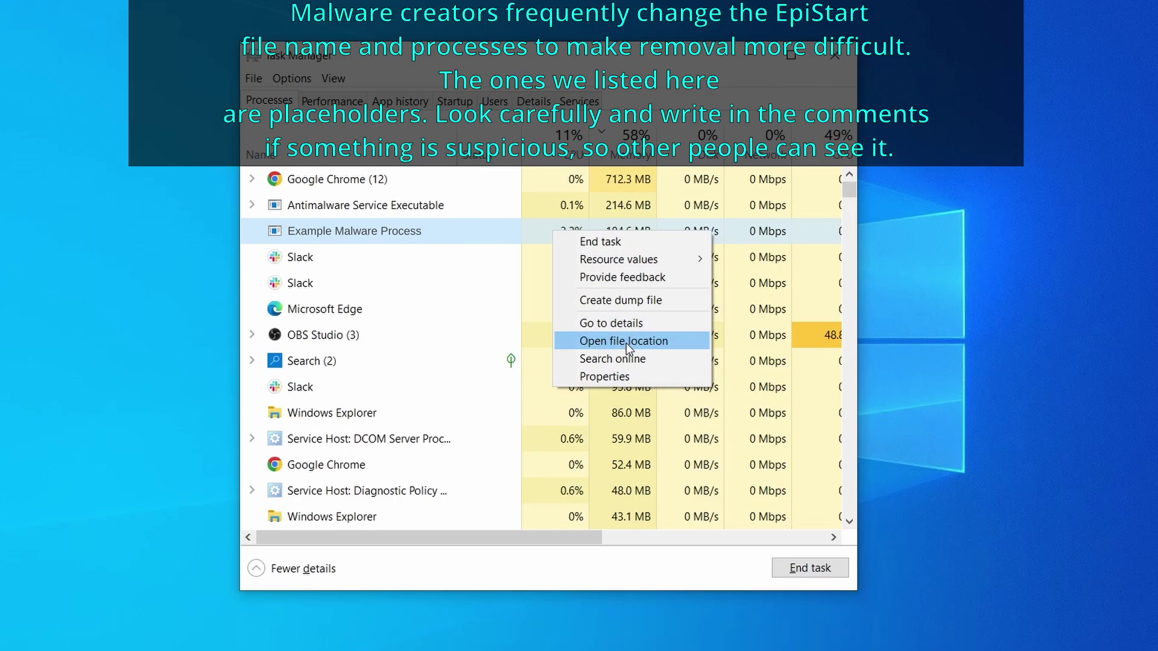
left_click(626, 340)
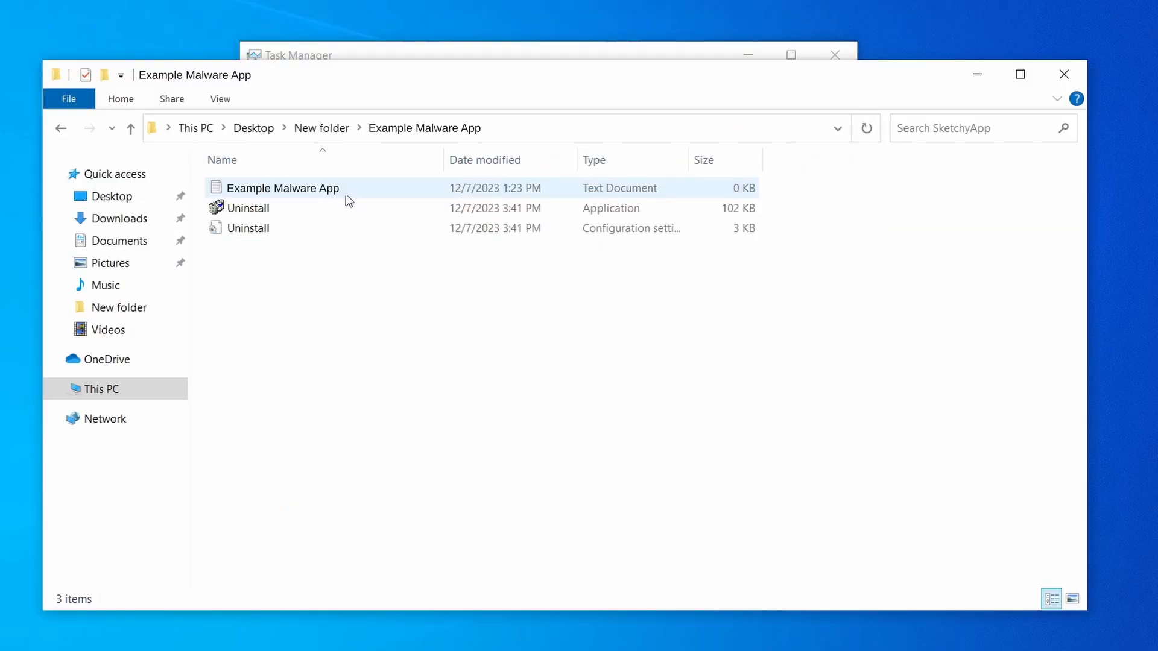
right_click(354, 230)
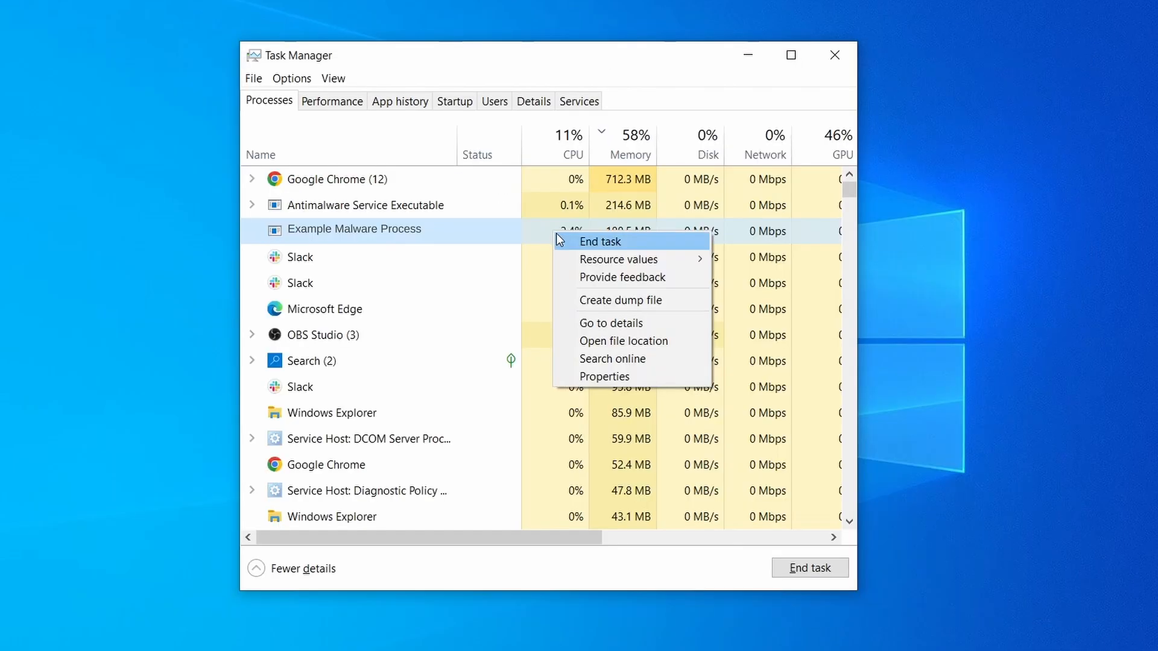
left_click(623, 340)
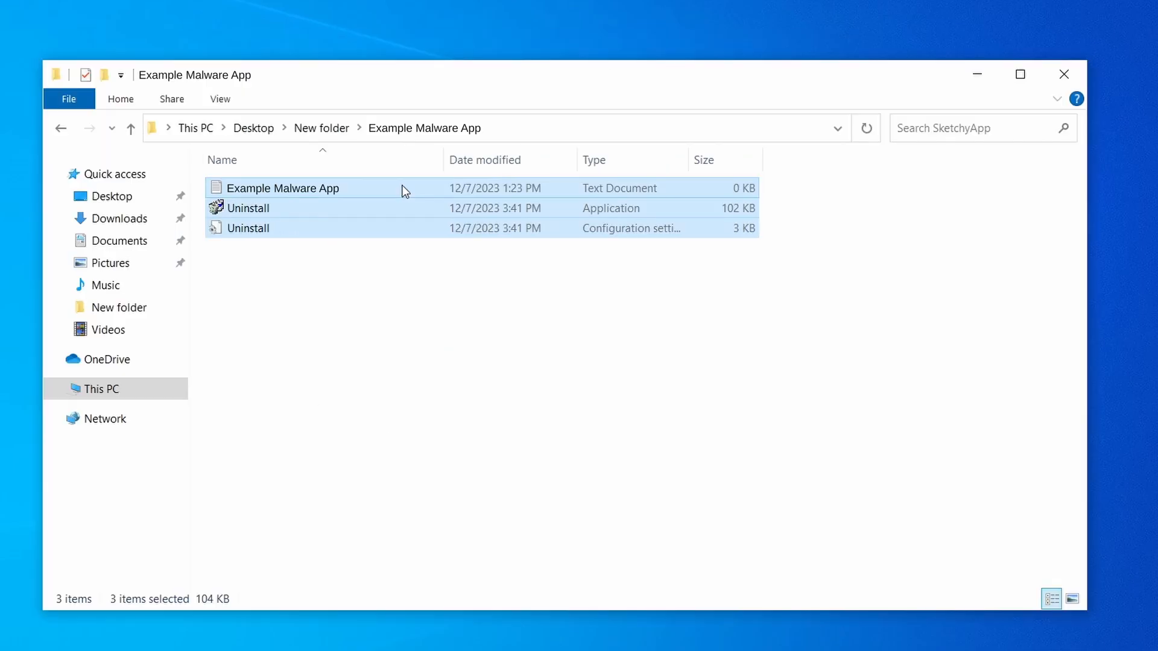
key("Delete")
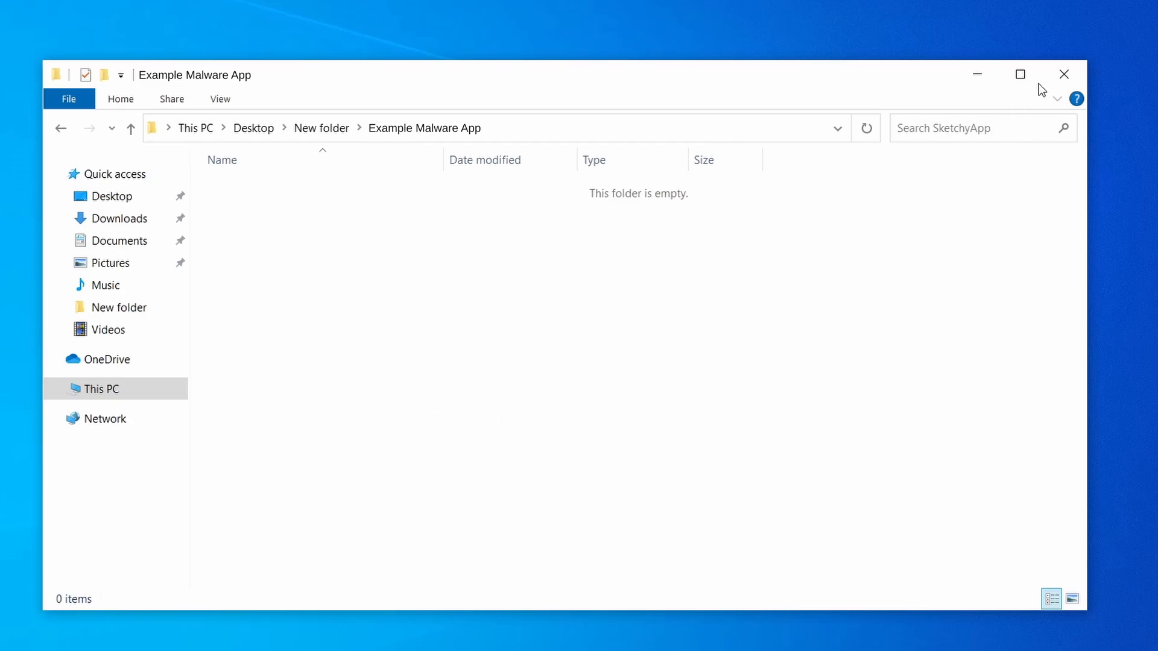
left_click(1063, 74)
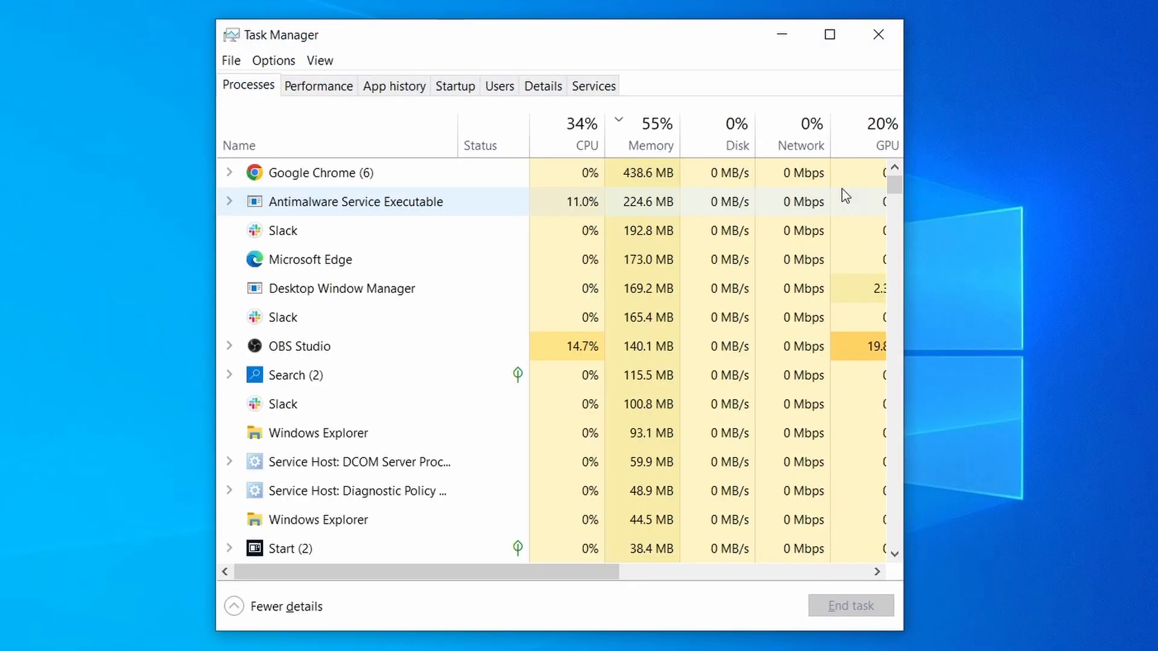
End the Example Malware App process in Task Manager.
left_click(585, 123)
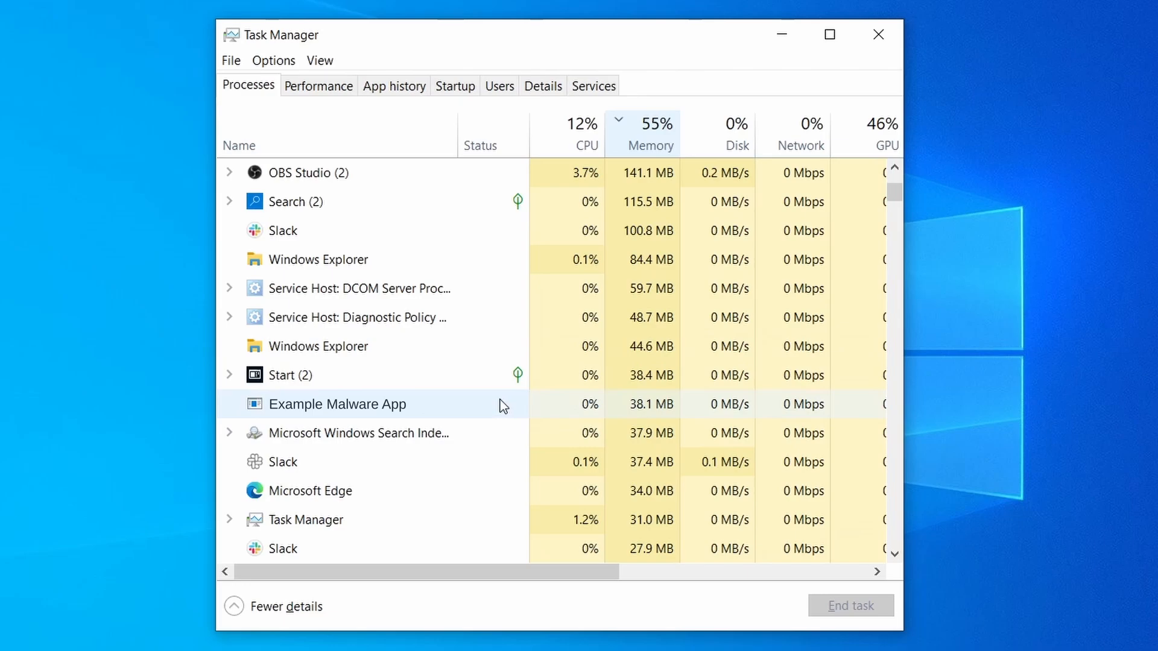
mouse_move(507, 406)
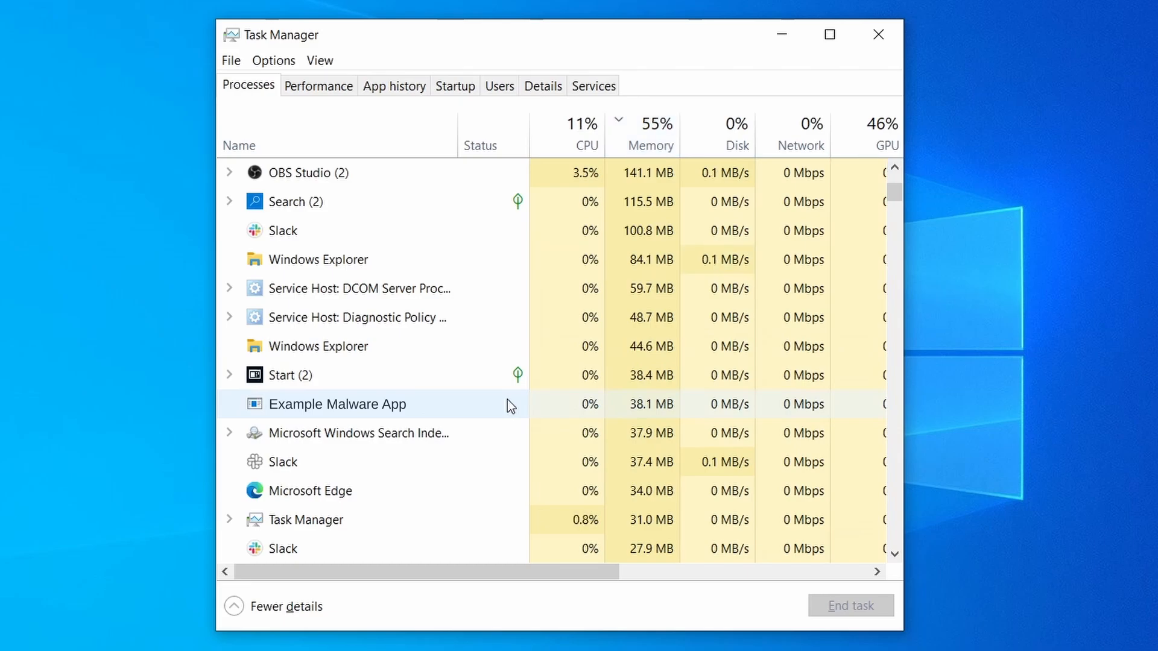
right_click(338, 404)
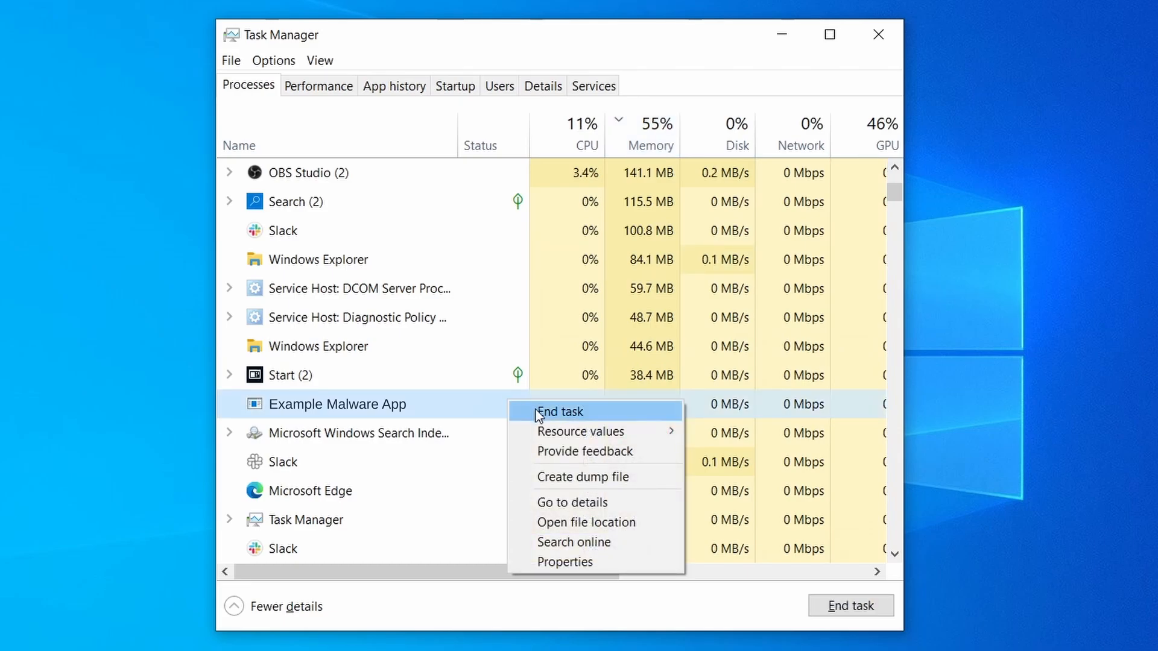
mouse_move(540, 418)
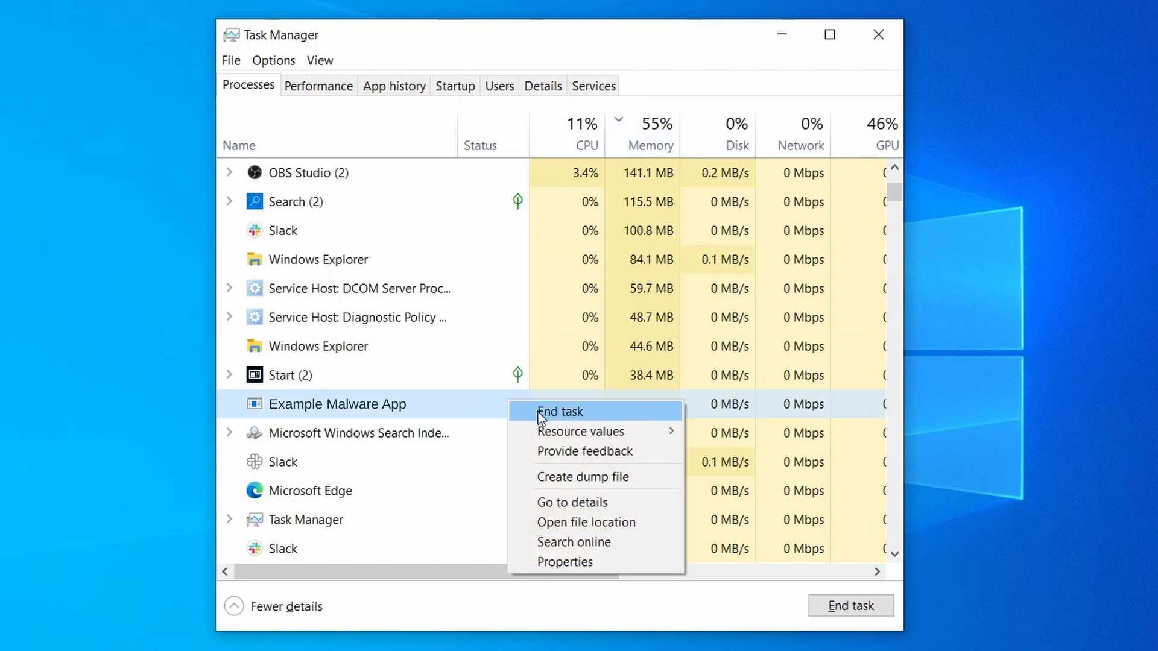
left_click(559, 411)
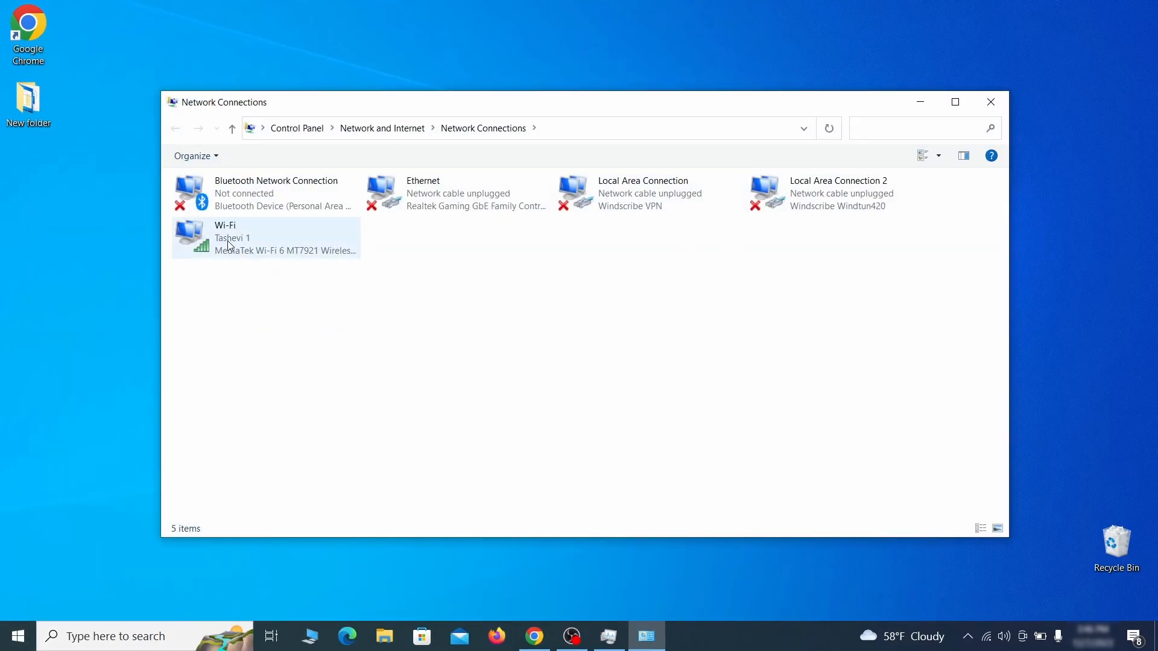
Remove the 0.0.0.0 DNS server from Wi-Fi's advanced IPv4 DNS settings.
right_click(244, 238)
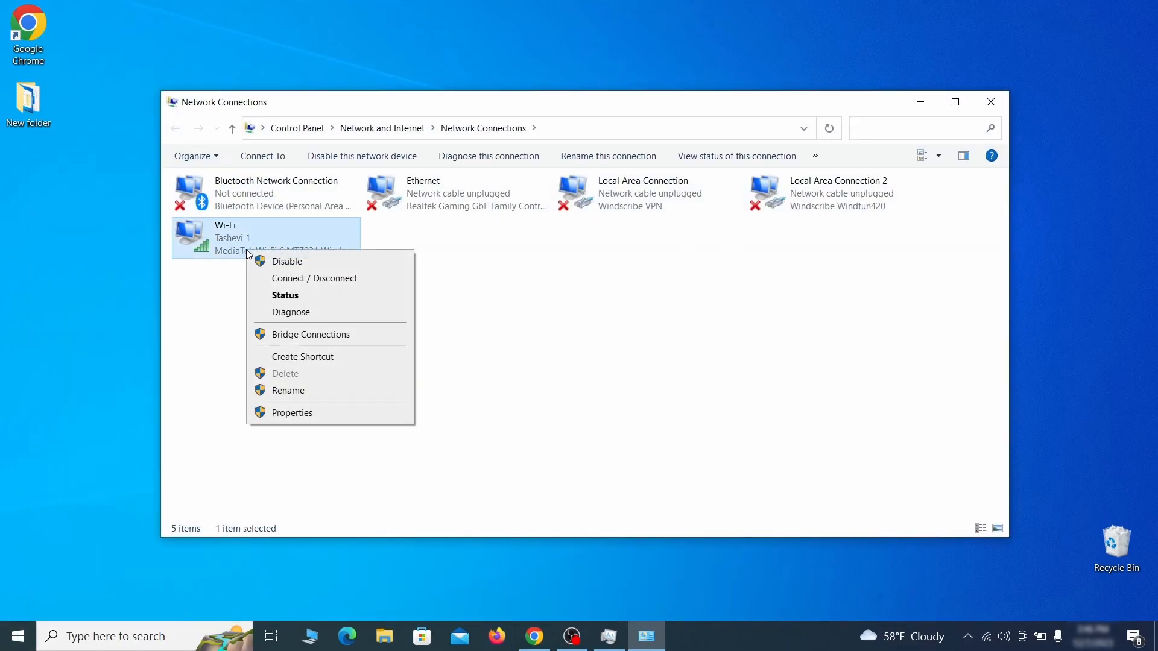
left_click(292, 412)
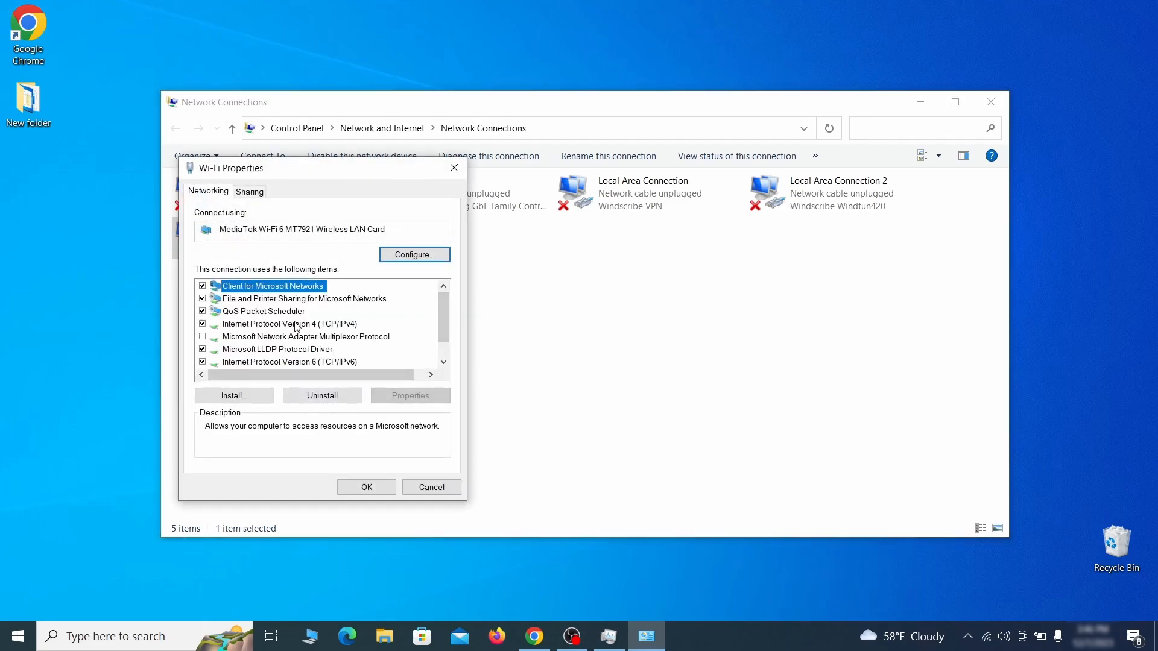
left_click(289, 324)
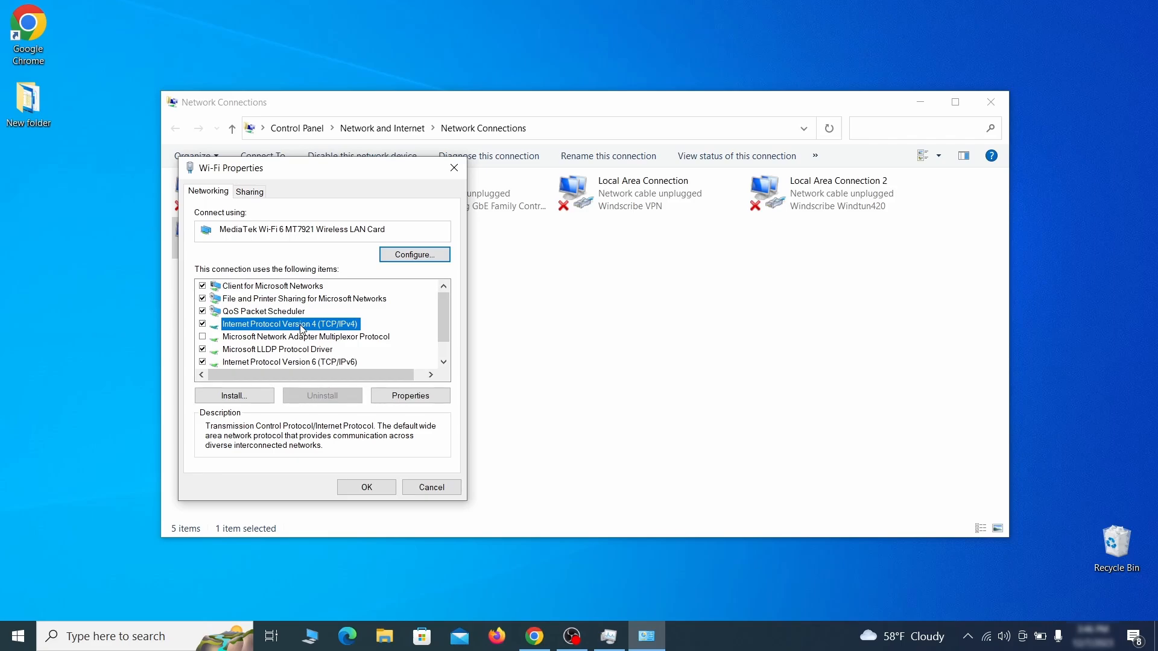
left_click(410, 395)
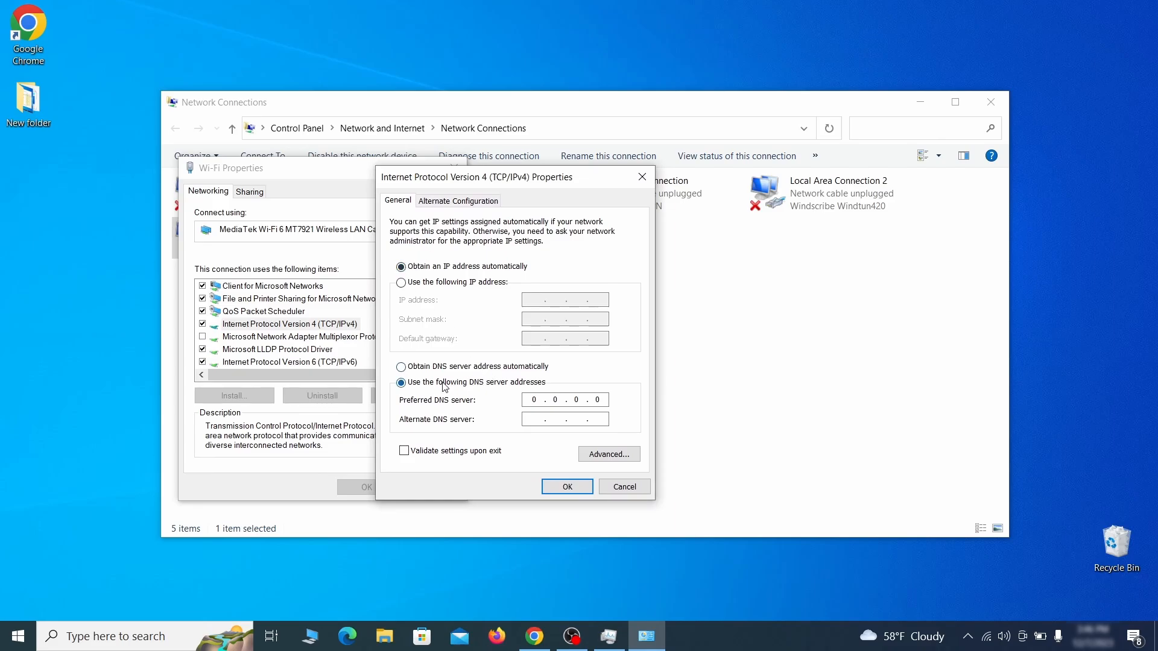
left_click(608, 454)
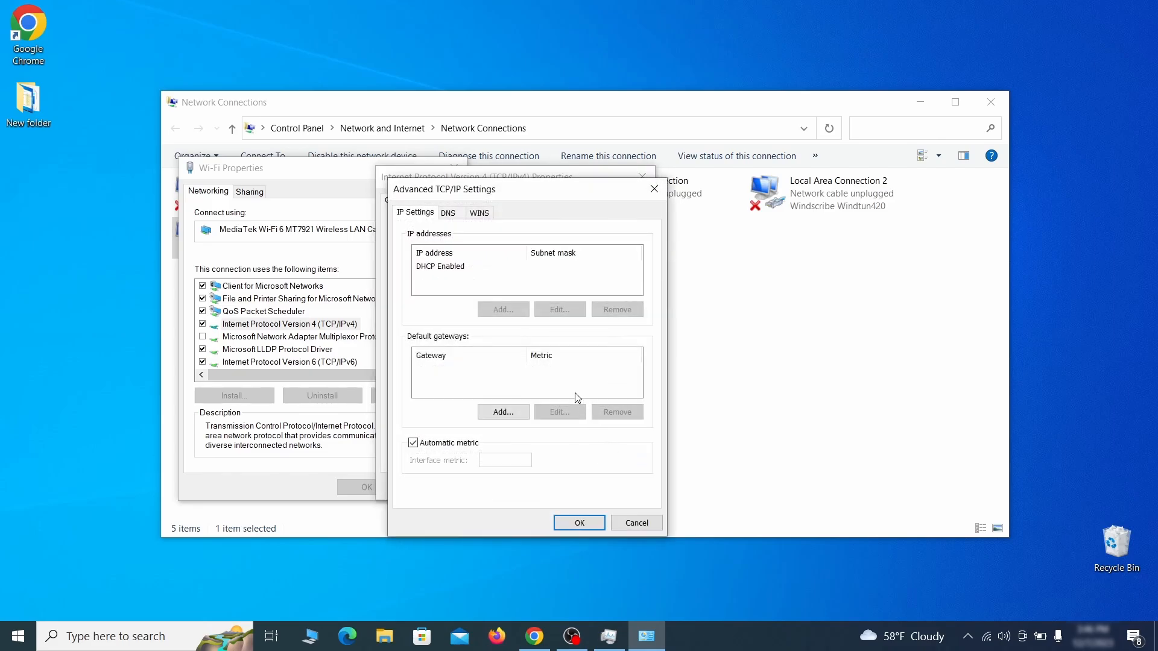
left_click(448, 213)
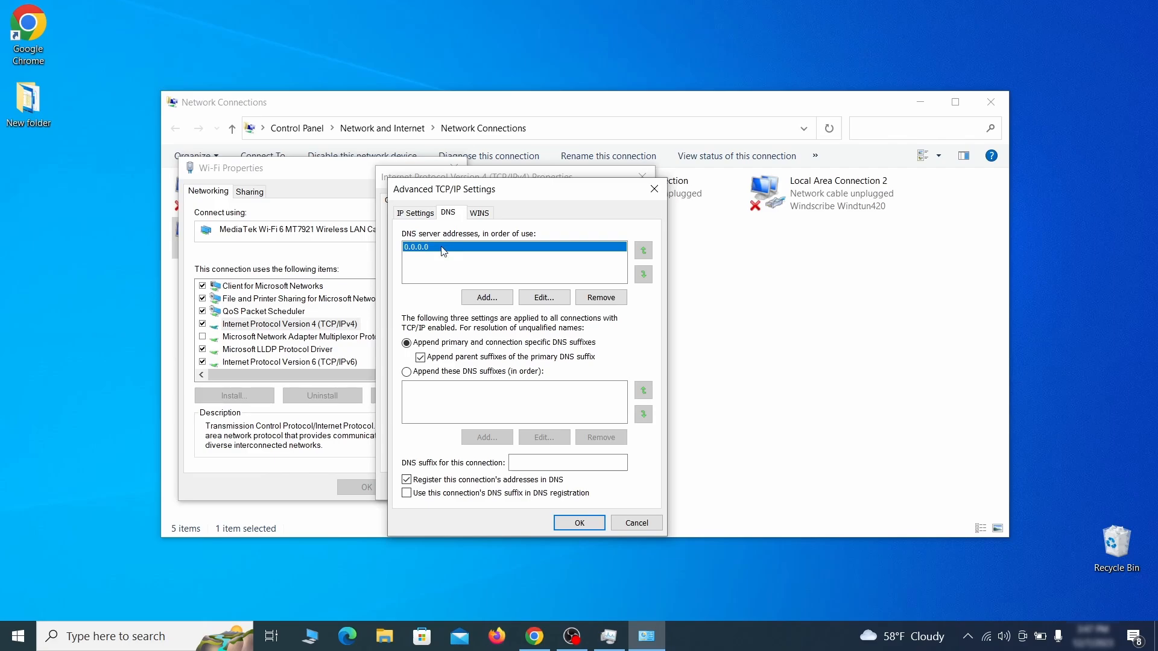
mouse_move(452, 249)
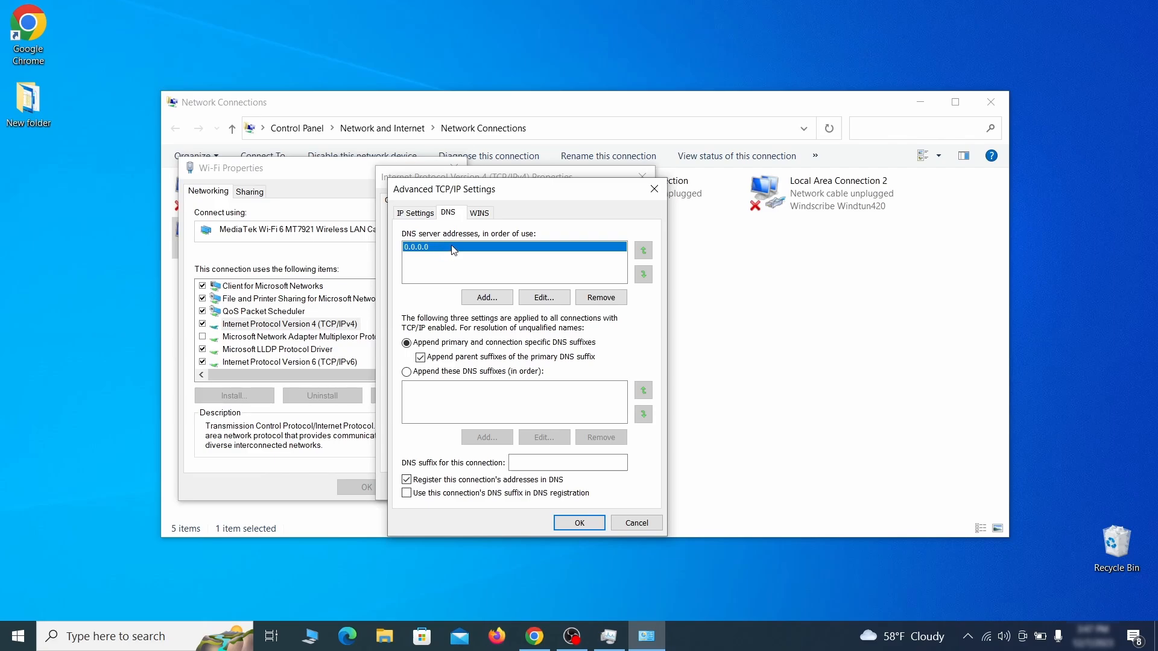
left_click(601, 296)
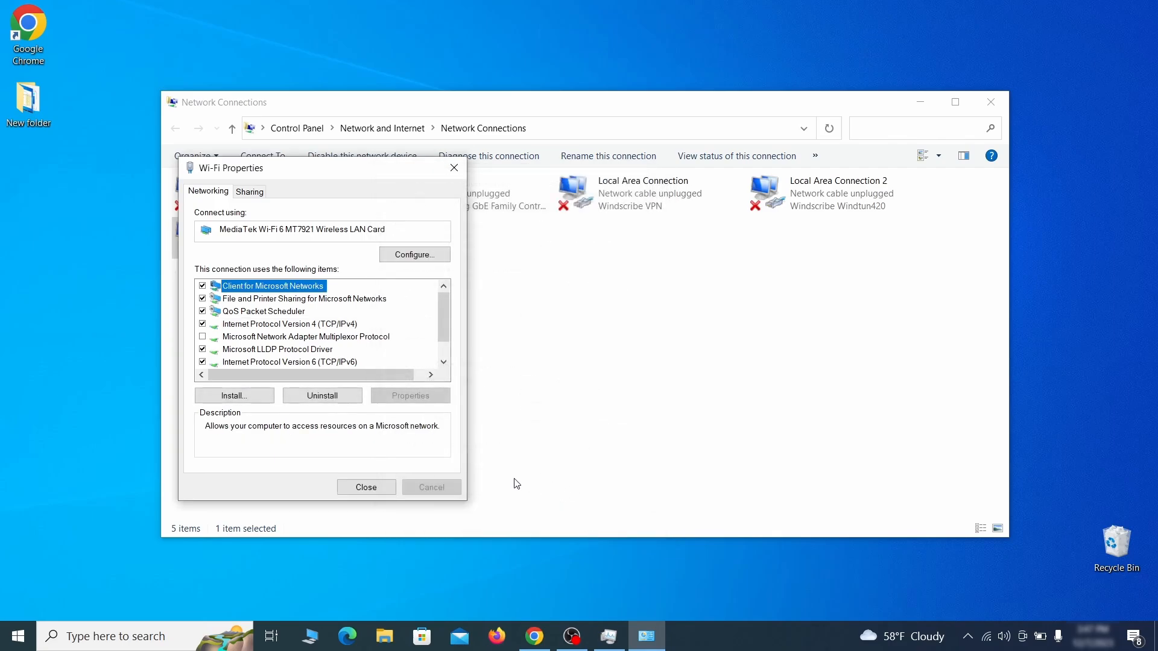
left_click(365, 486)
type("C:\\Windows\\System32\\drivers\\etc\\hosts")
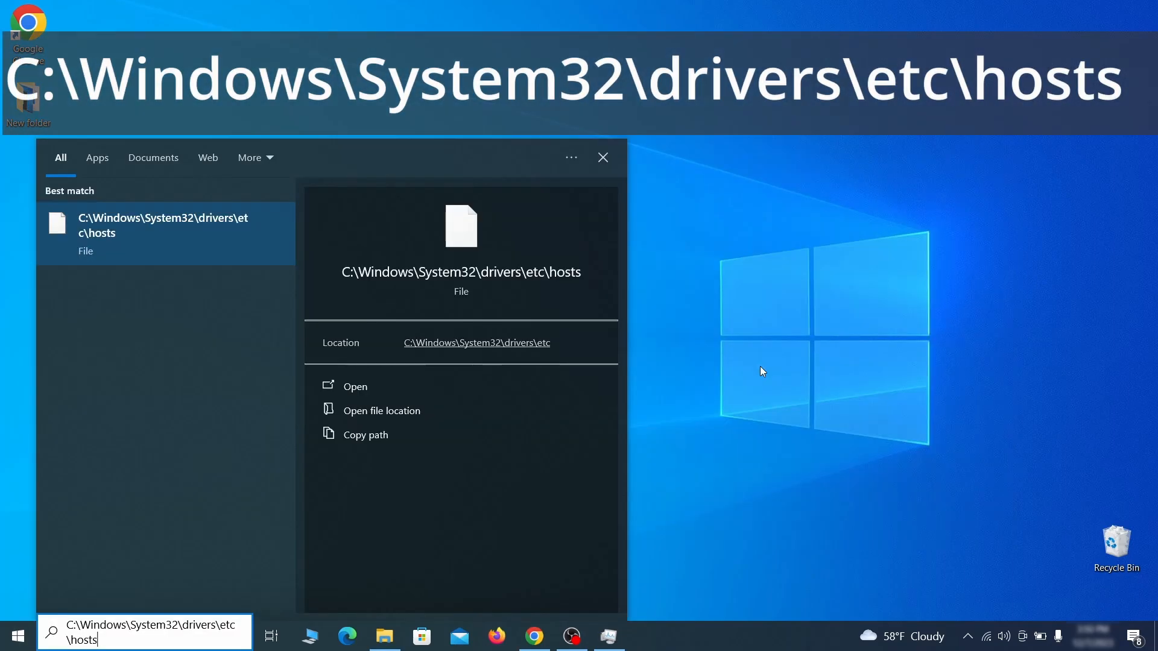
Open the hosts file in Notepad and inspect its domain entries.
left_click(354, 386)
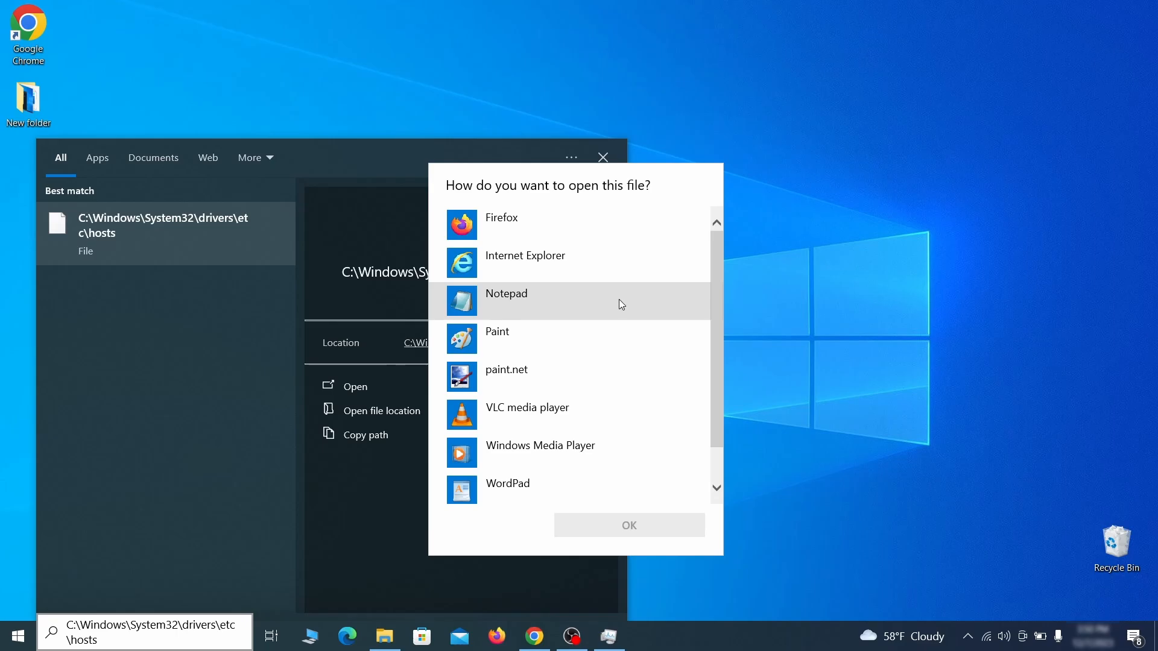
left_click(629, 525)
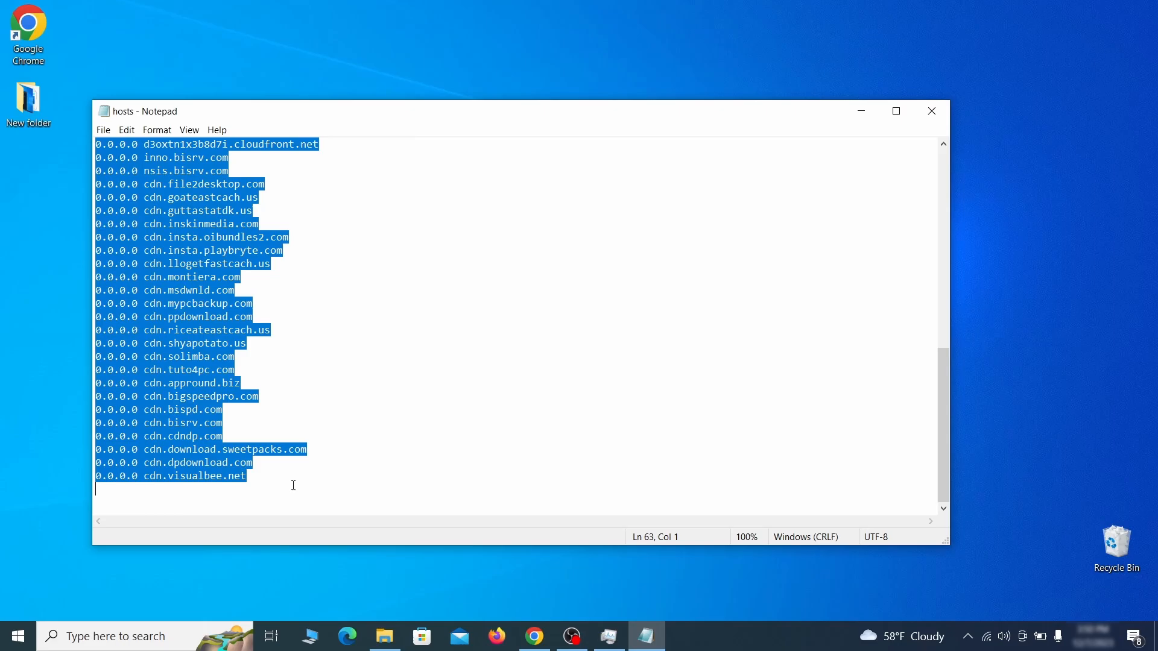
left_click(103, 130)
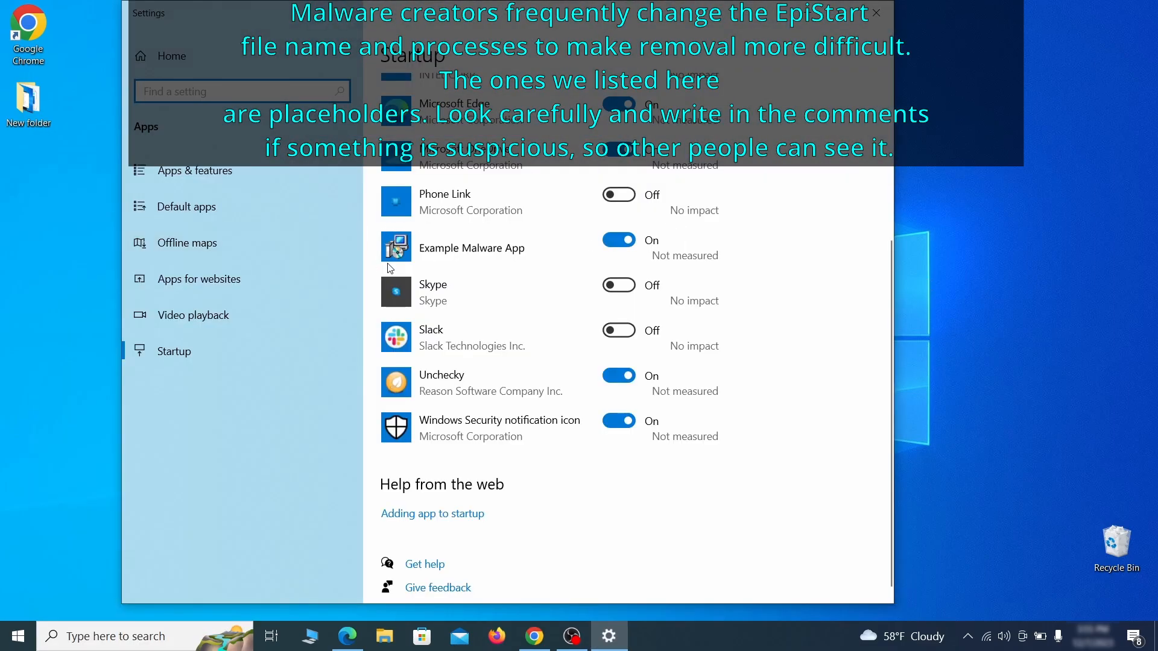
Switch the Example Malware App startup toggle to Off.
left_click(618, 240)
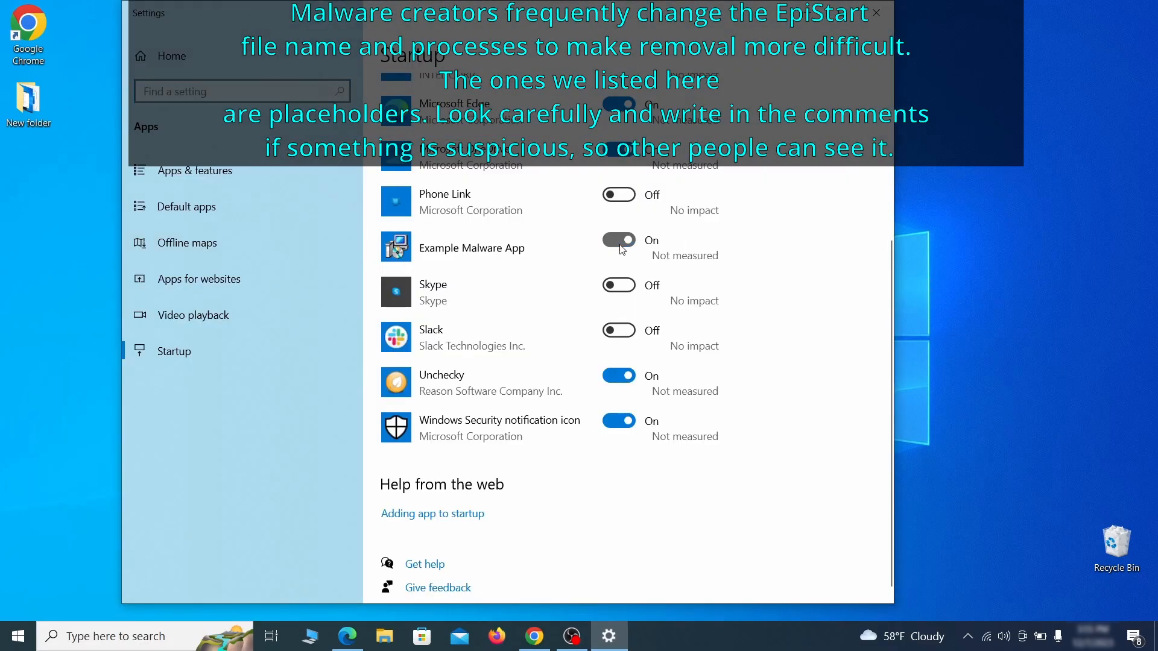
left_click(618, 239)
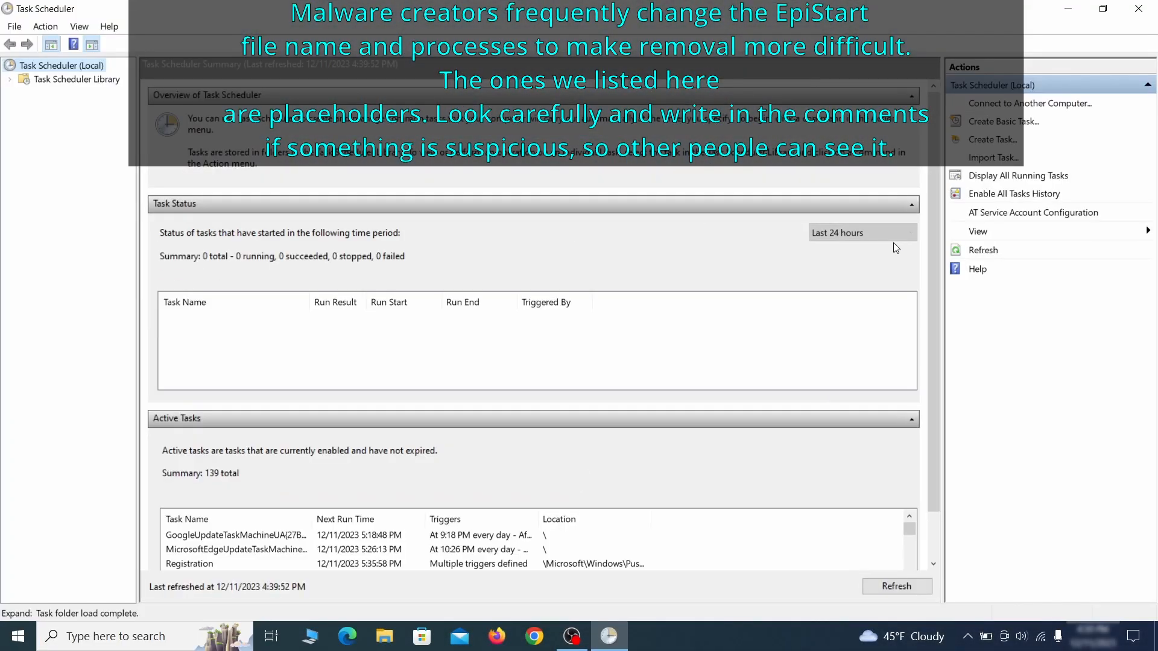
Confirm the Example Malware App task launches ExampleMalwareApp.exe, then disable the task.
left_click(76, 79)
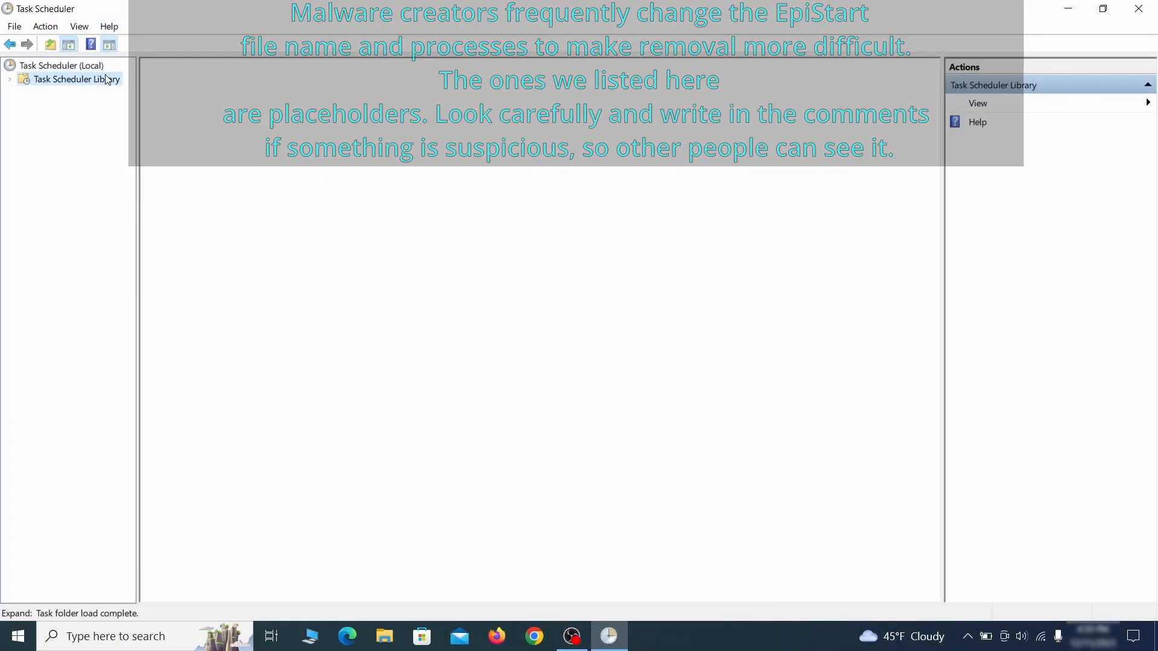
left_click(76, 79)
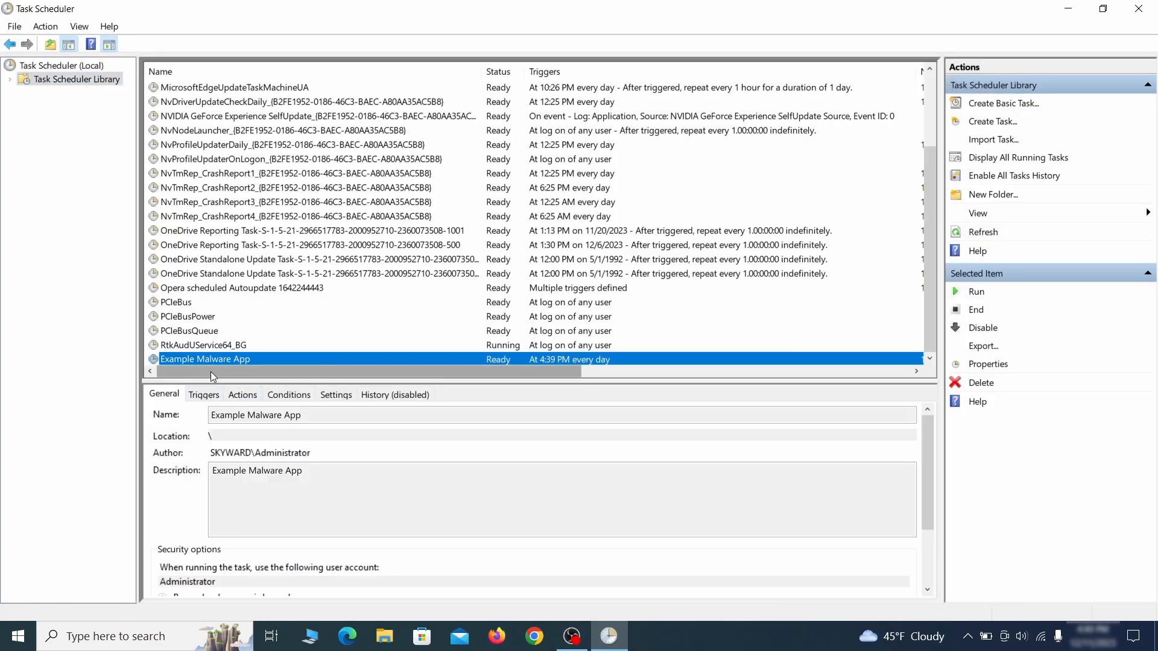
mouse_move(332, 360)
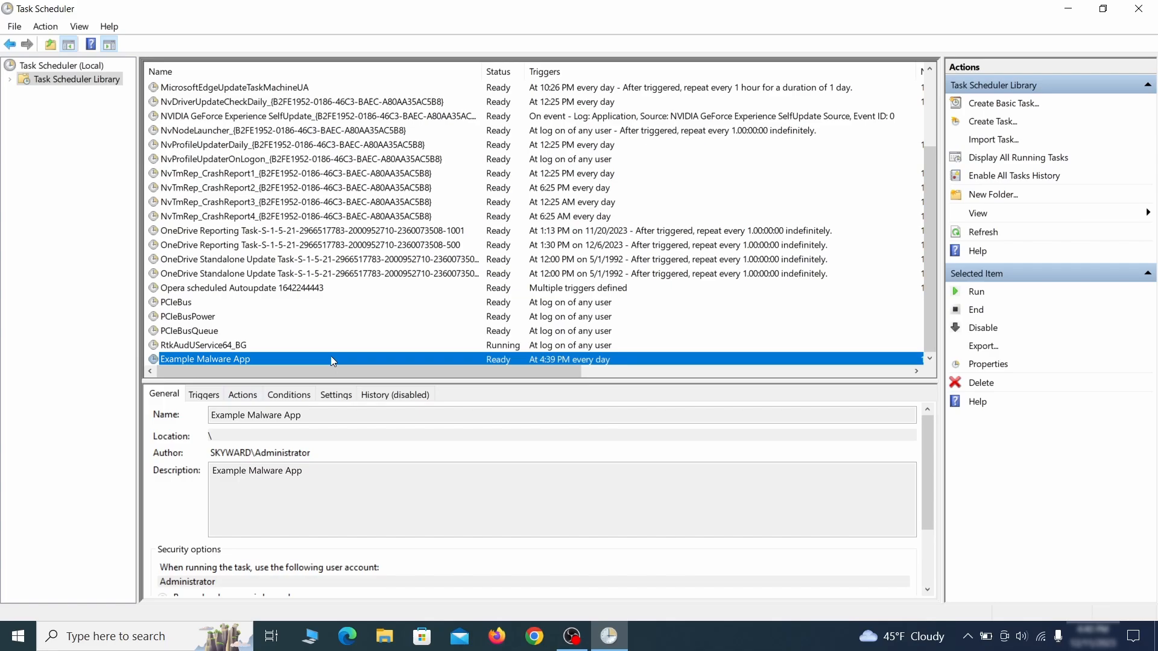
right_click(205, 359)
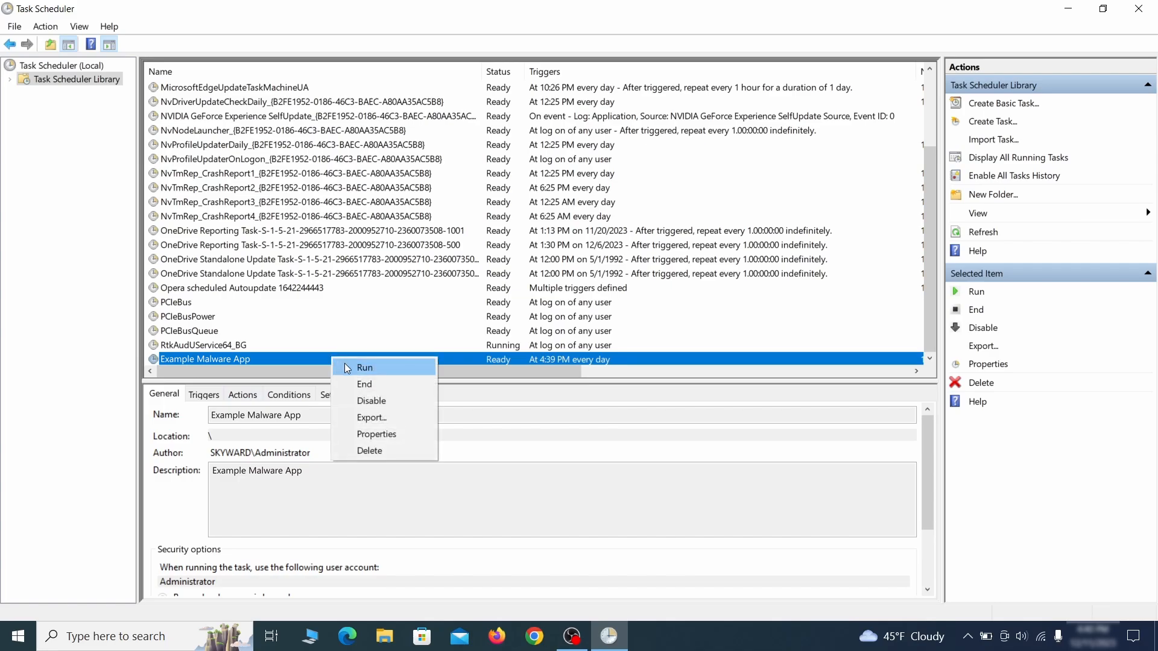
mouse_move(372, 451)
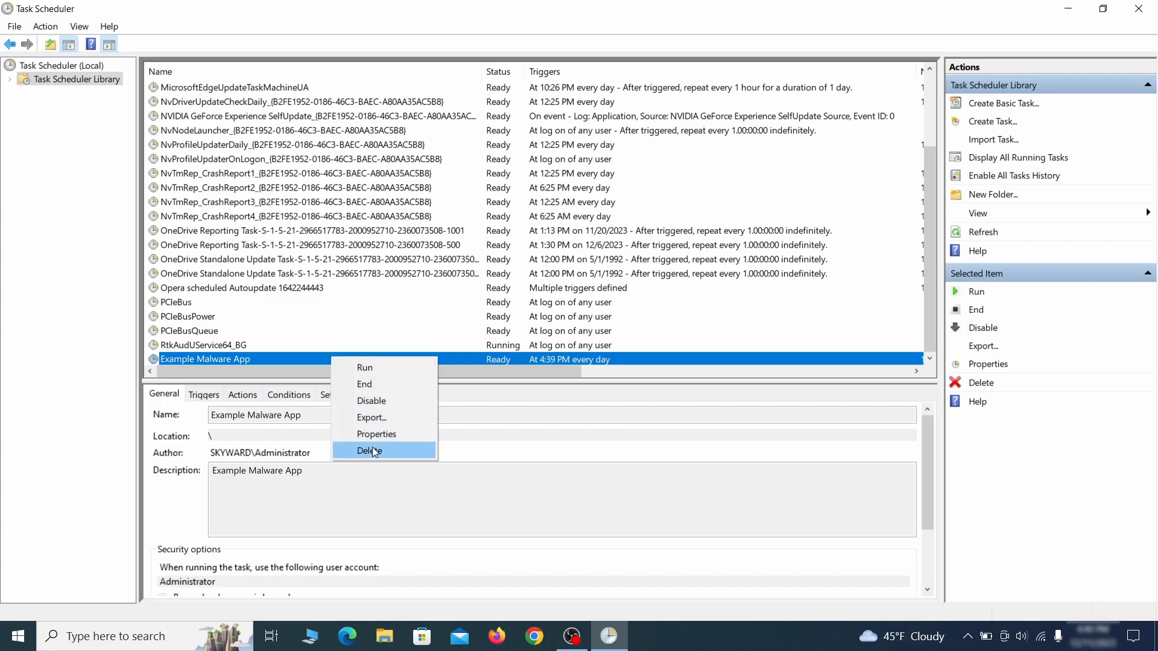
mouse_move(376, 433)
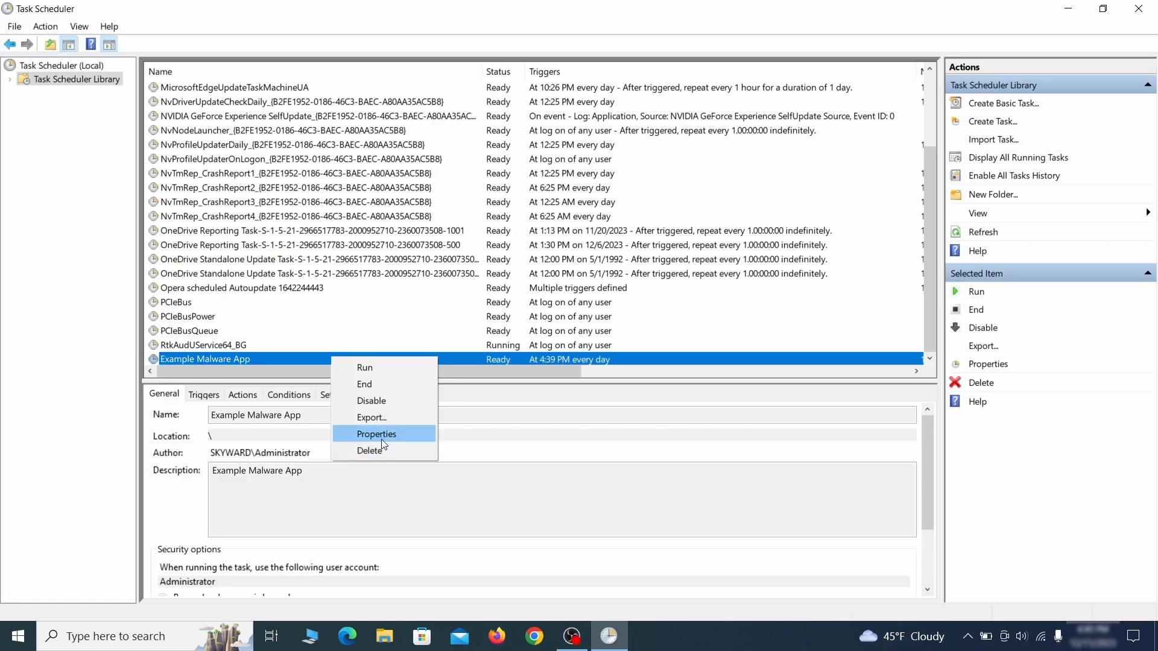
left_click(376, 433)
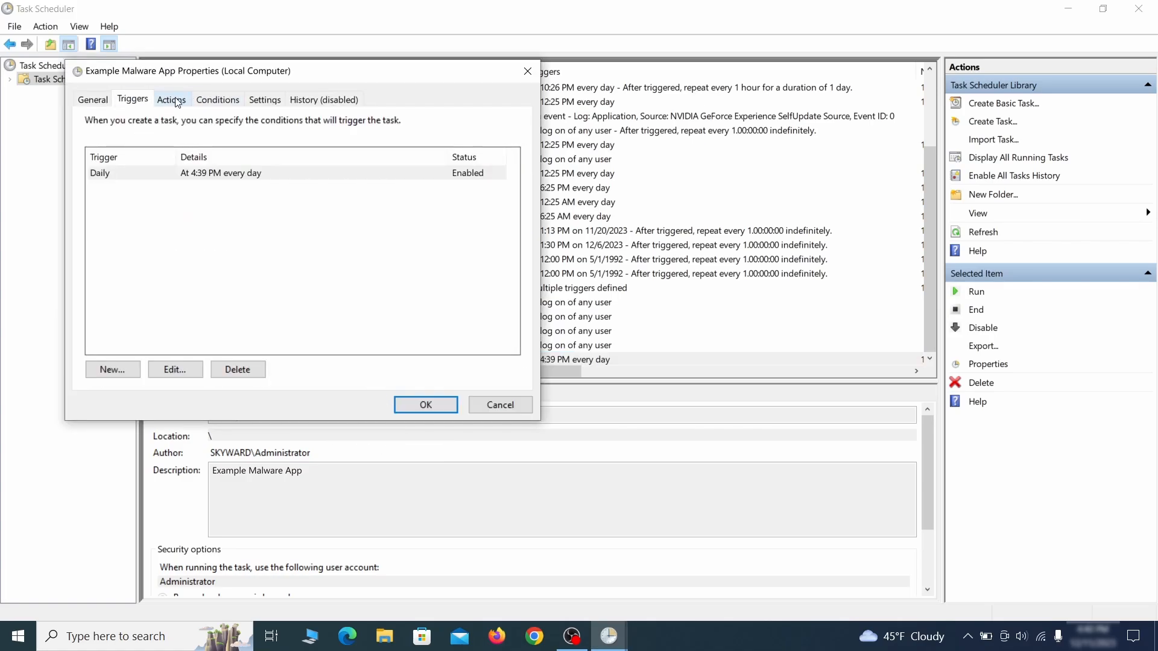
left_click(171, 99)
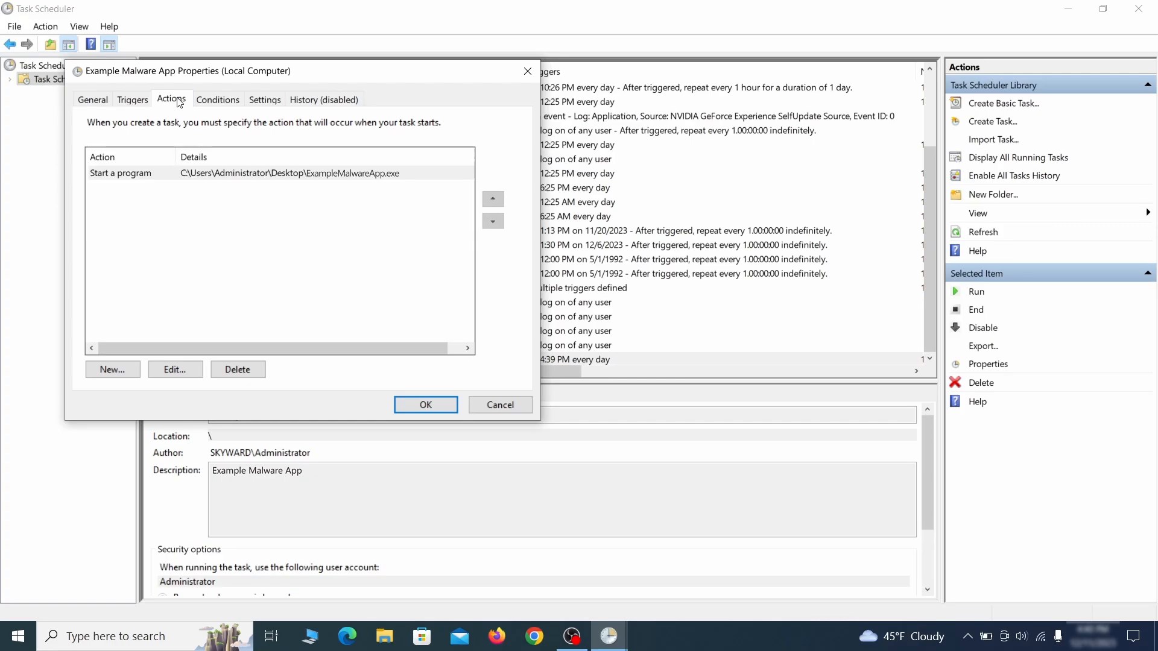
right_click(205, 358)
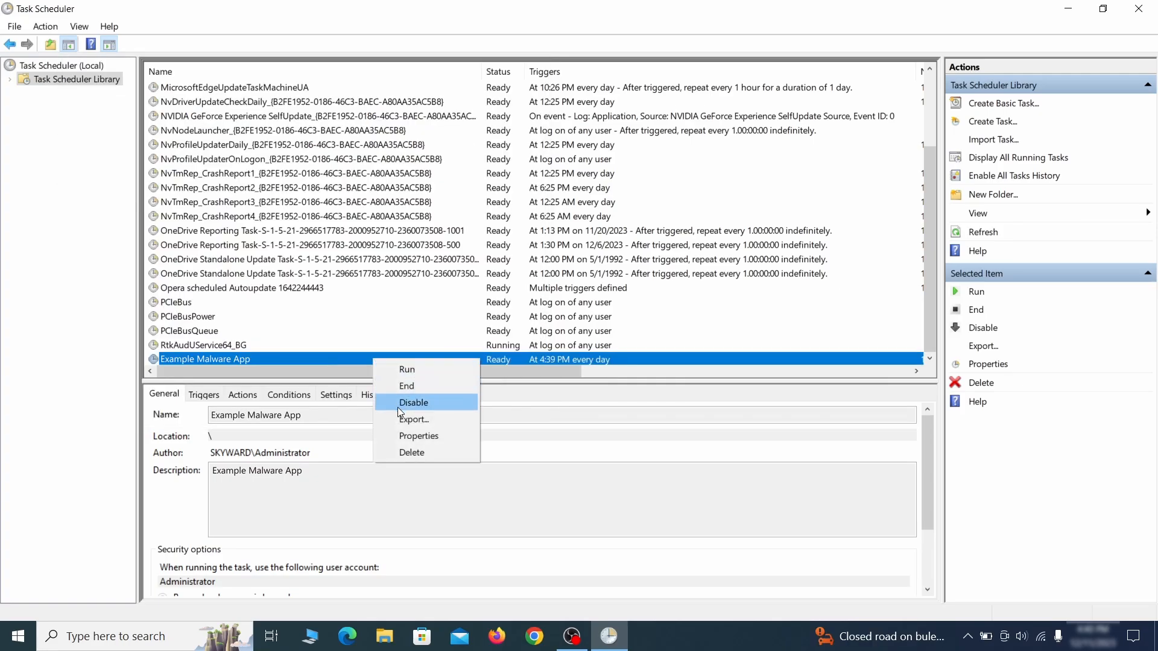
left_click(411, 452)
type("regedit")
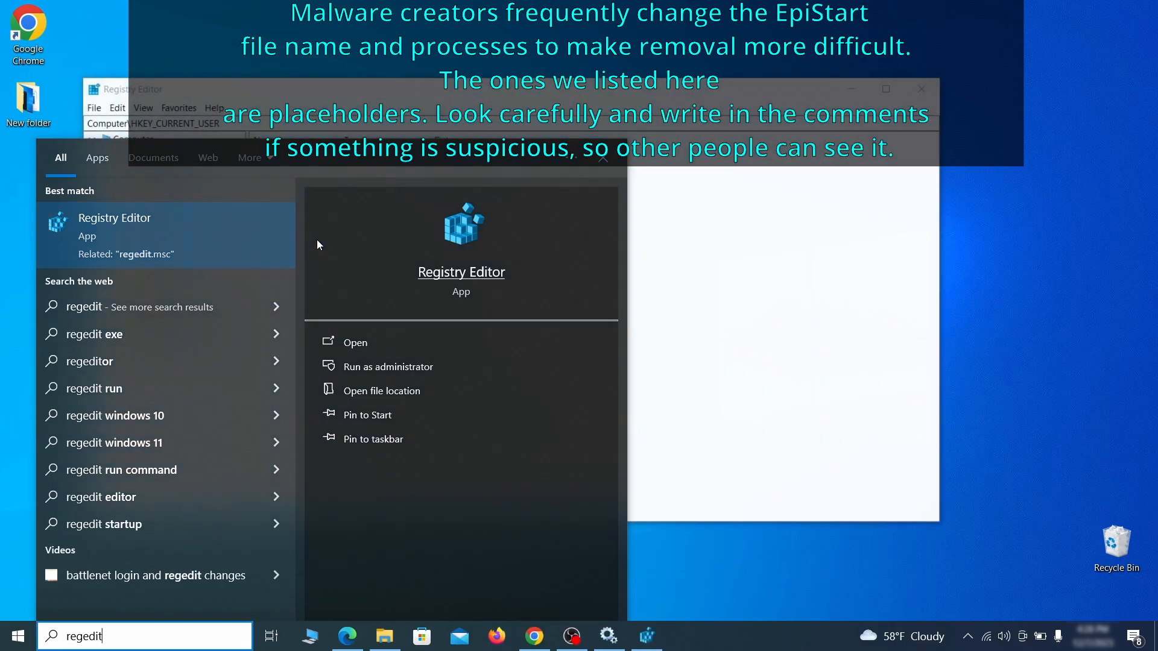
Export HKEY_CURRENT_USER to the desktop as 'Registry Backup 1'.
left_click(355, 342)
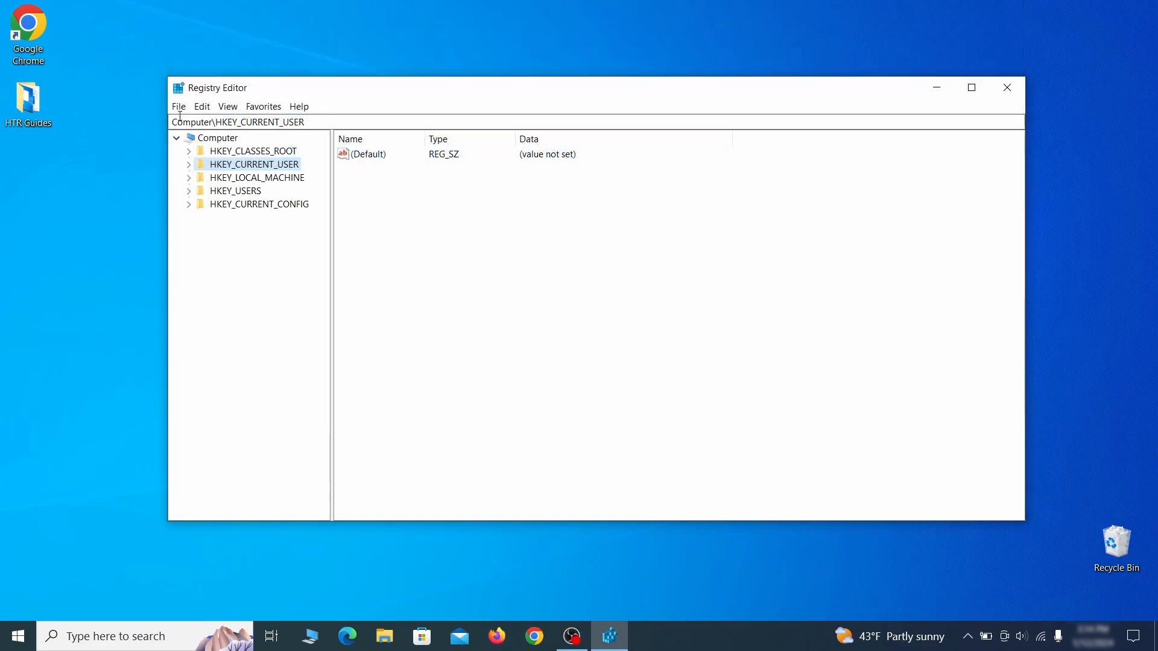
left_click(178, 106)
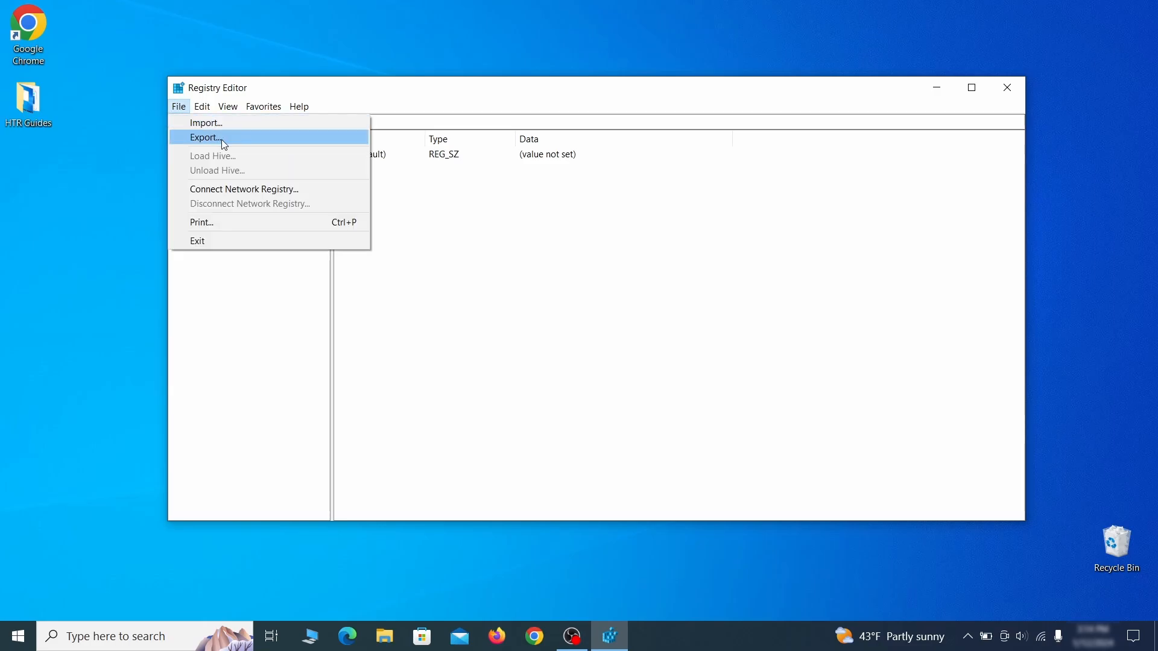
left_click(205, 137)
type("Registry Back")
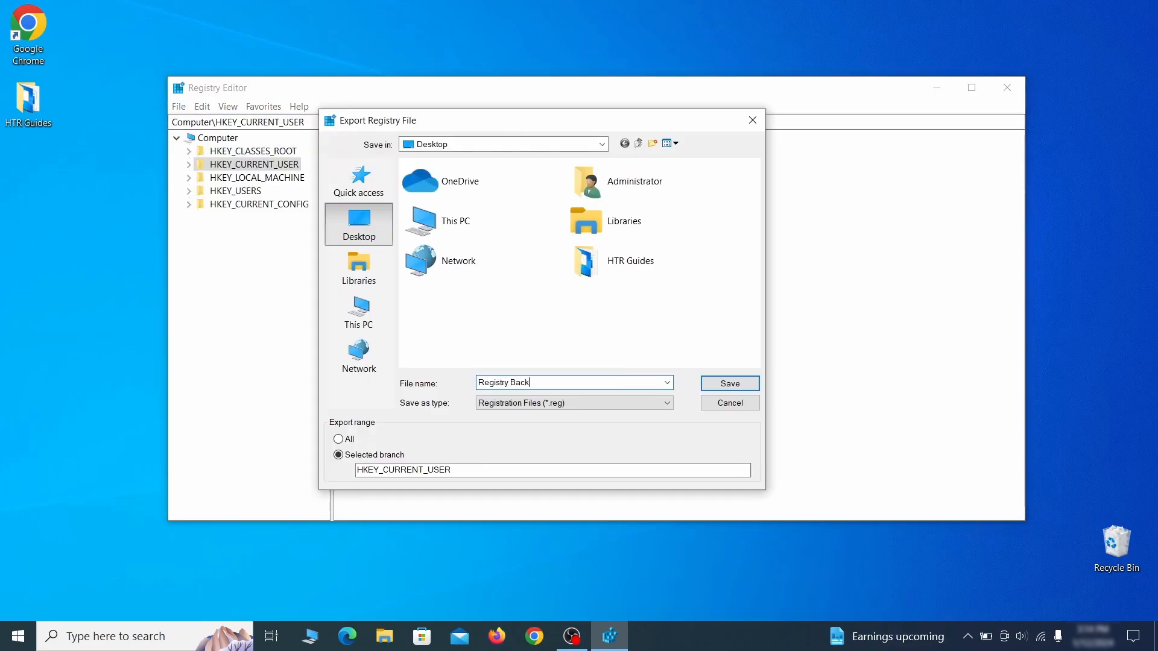
type("up 1")
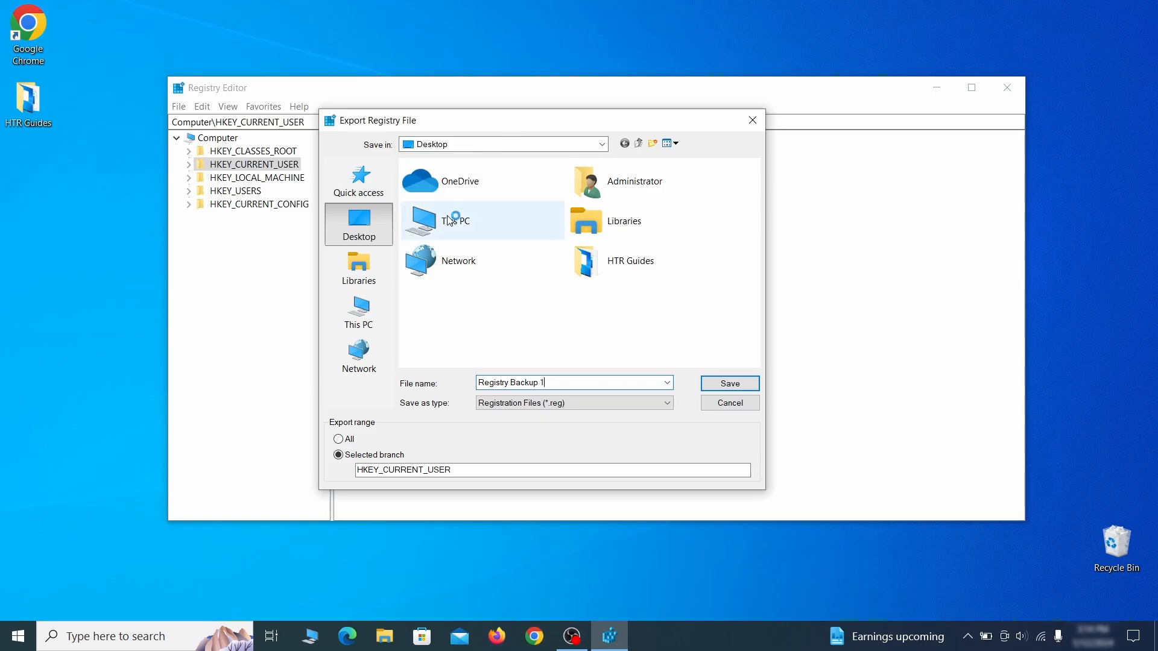
left_click(728, 383)
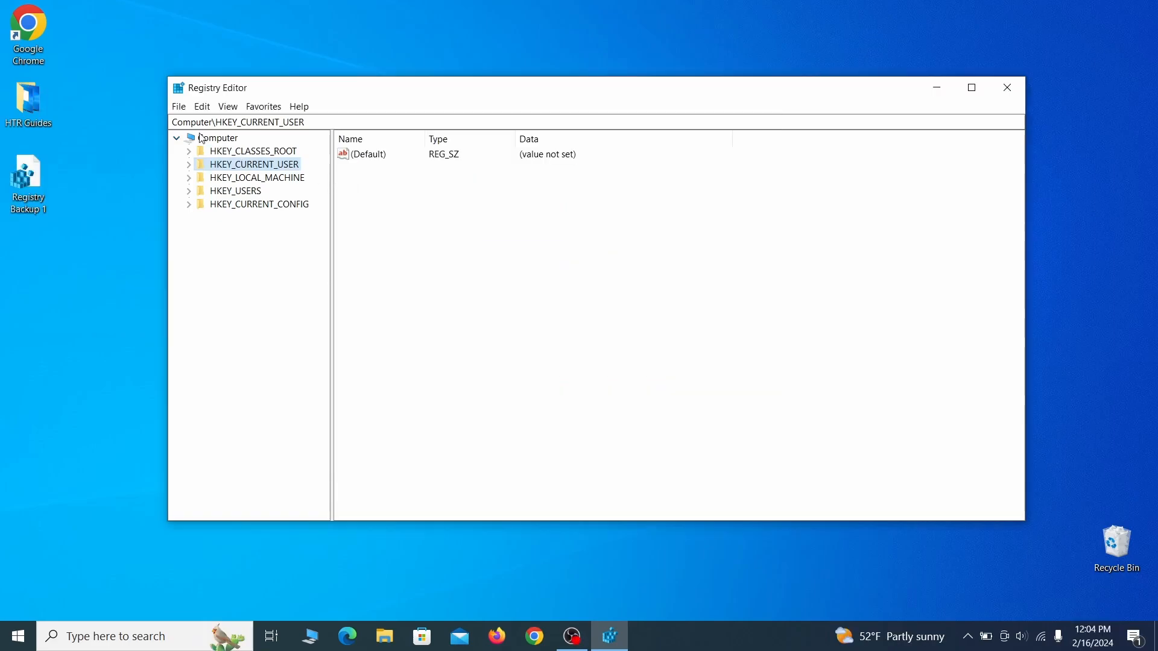
Bring up Registry Editor's Import dialog from the File menu.
left_click(178, 106)
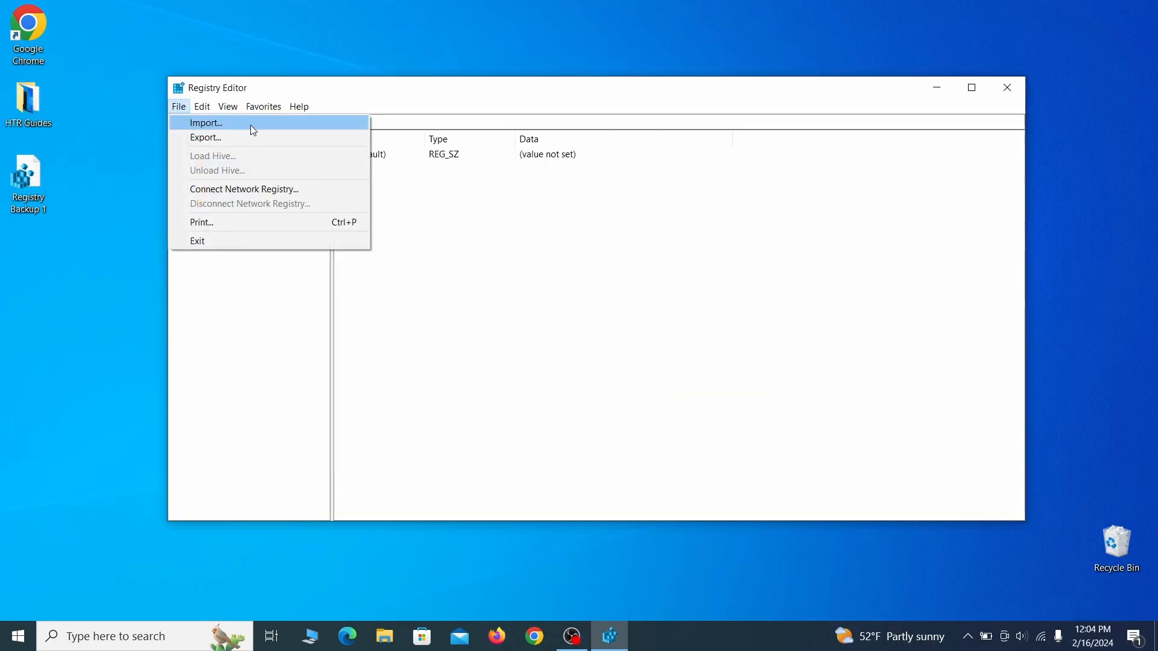
left_click(205, 122)
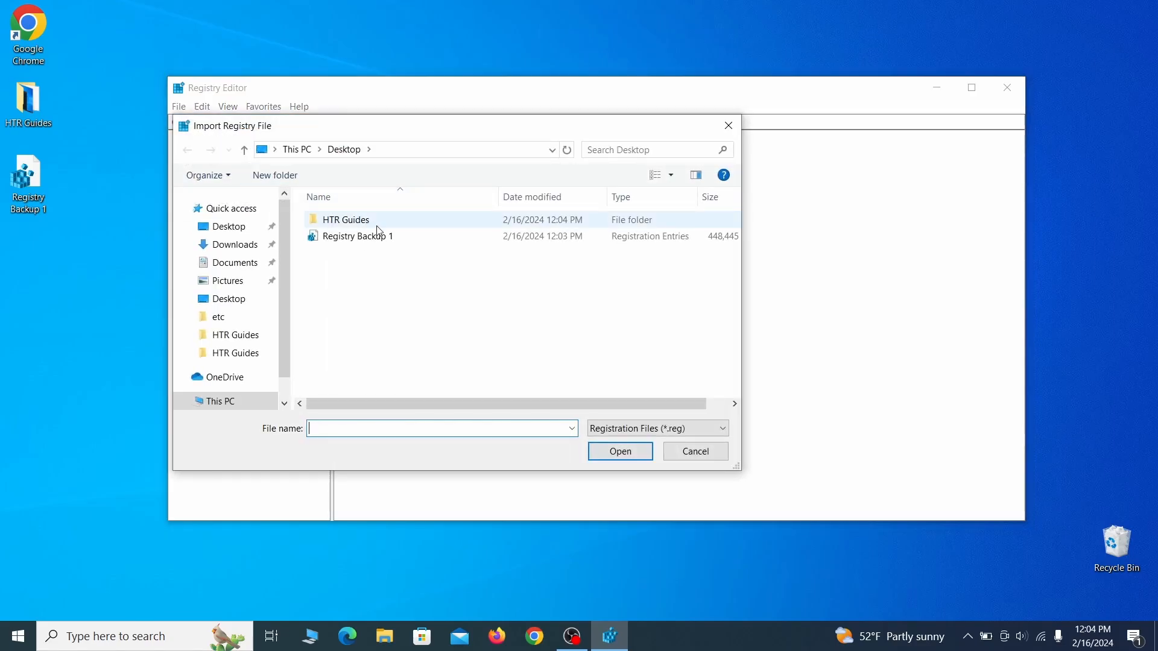
left_click(358, 236)
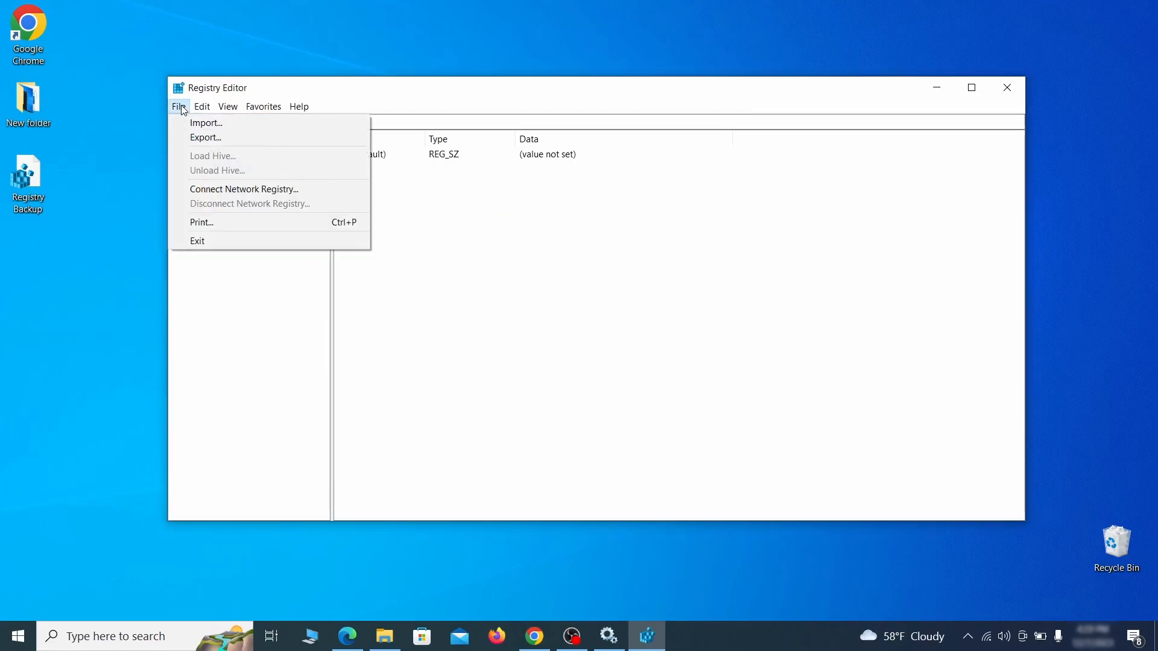
Search the registry for 'Example Malware App' to reach its InstallBuilders key.
left_click(202, 106)
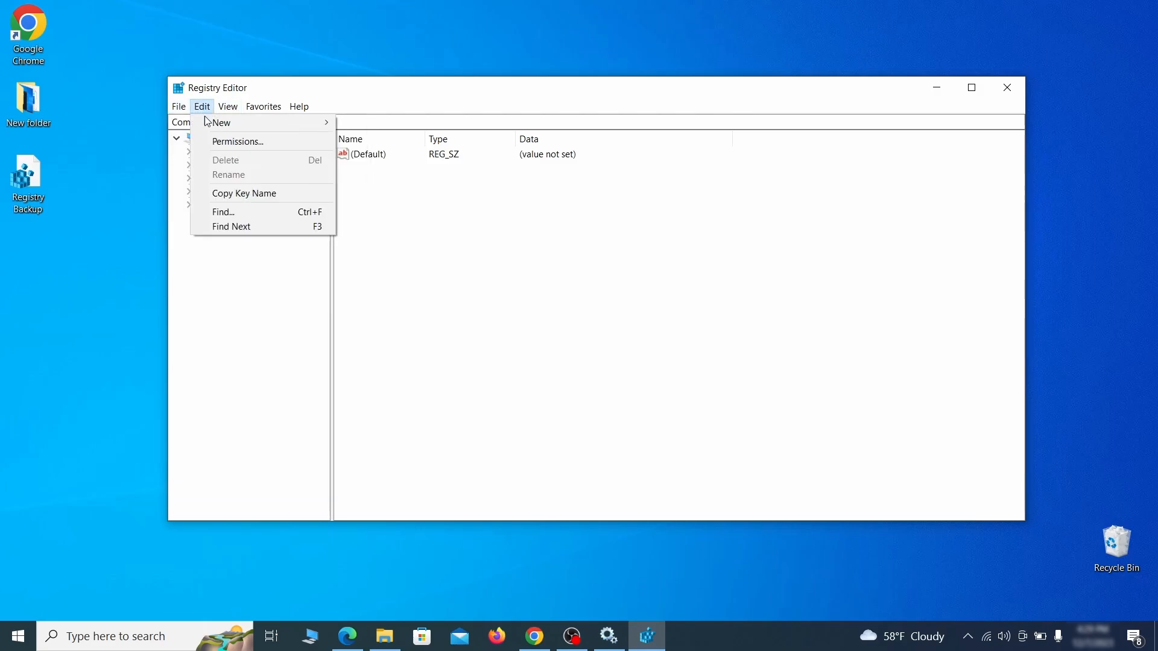
left_click(223, 212)
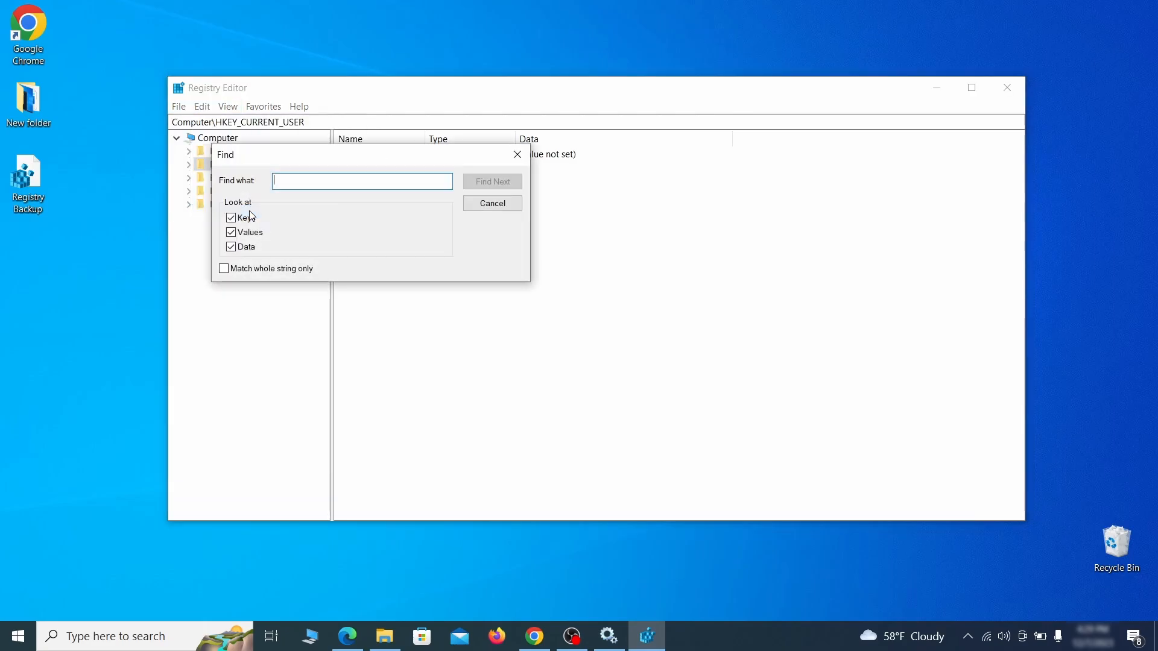
type("Example Malw")
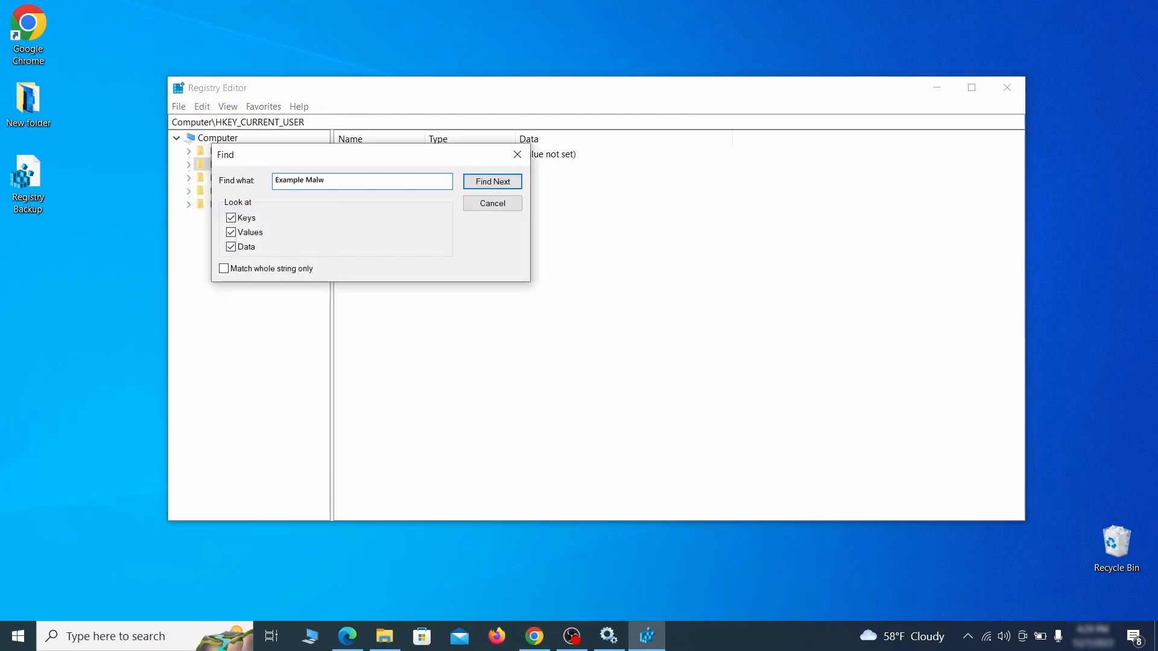
type("are App")
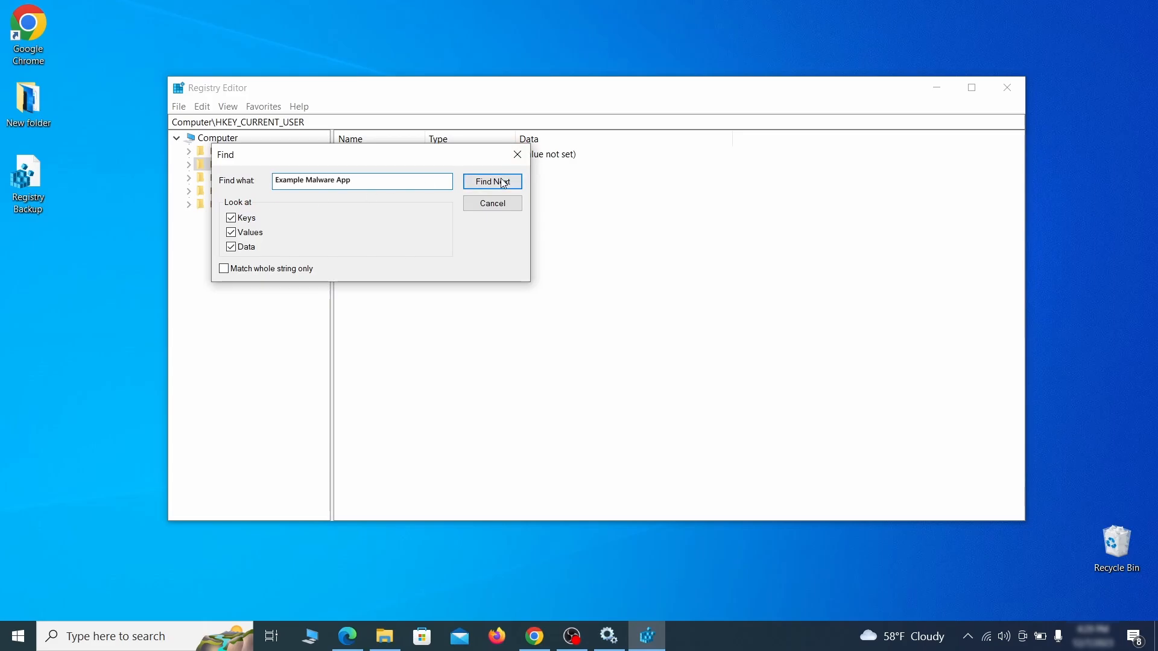
left_click(492, 182)
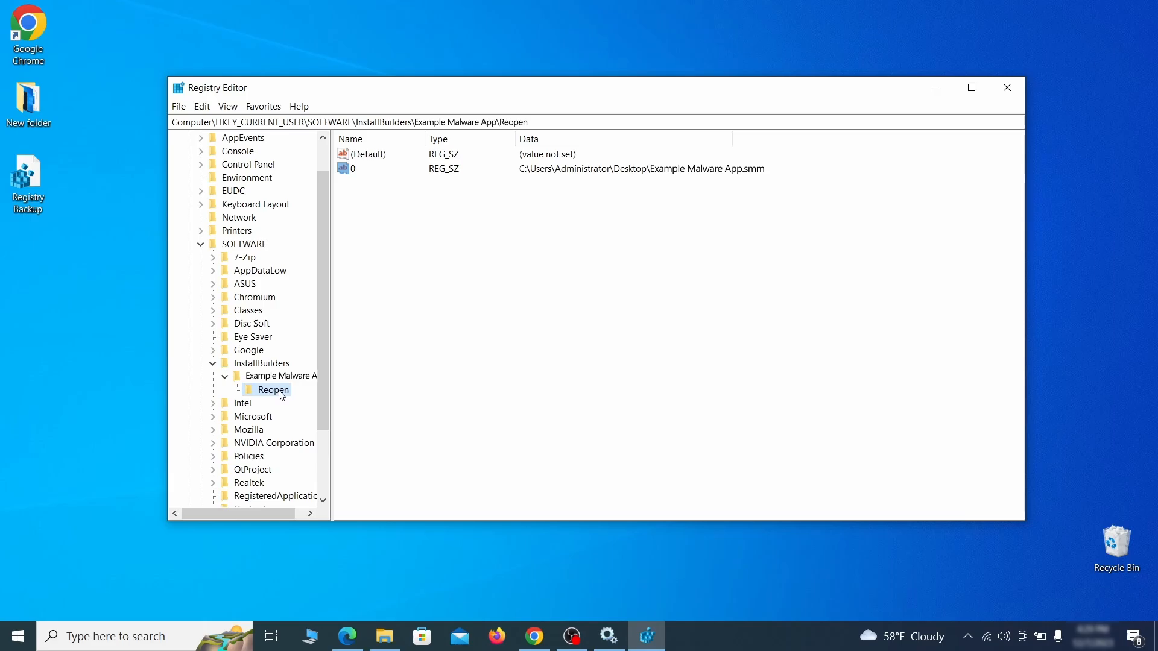
Bring up the Reopen key's context menu, then close Registry Editor.
right_click(273, 389)
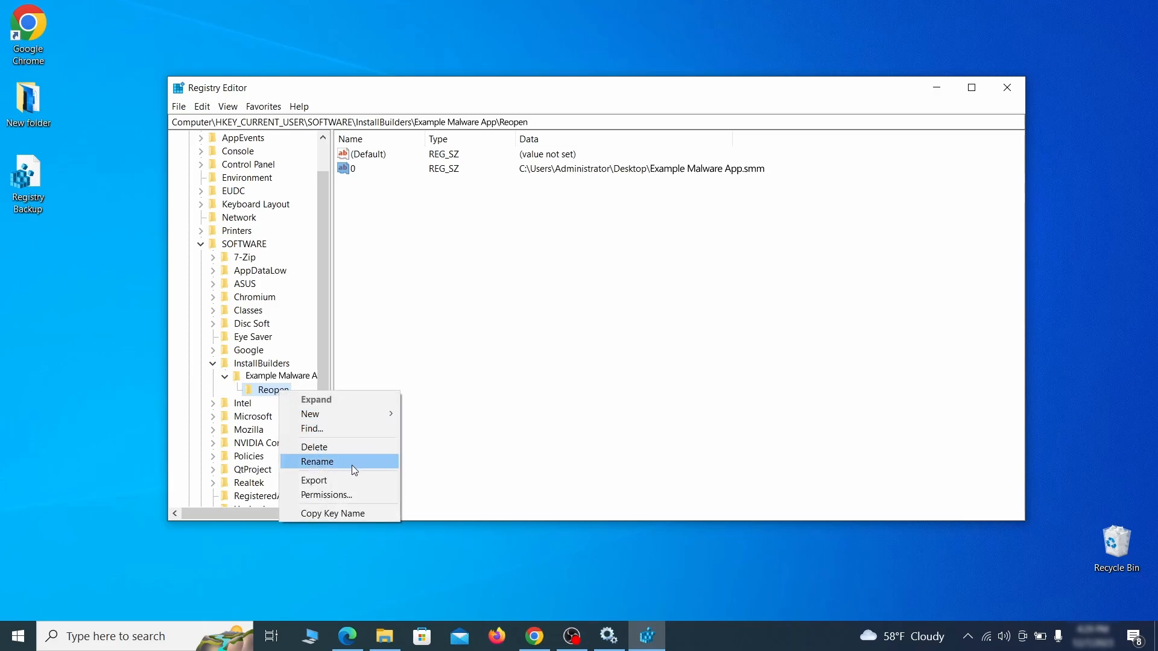
left_click(1006, 87)
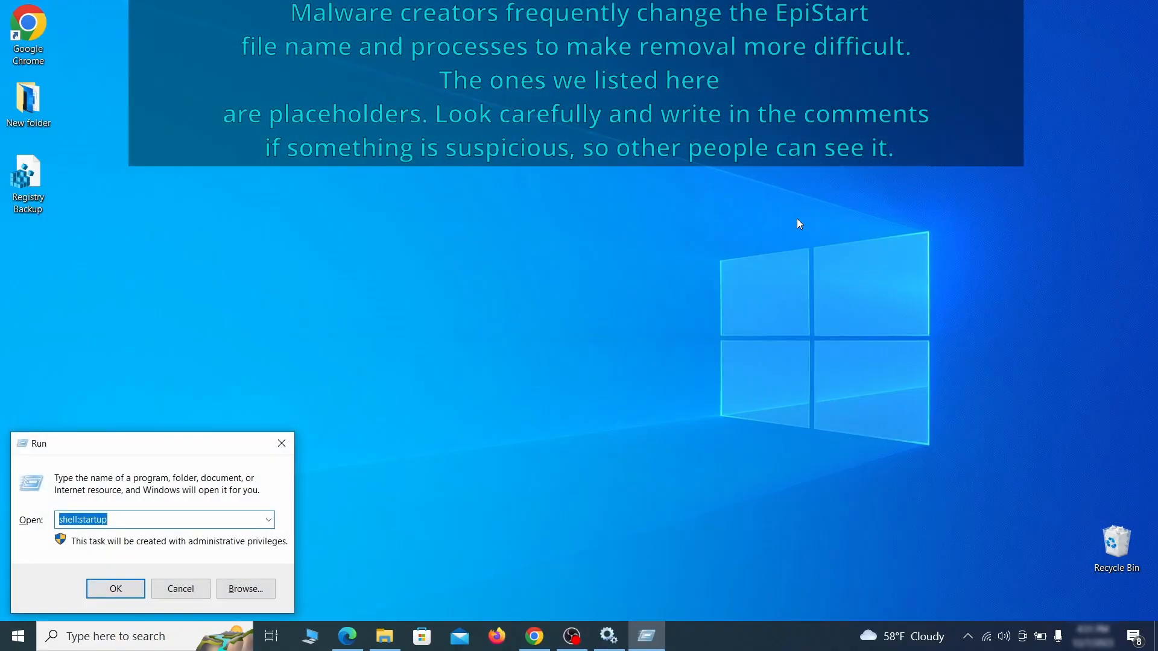
Run a full MRT system scan, which finds no malicious software, and finish.
type("M")
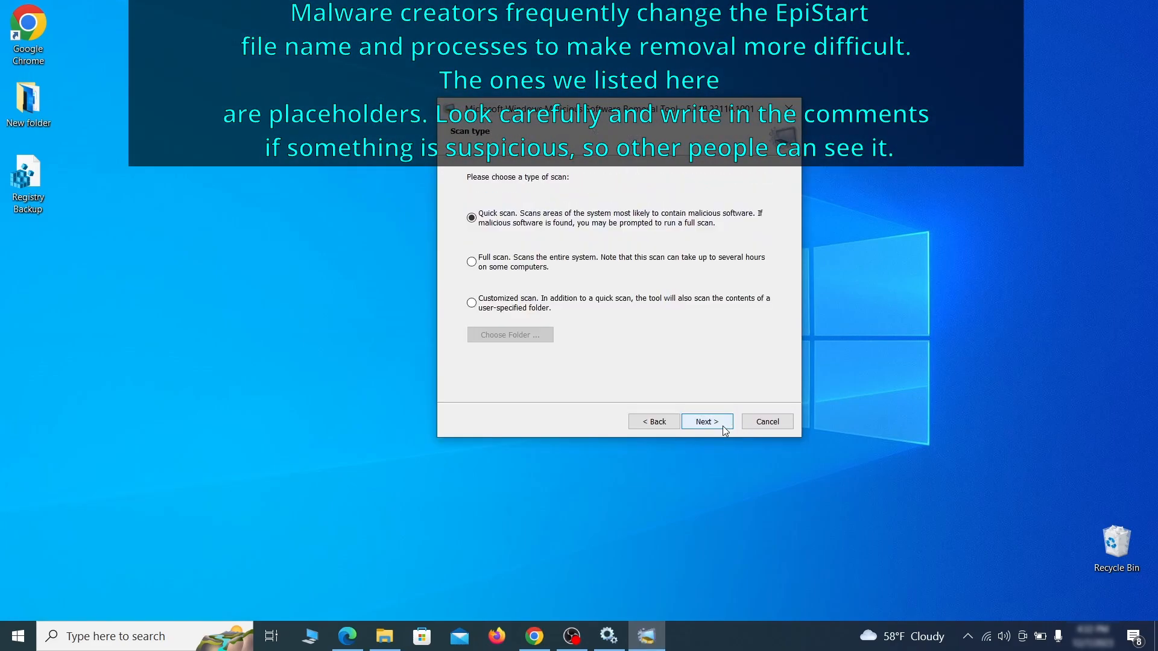
left_click(471, 261)
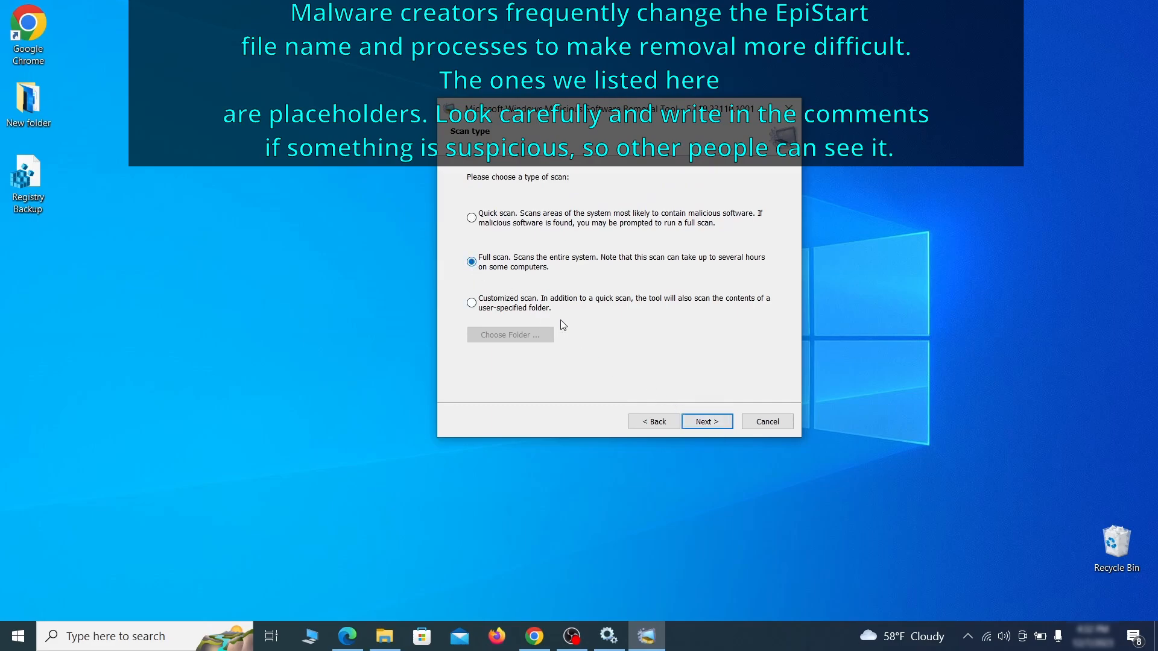
left_click(704, 421)
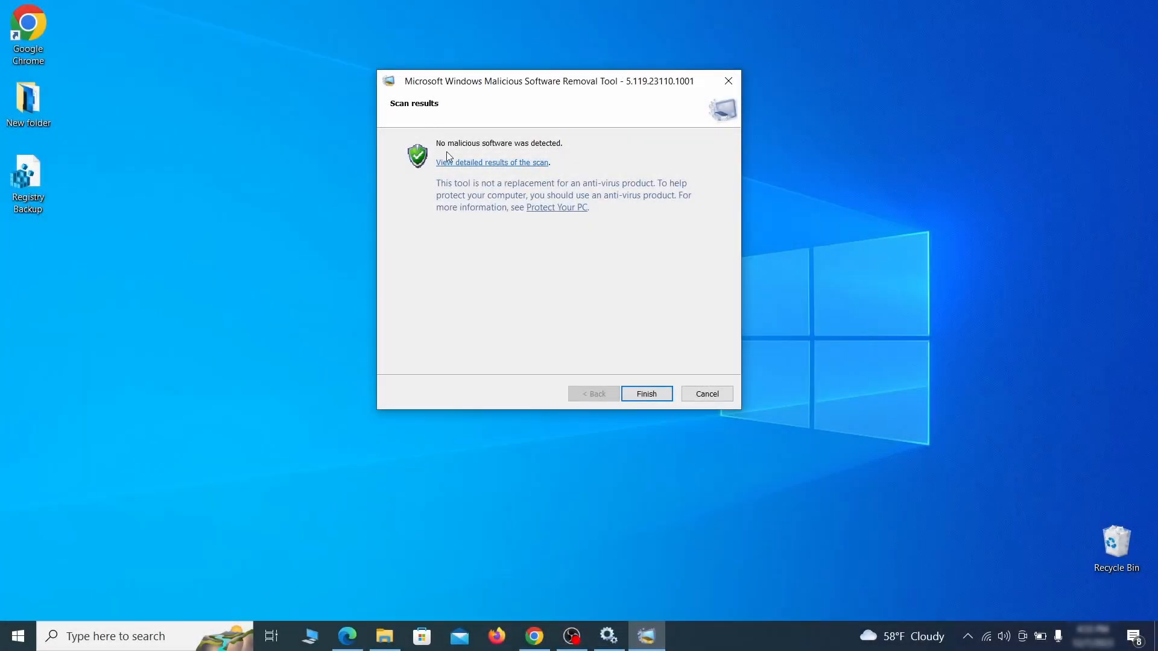
mouse_move(609, 177)
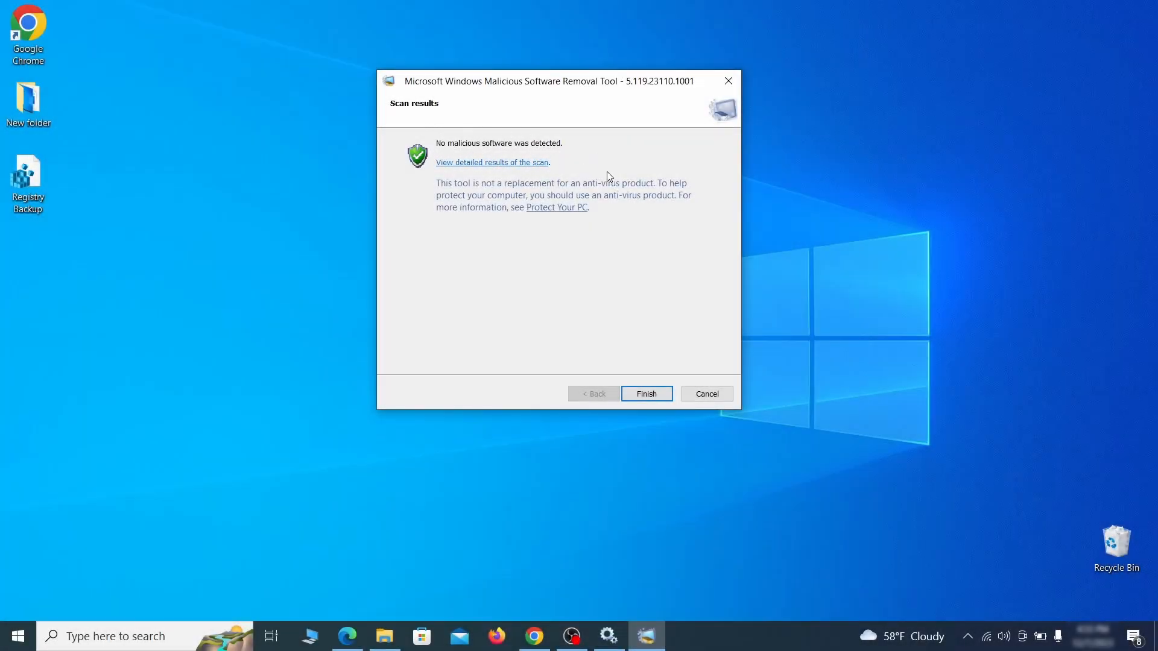
left_click(645, 394)
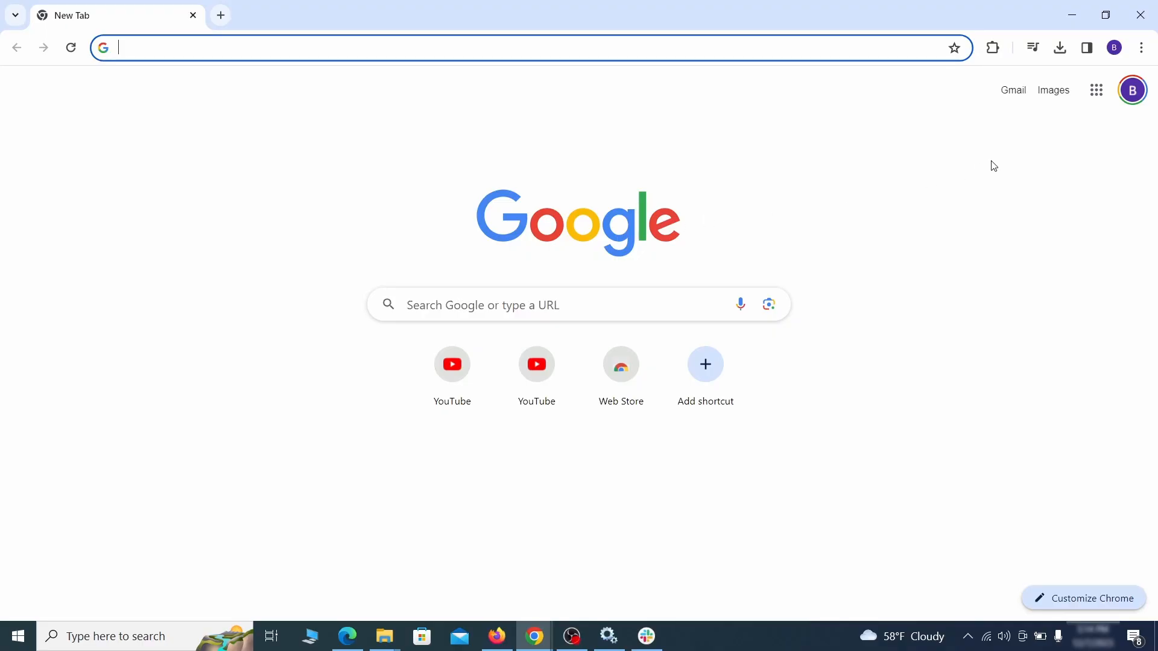
Switch off the Add to Zola Button extension on Chrome's extensions page.
left_click(1139, 47)
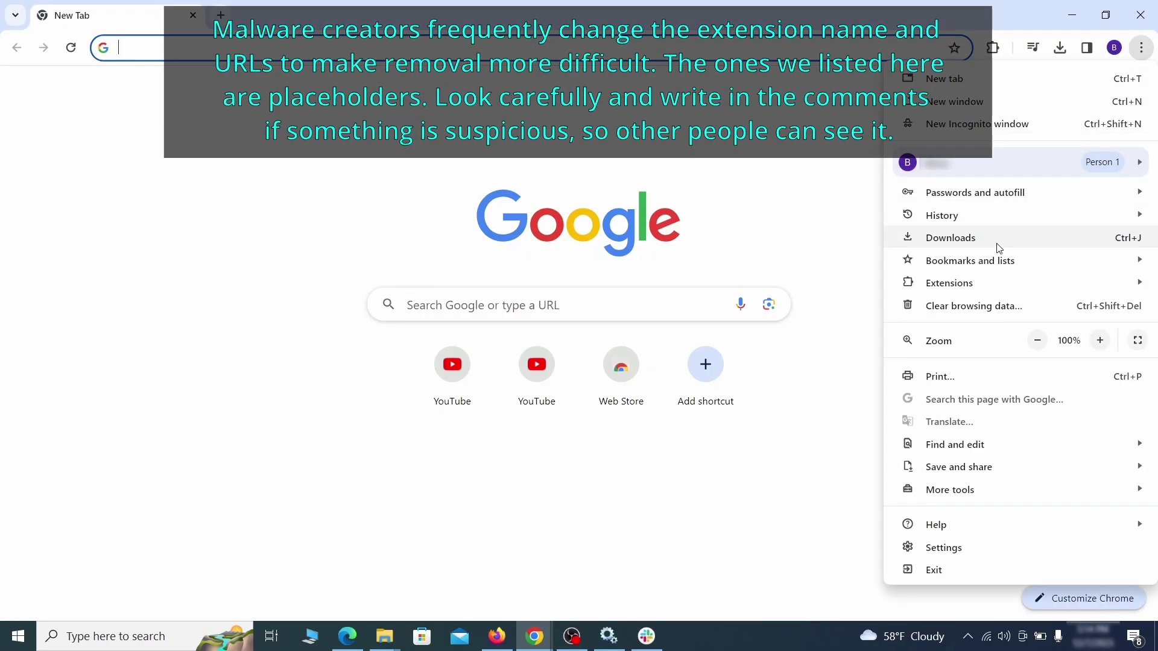
left_click(949, 283)
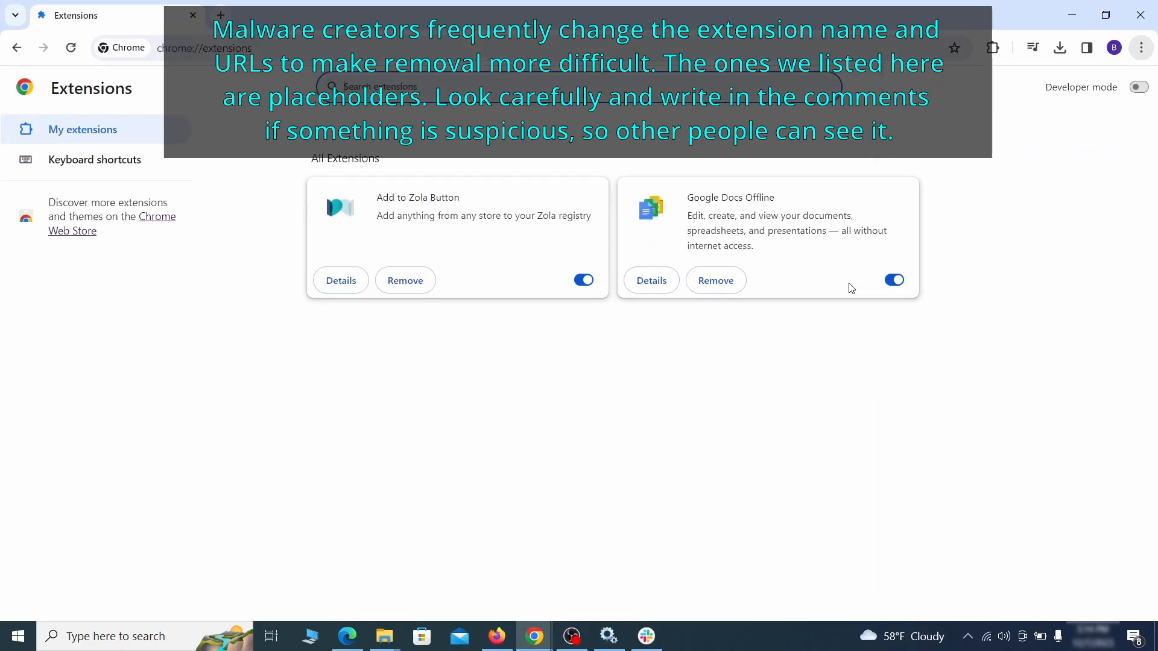
mouse_move(274, 235)
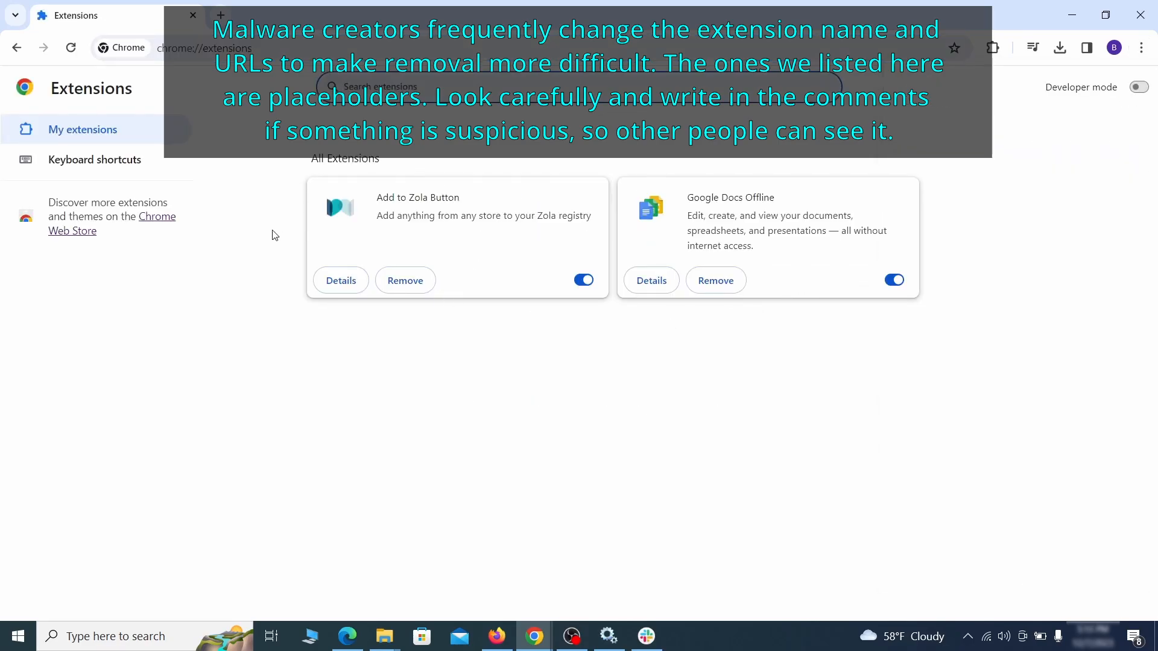
mouse_move(496, 308)
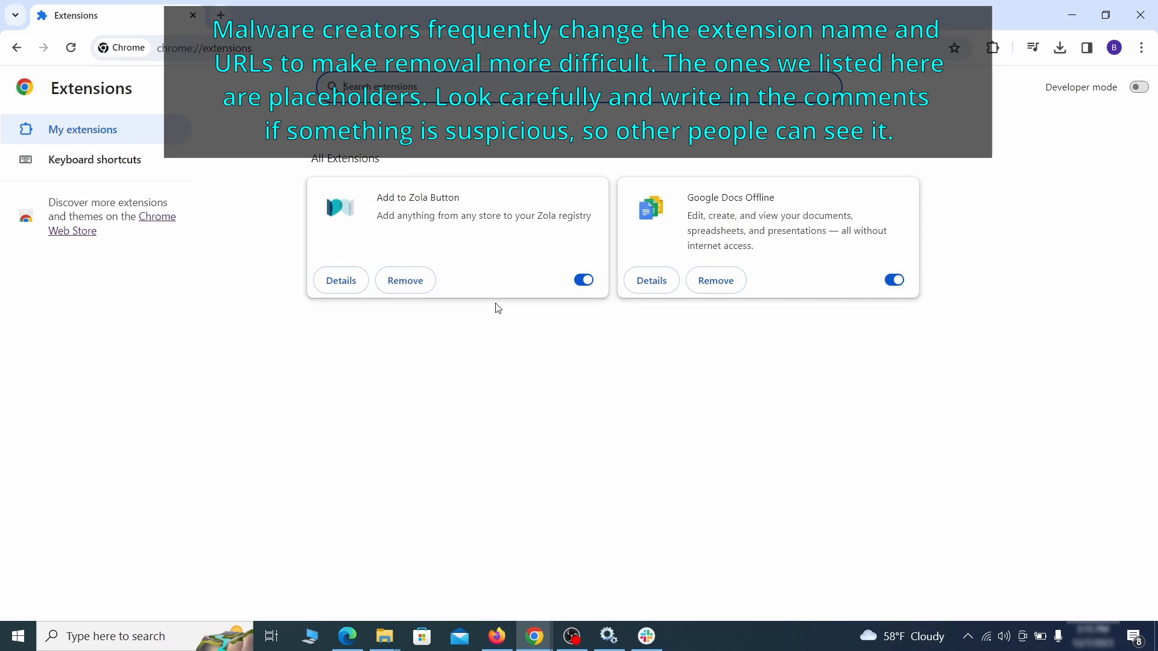
left_click(582, 280)
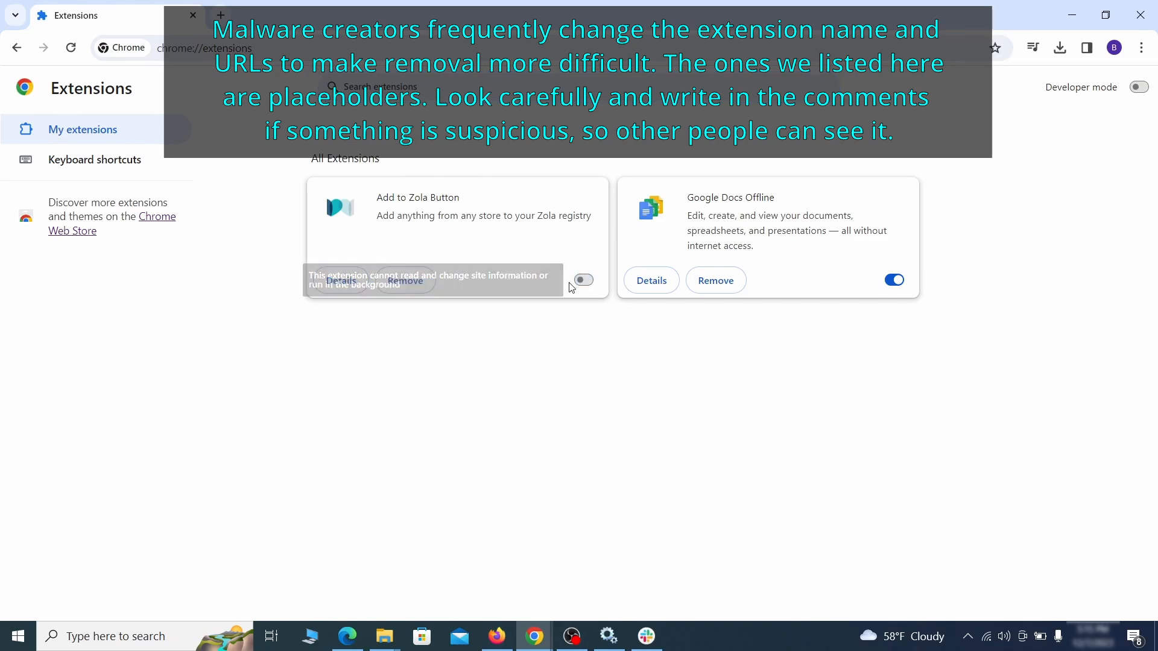
left_click(405, 280)
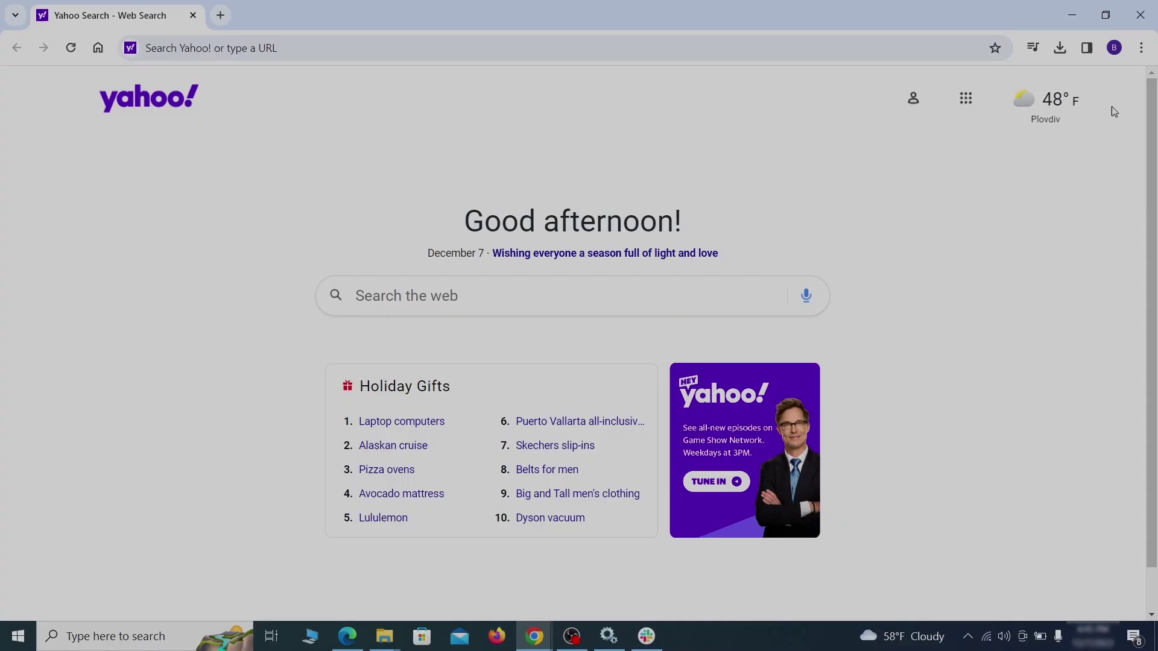
Clear Chrome's browsing data, including autofill, site settings and hosted app data.
left_click(1140, 49)
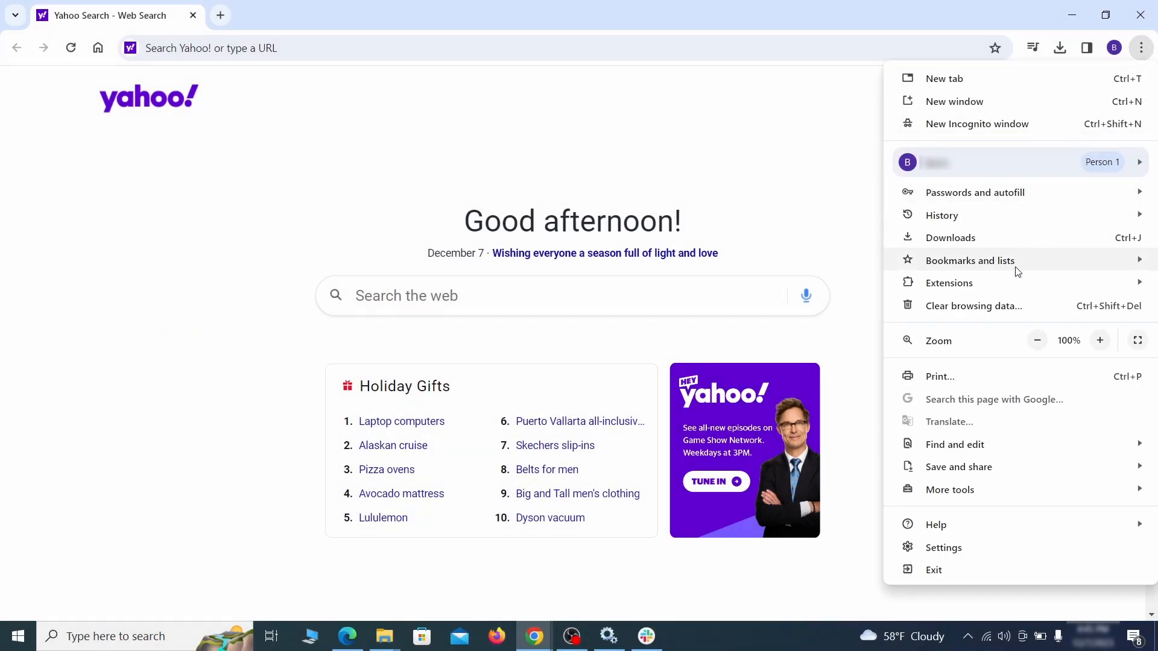
left_click(943, 547)
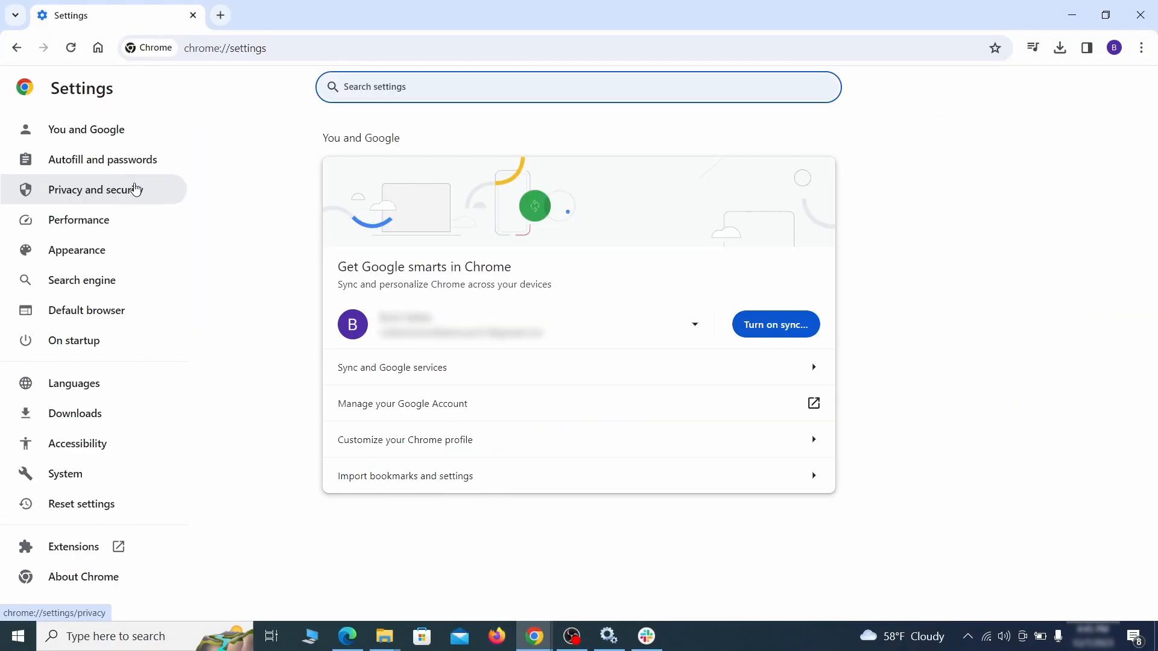
left_click(102, 189)
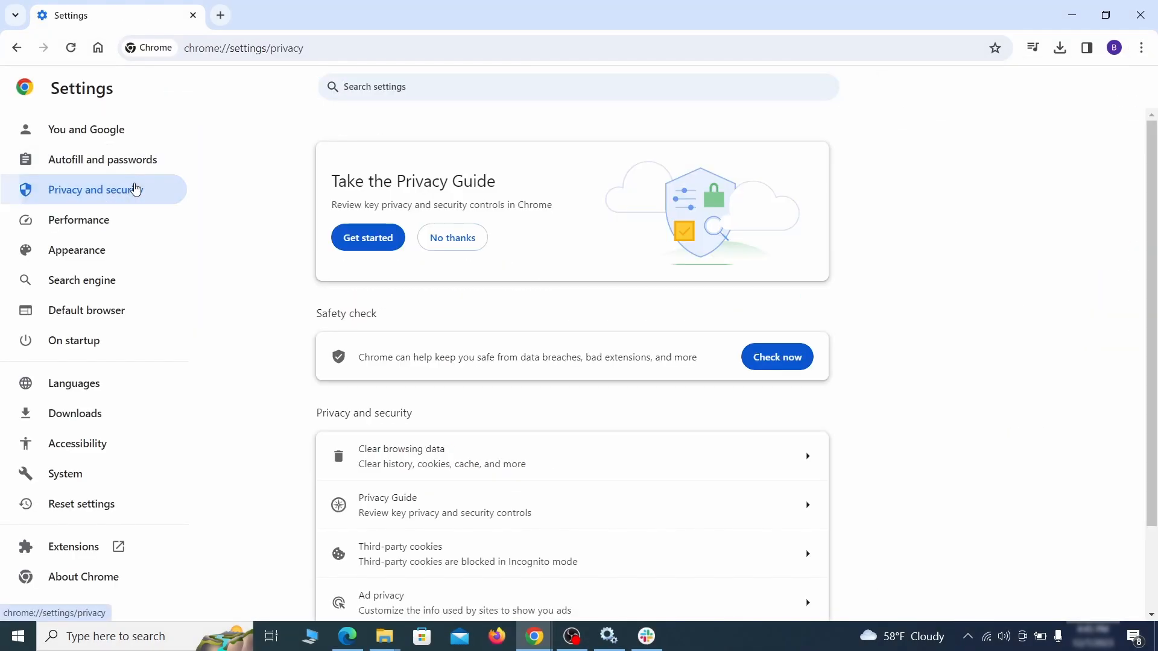
scroll("down", 3)
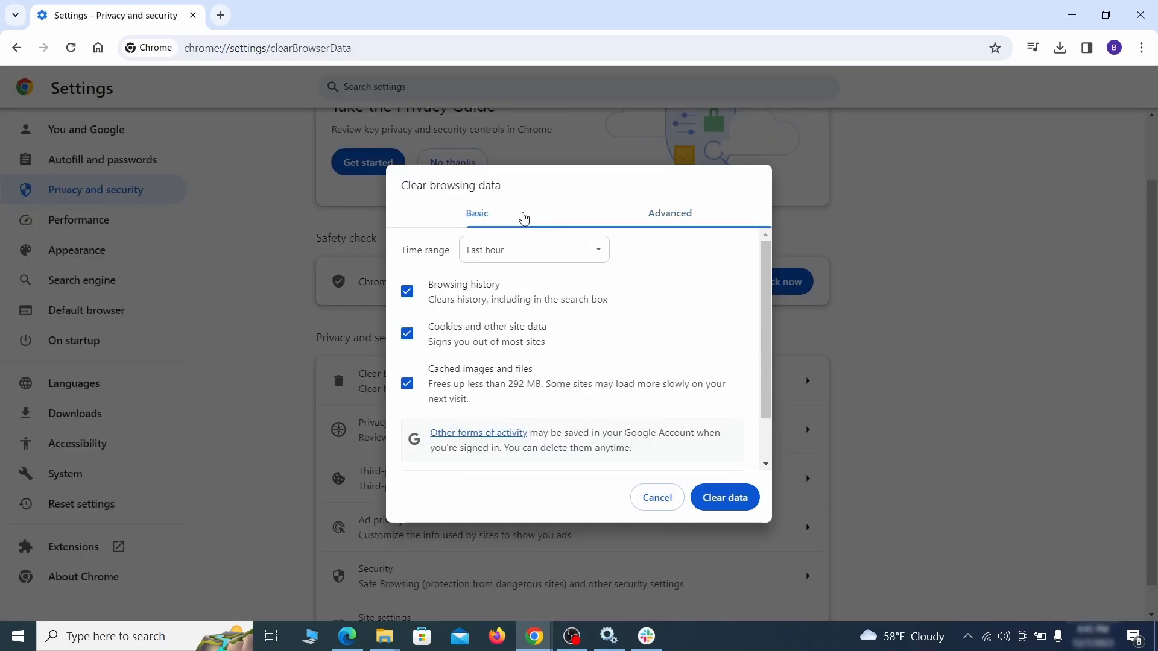
left_click(667, 213)
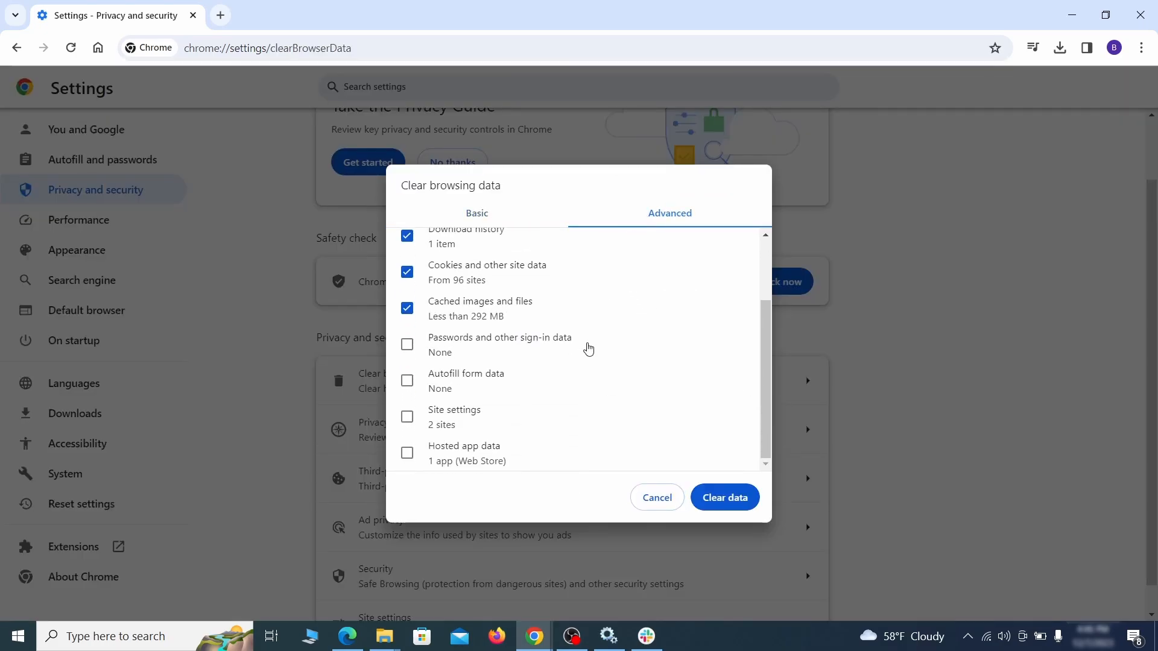
left_click(407, 381)
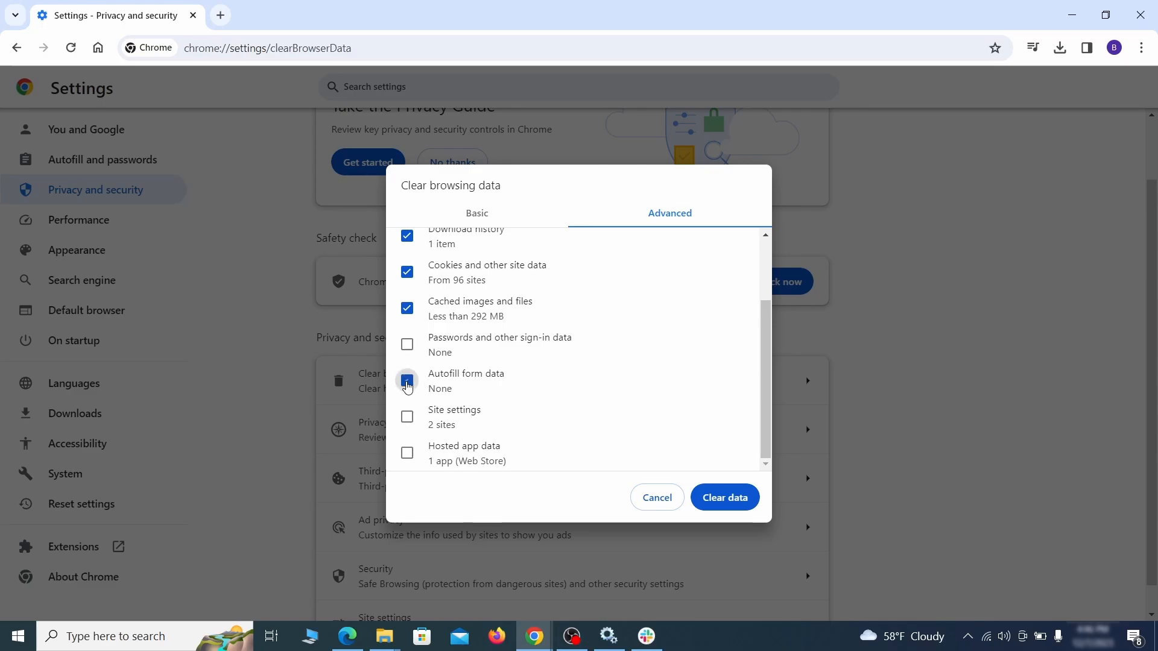
left_click(407, 381)
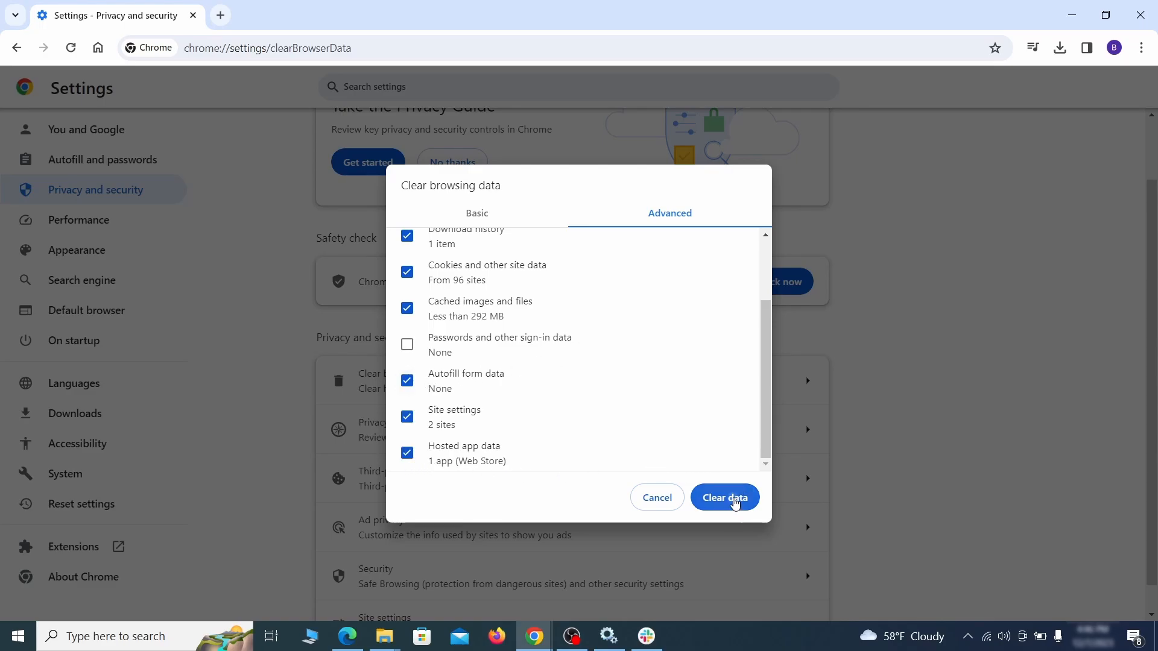
left_click(723, 497)
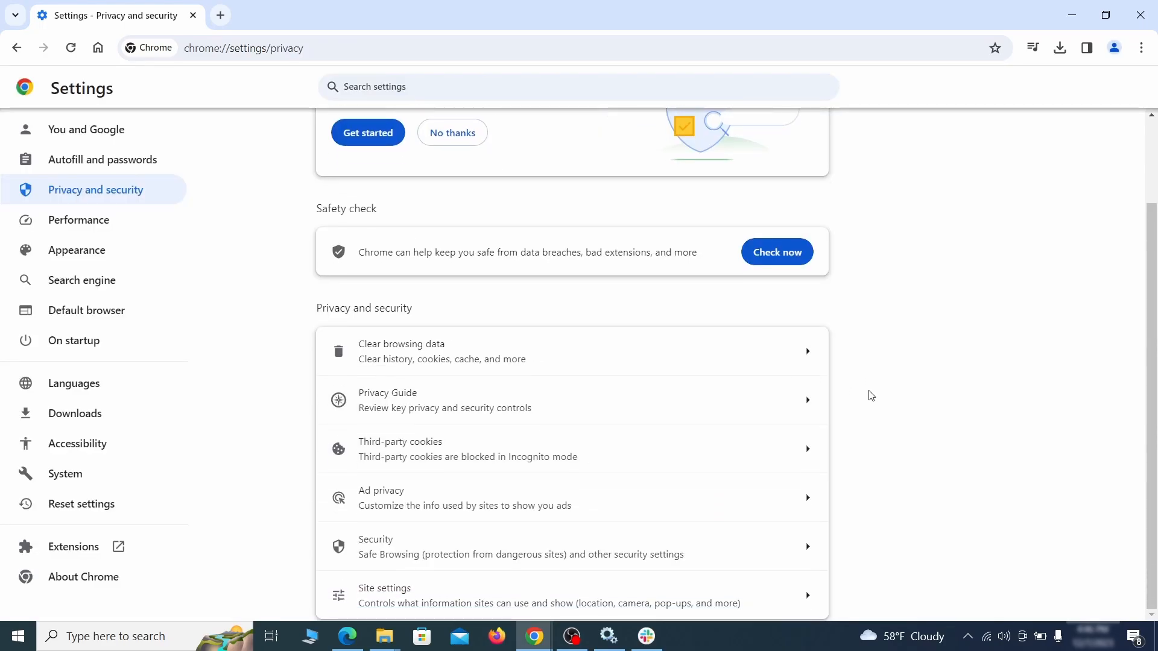
Review site permissions, finding ExampleRougeURL.com allowed to send notifications.
left_click(546, 596)
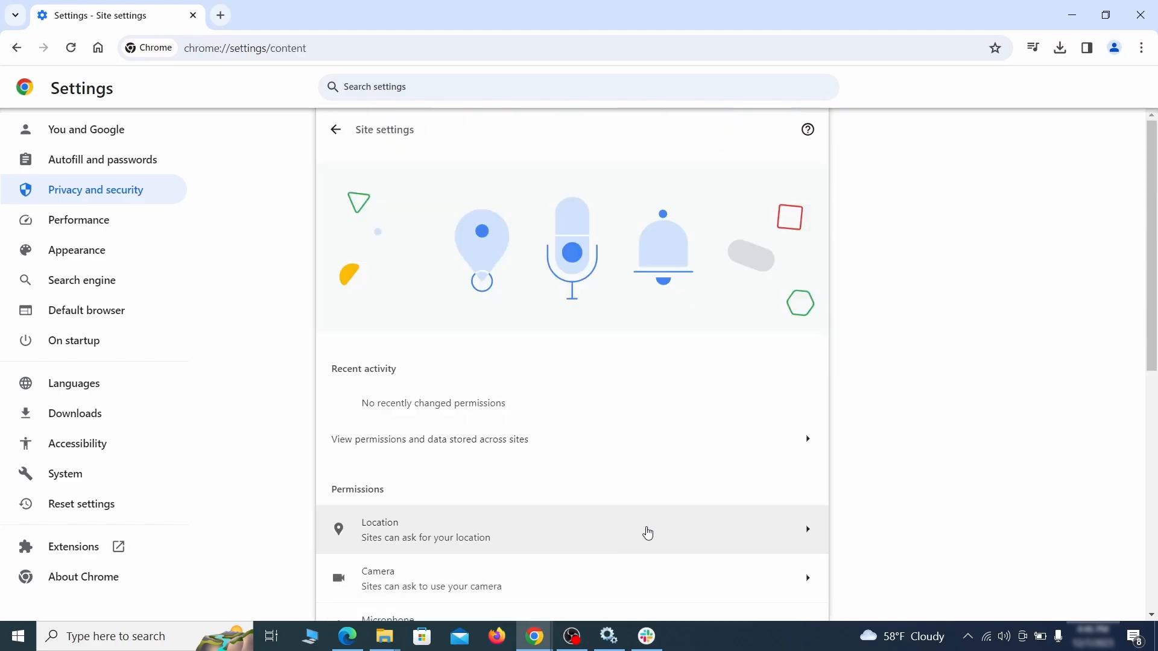
scroll("down", 3)
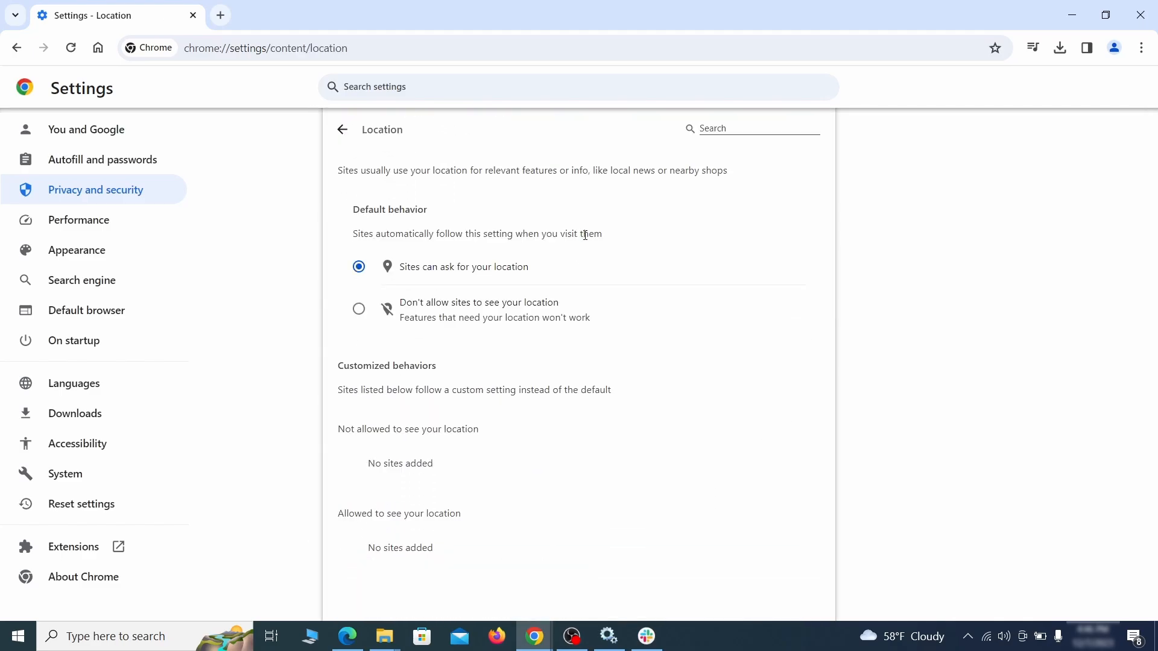
left_click(342, 129)
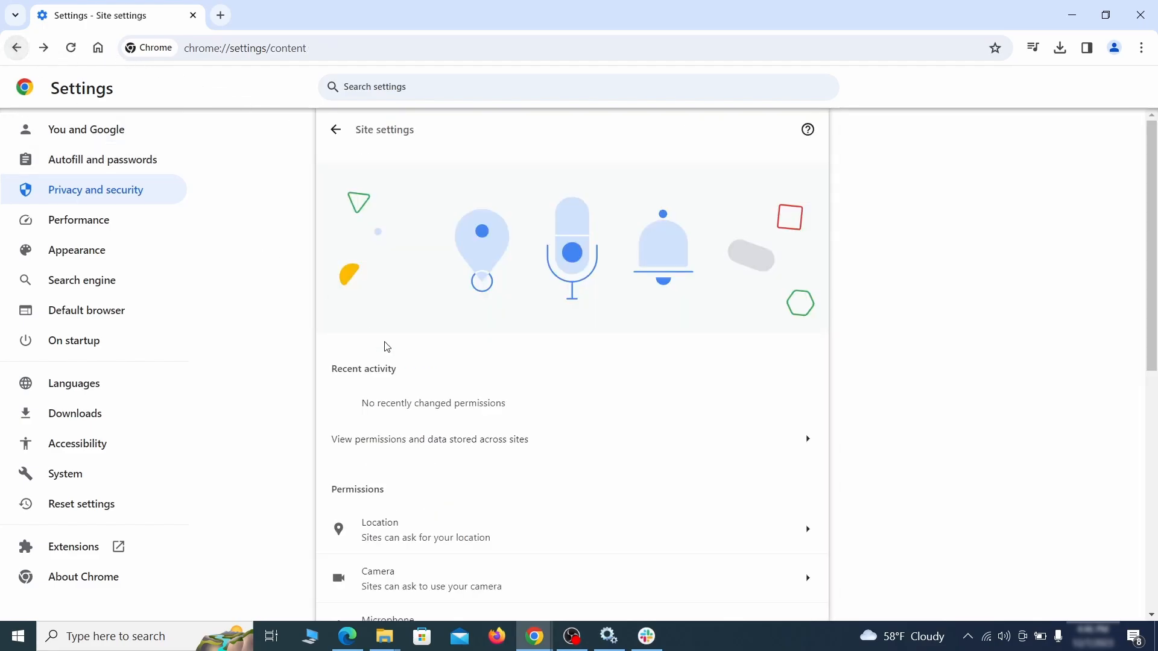
left_click(430, 579)
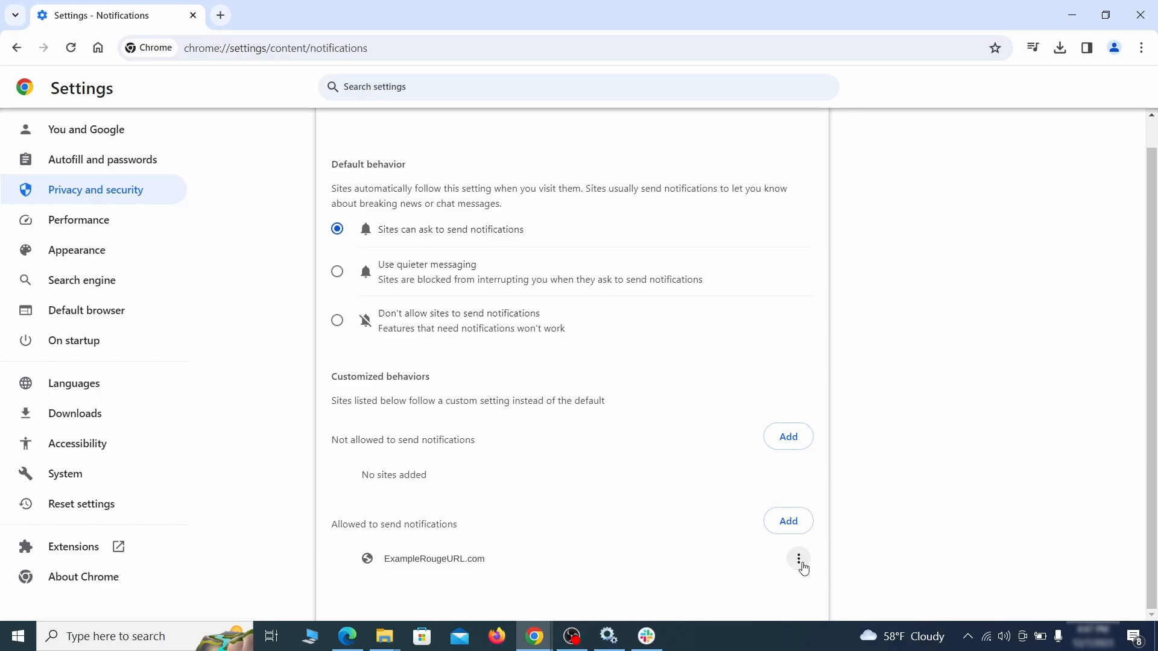
left_click(17, 48)
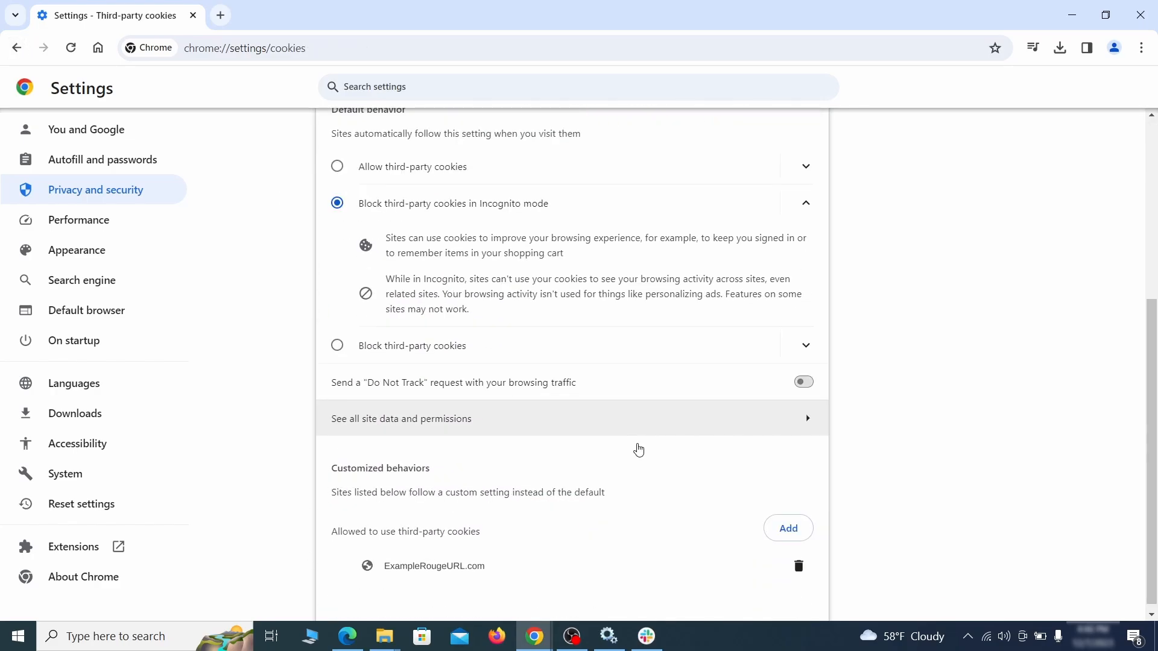
left_click(17, 47)
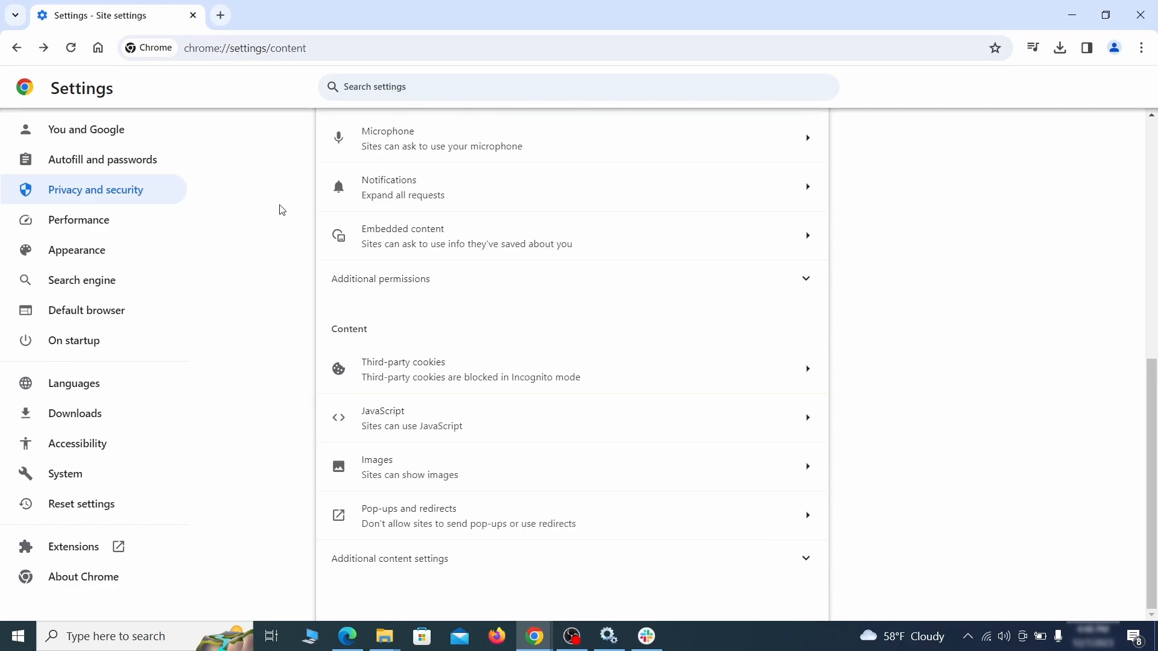
Delete the suspicious home page address and turn off Chrome's home button.
left_click(76, 249)
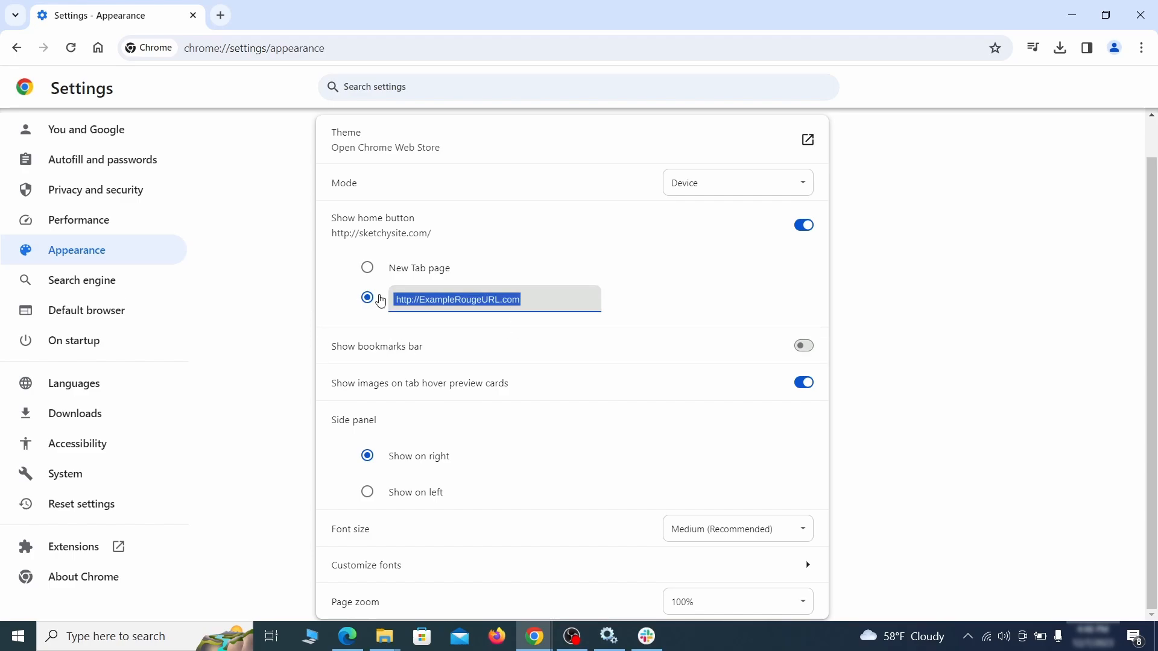
key("Delete")
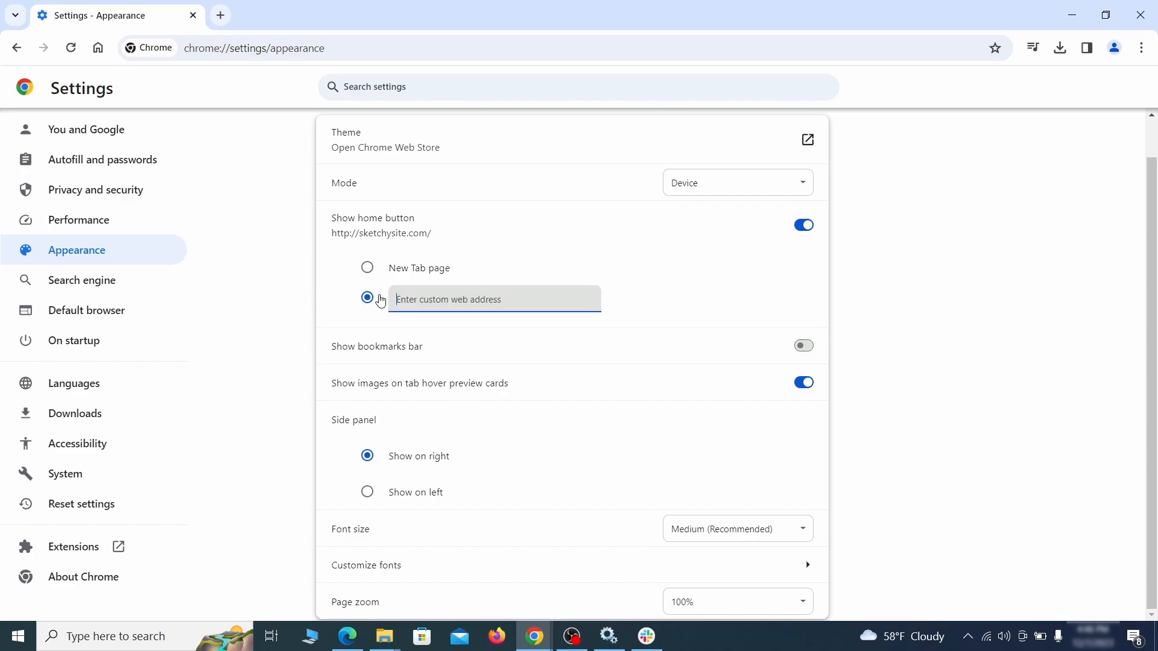
left_click(803, 224)
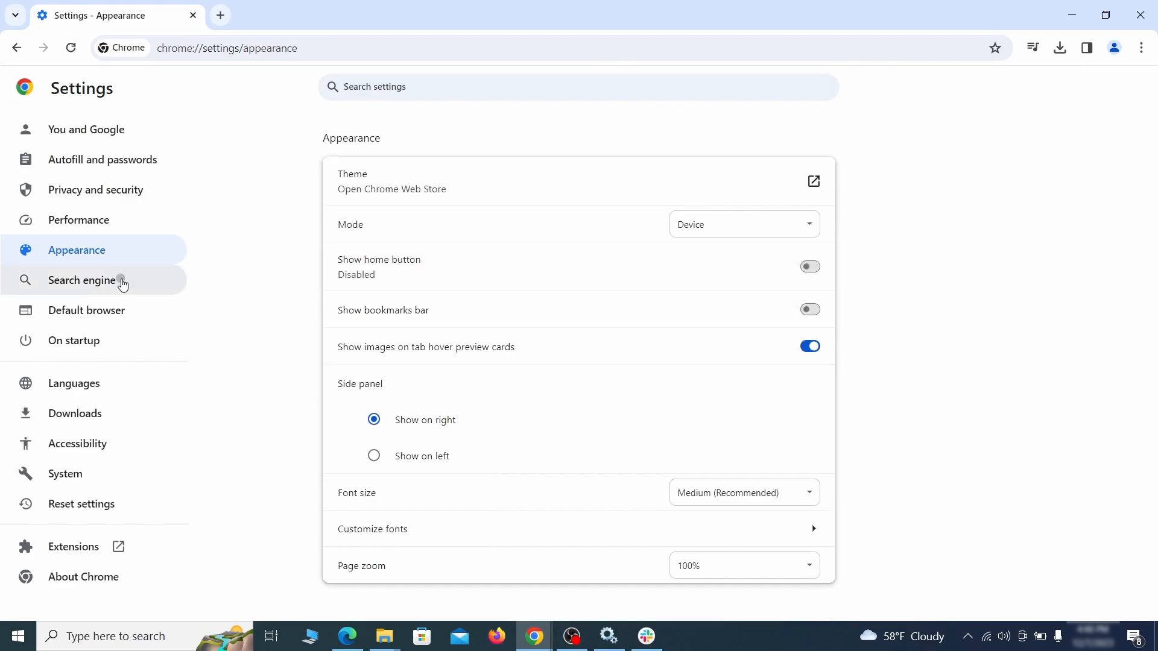
Set Google as default search engine and delete the ExampleRougeURL.com shortcut.
left_click(82, 280)
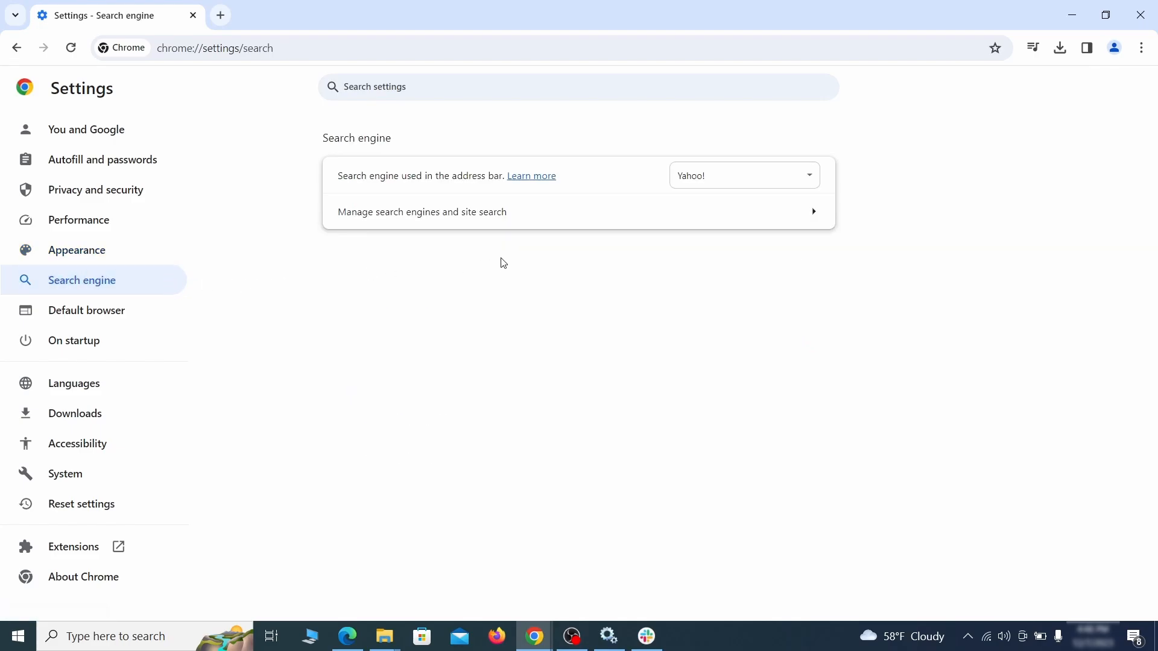
left_click(743, 174)
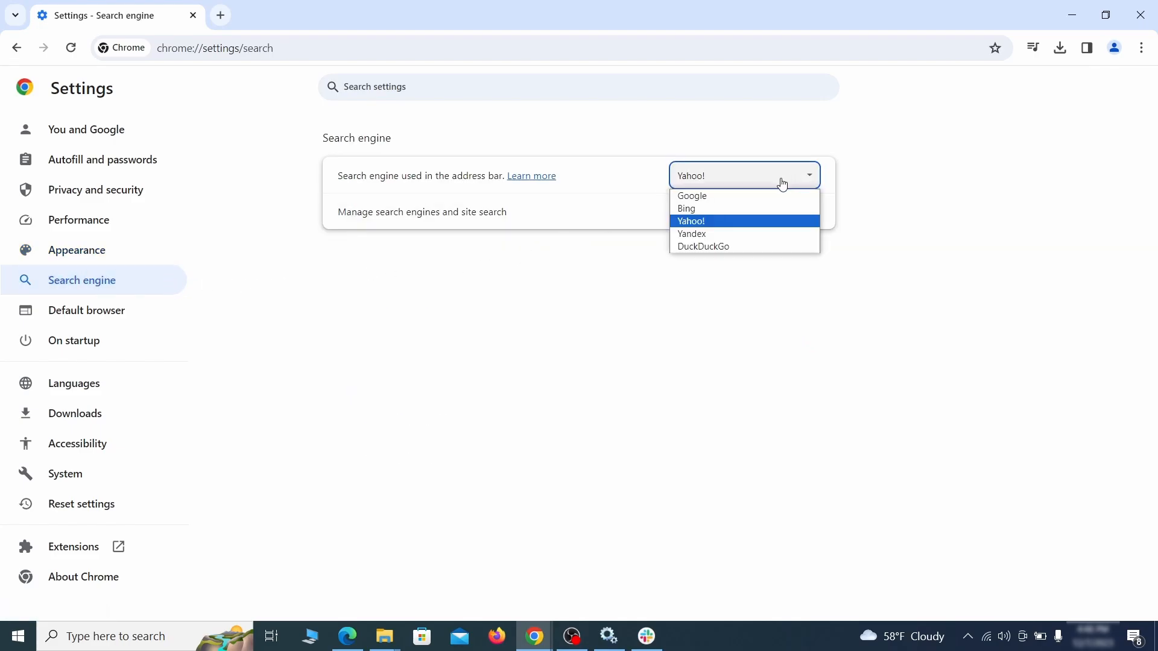
left_click(422, 212)
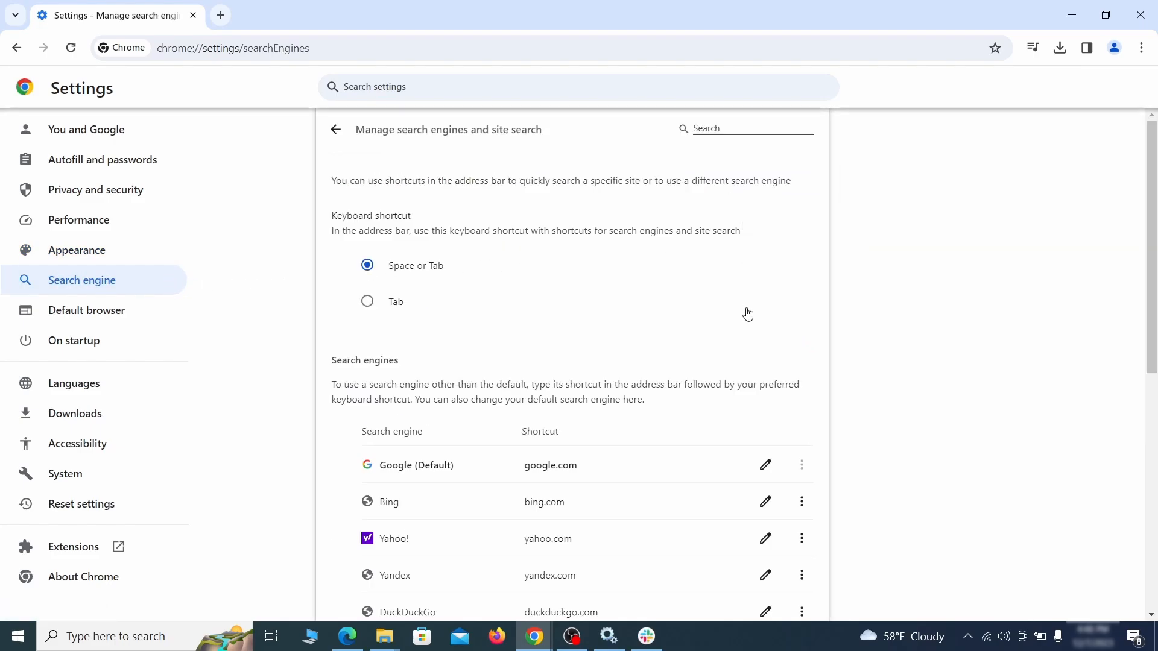
left_click(801, 371)
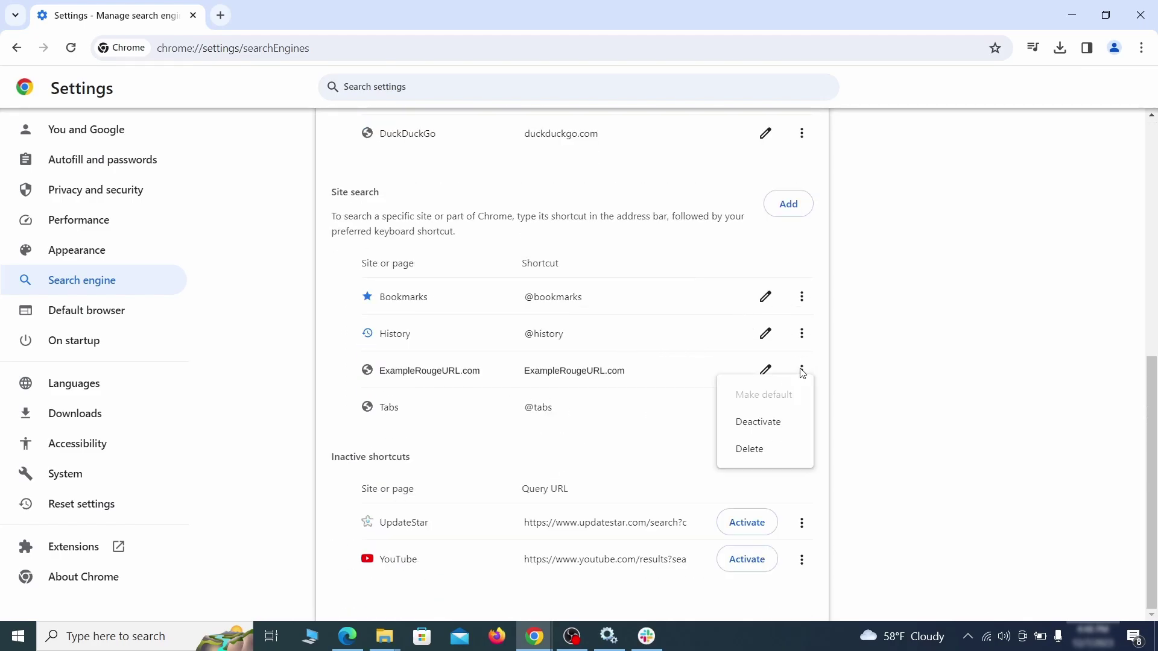
left_click(749, 448)
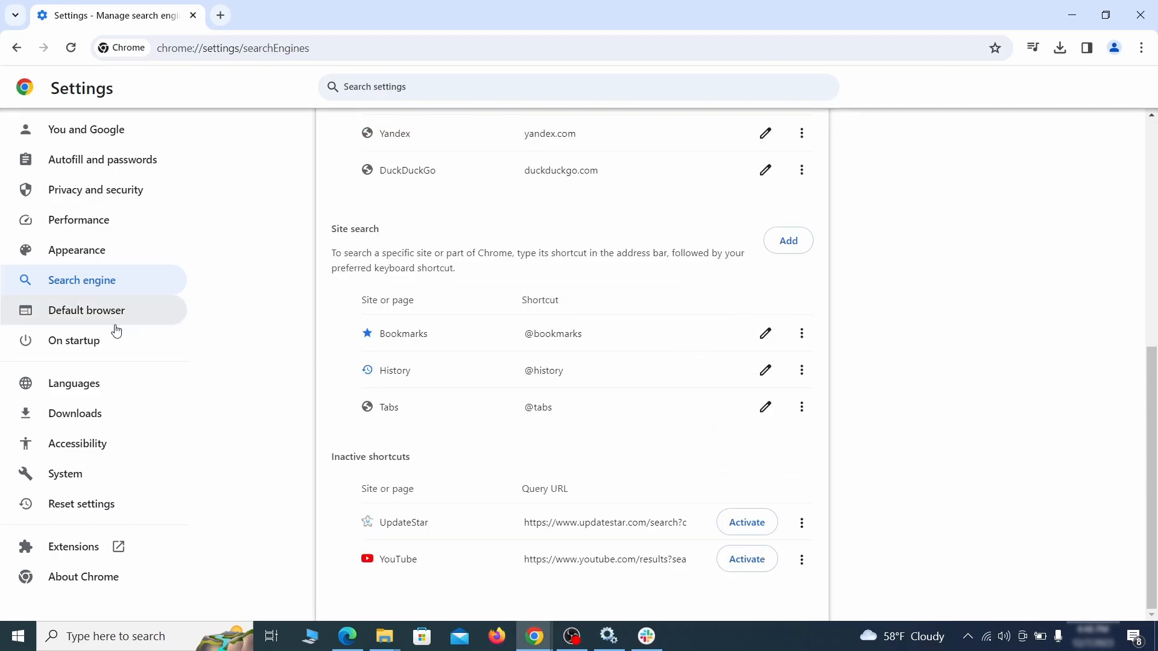
Remove the ExampleRougeURL.com startup page and start Chrome with the New Tab page.
left_click(73, 340)
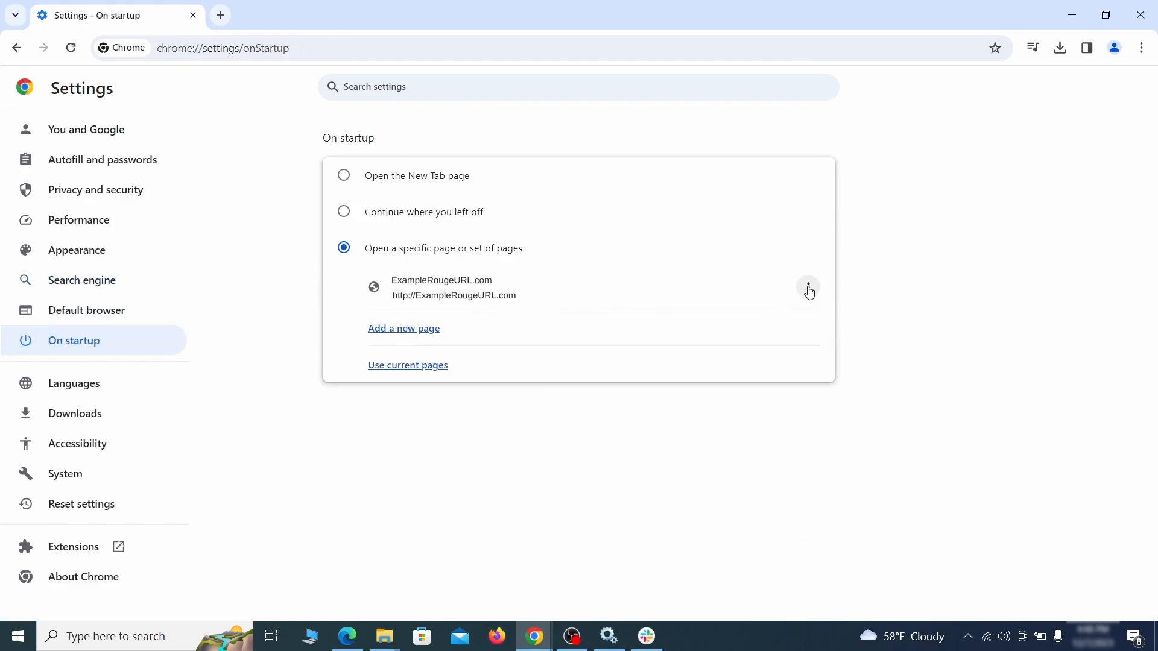
left_click(807, 288)
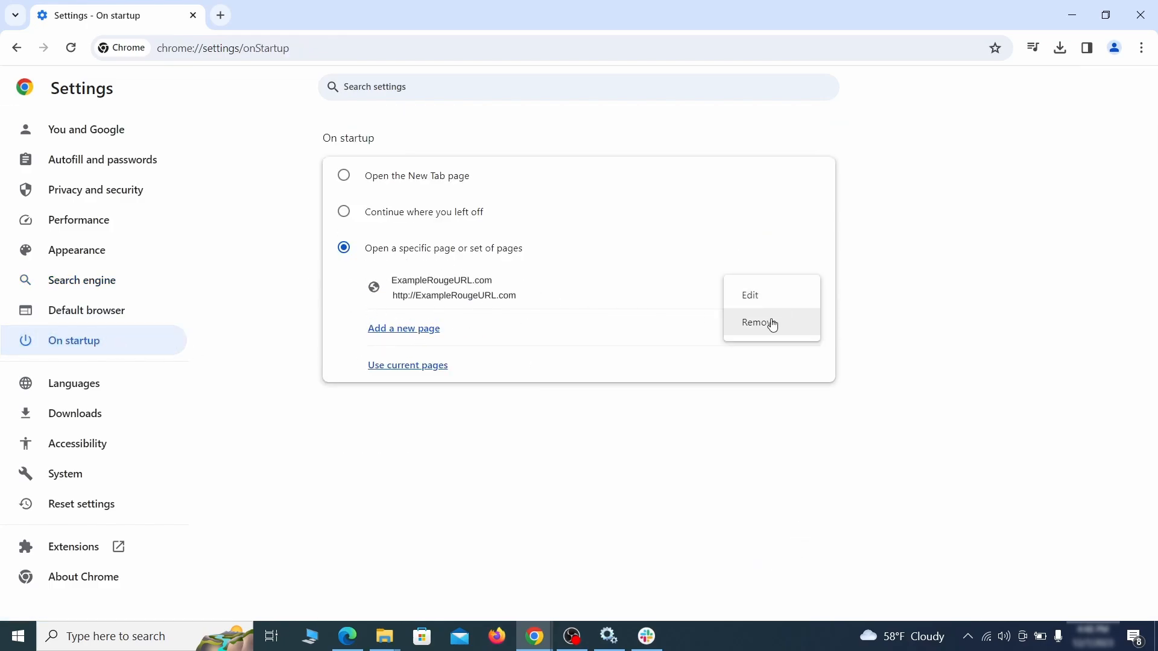
left_click(758, 322)
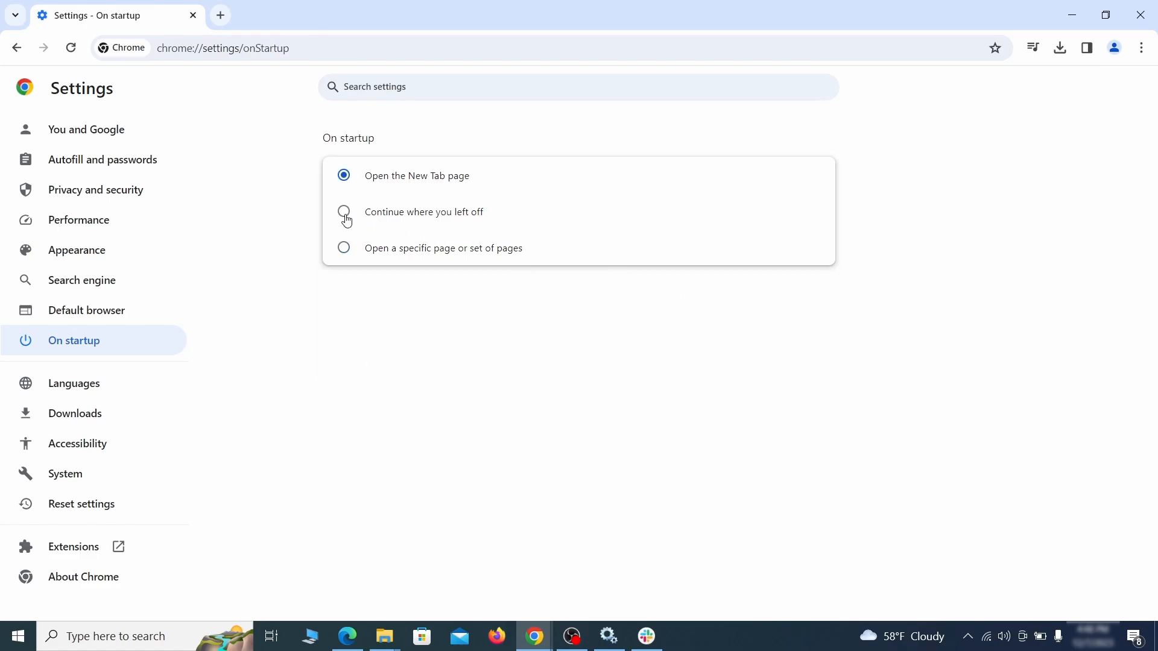
left_click(497, 636)
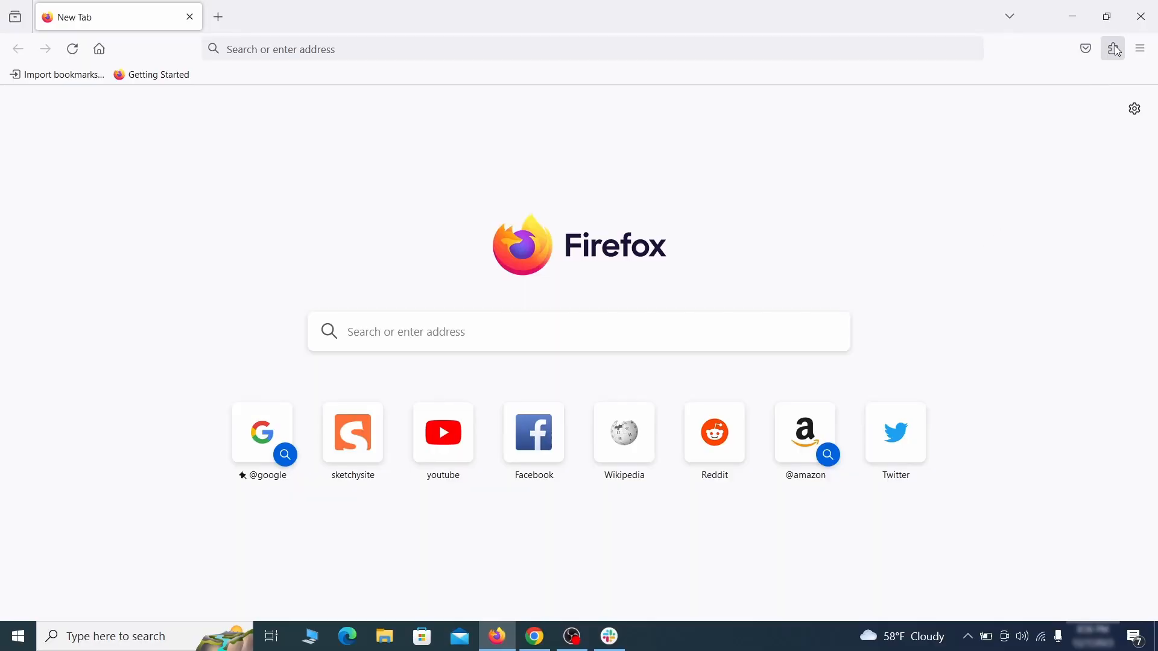
Disable the Contenu+ extension in Firefox's extension manager and remove it.
left_click(1112, 48)
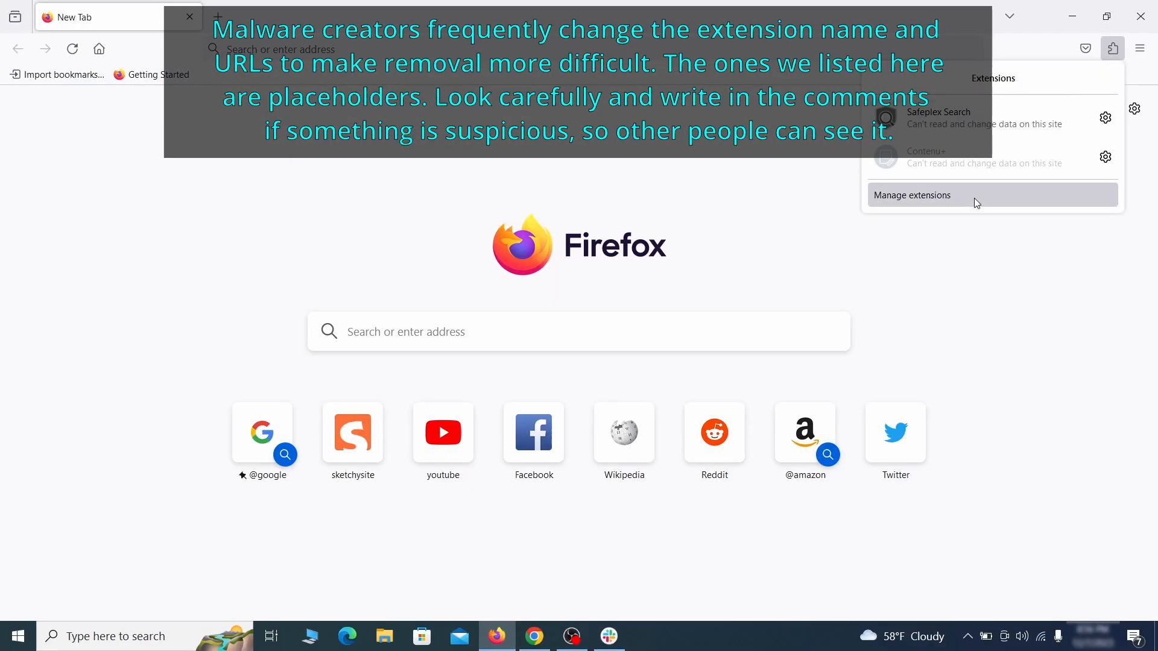
left_click(912, 195)
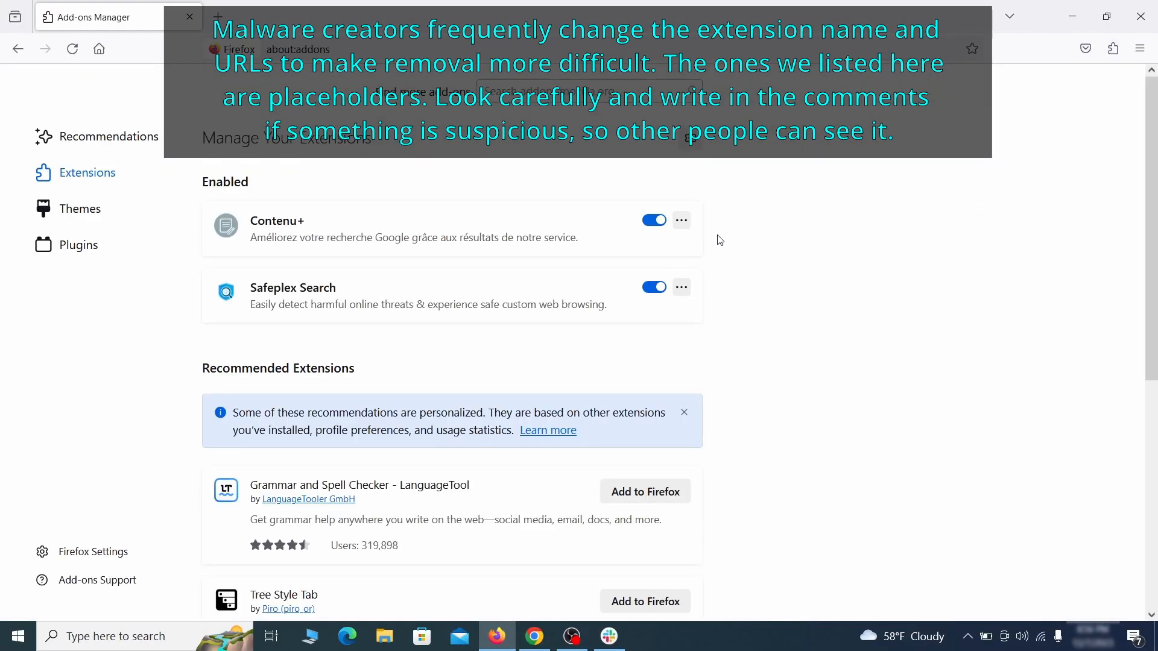
left_click(681, 220)
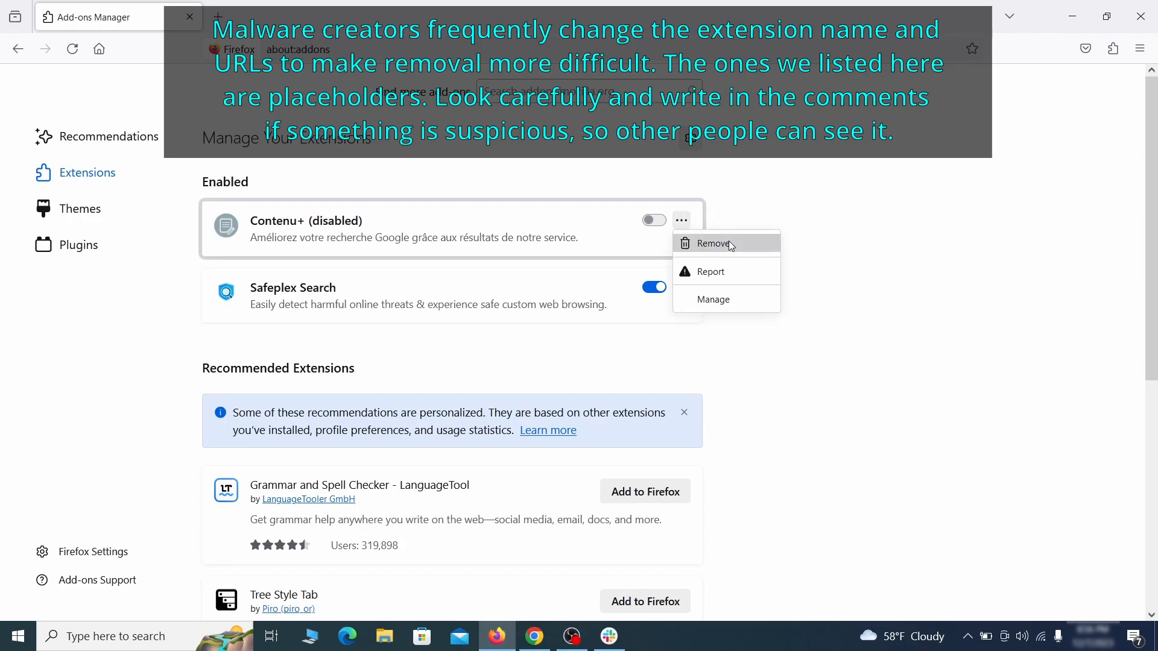
left_click(713, 244)
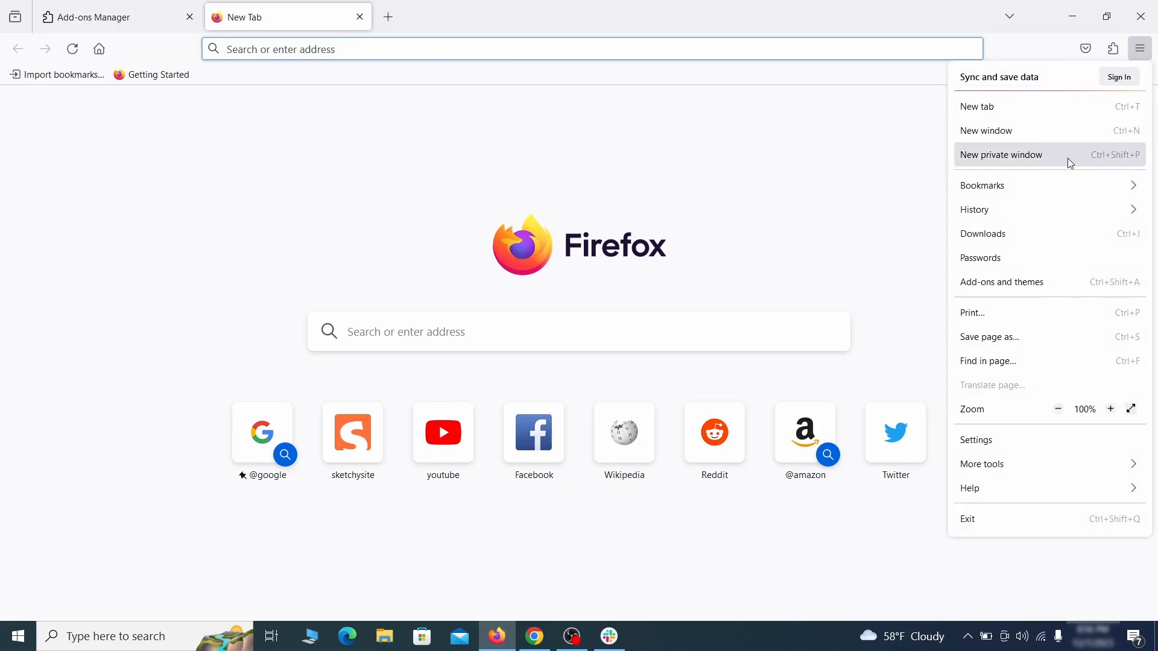
left_click(976, 440)
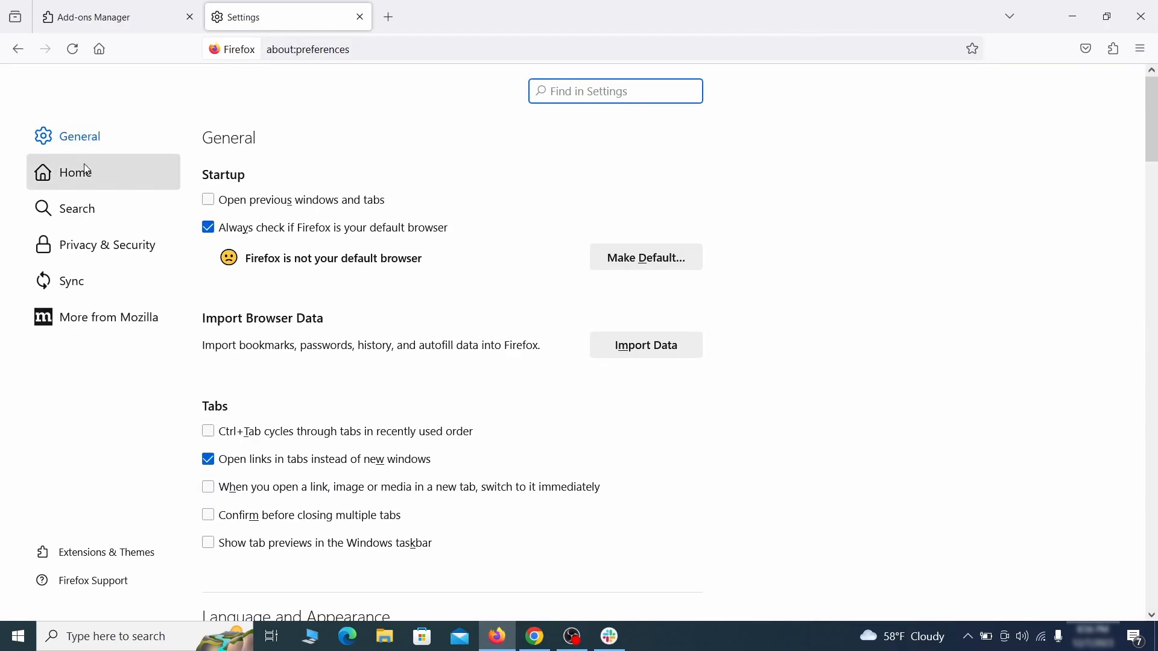
Delete the 'web search by Yahoo' engine from Firefox's Search Shortcuts list.
left_click(74, 171)
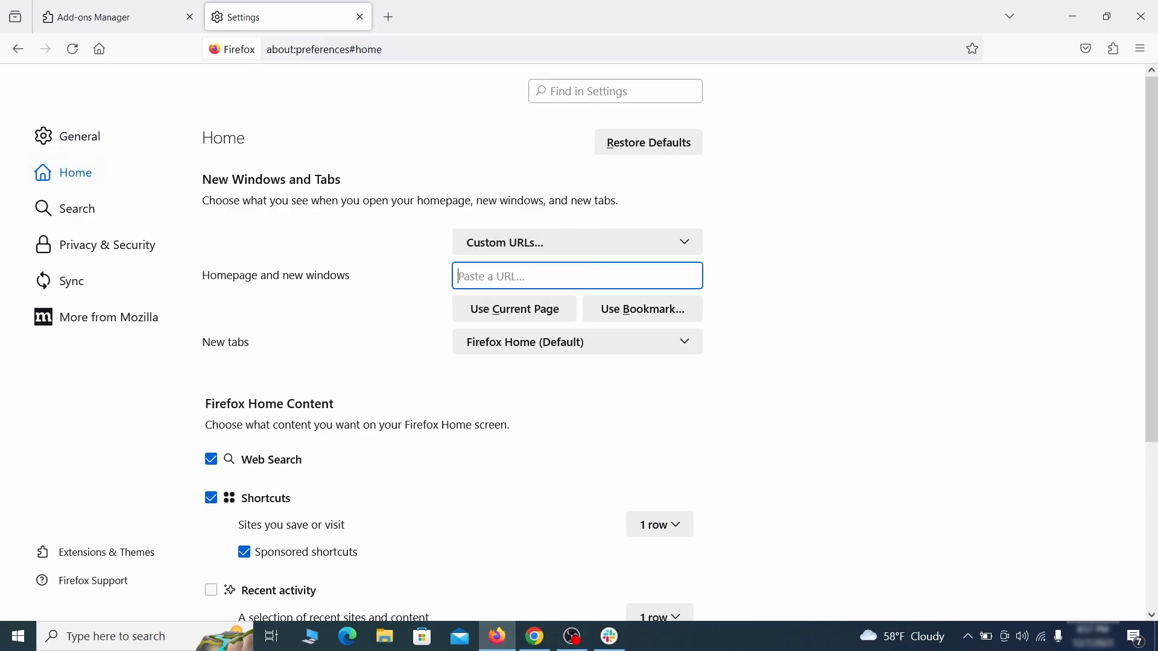
left_click(76, 208)
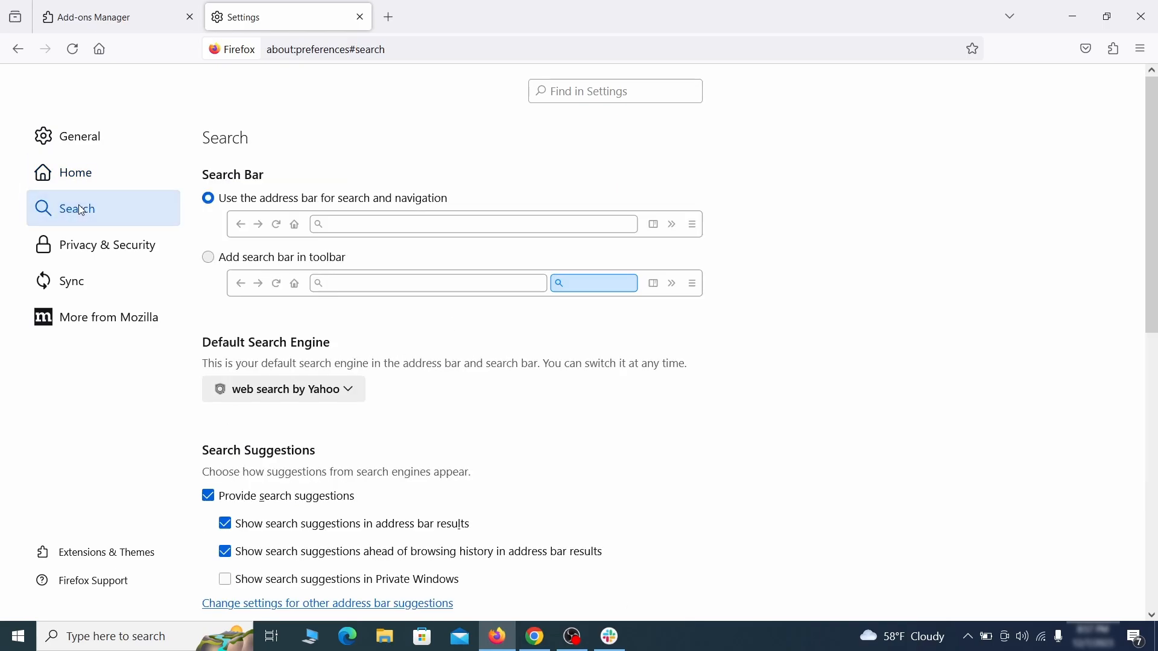
scroll("down", 3)
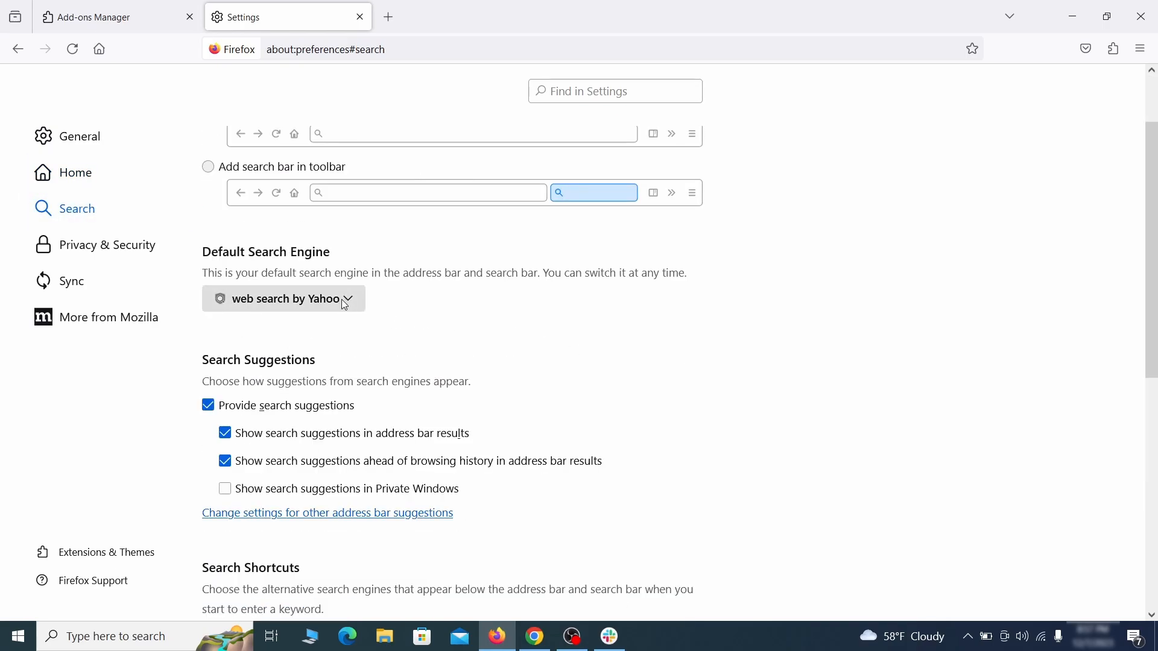
mouse_move(273, 276)
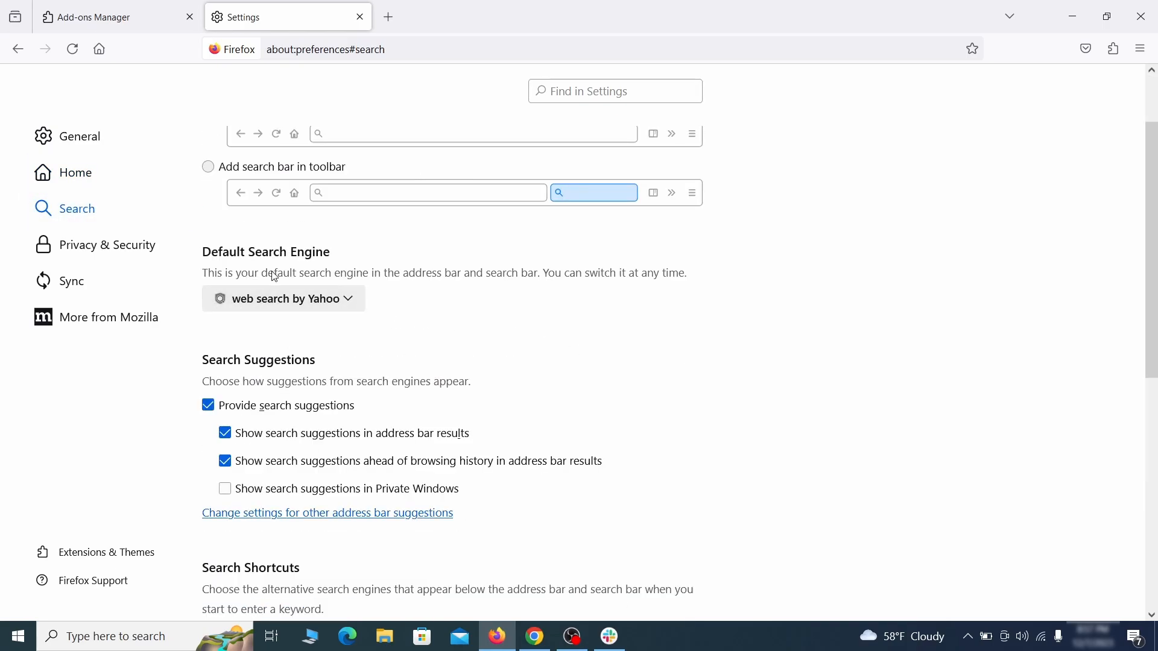
left_click(283, 298)
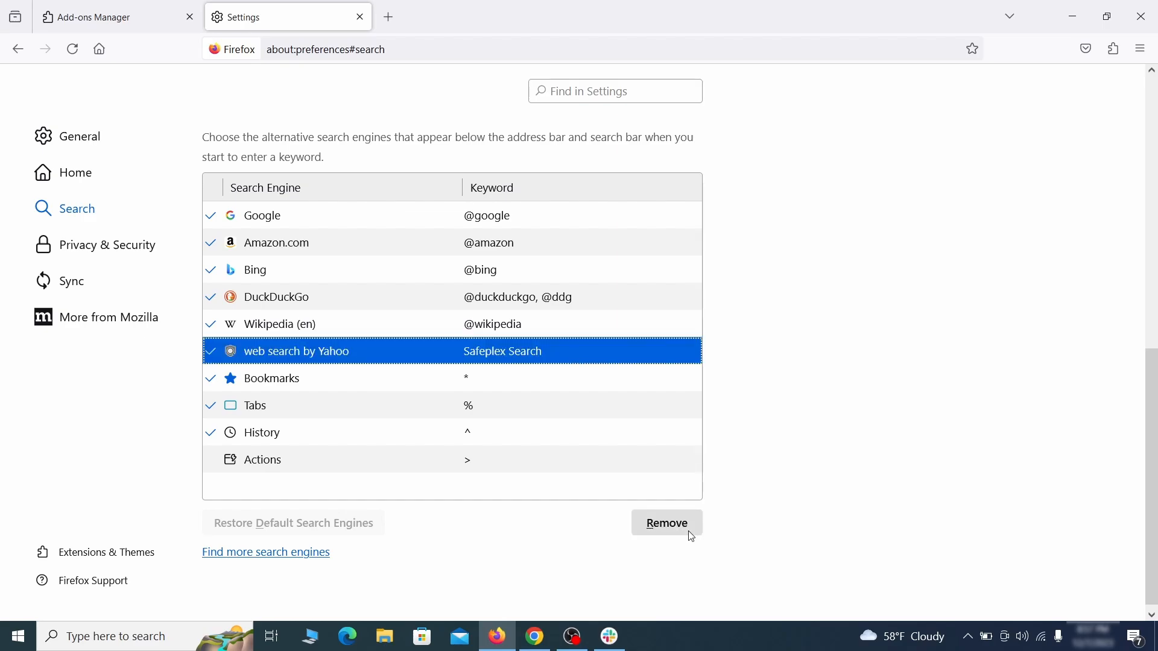
left_click(665, 523)
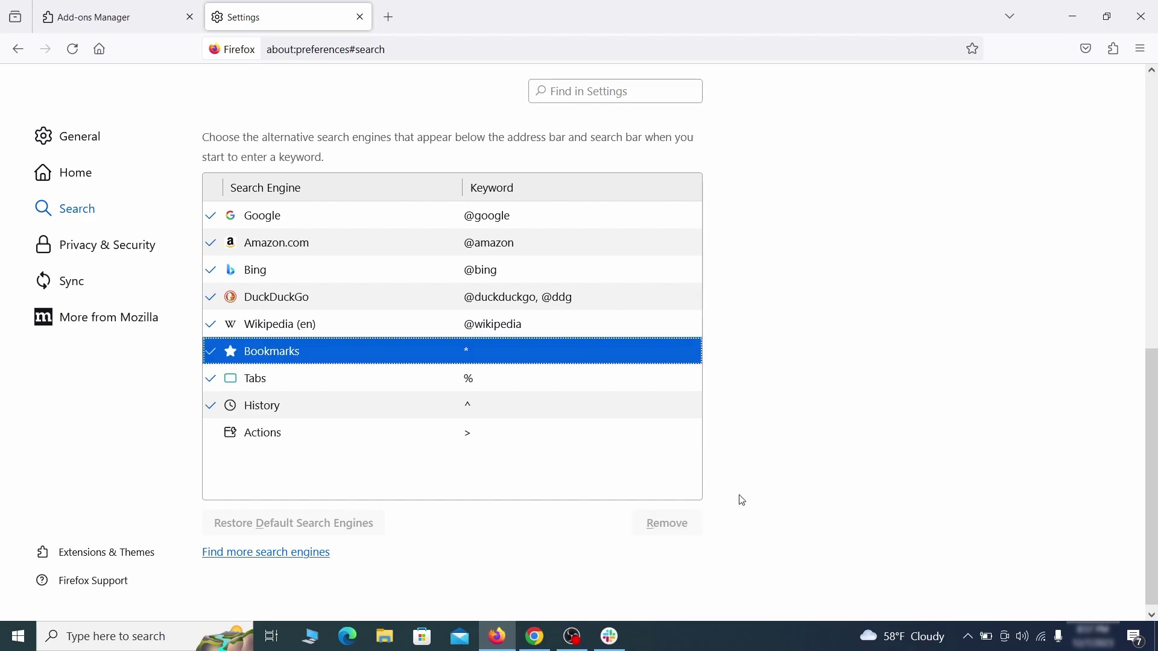
scroll("up", 3)
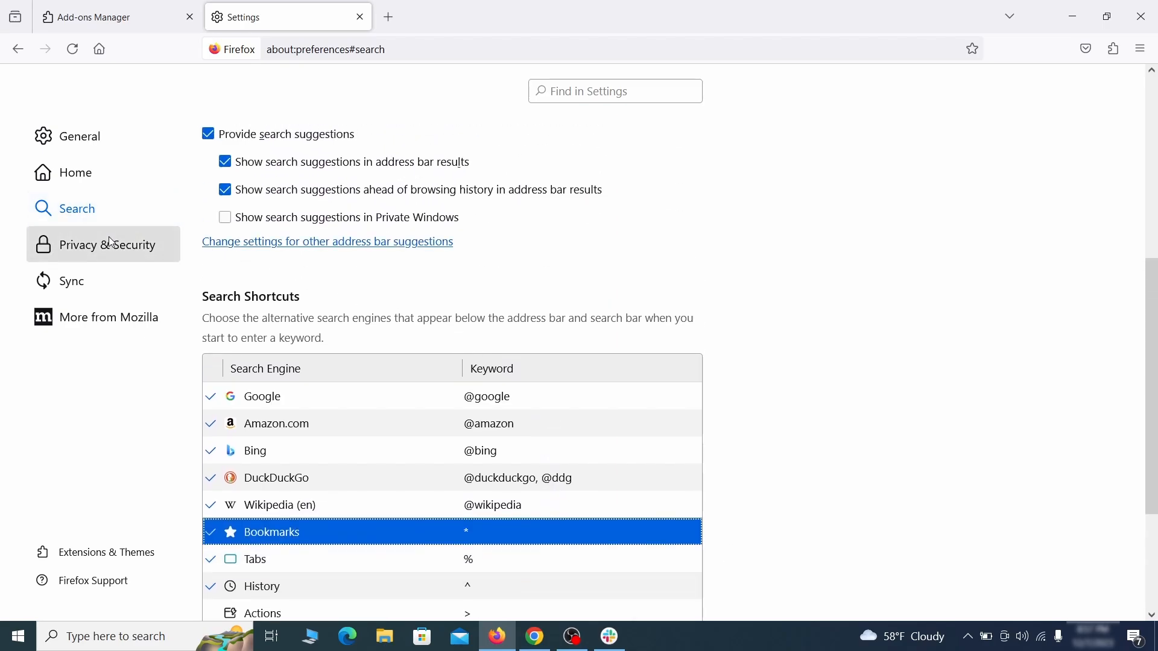
Clear all Firefox cookies, site data and cached web content to 0 bytes.
left_click(106, 244)
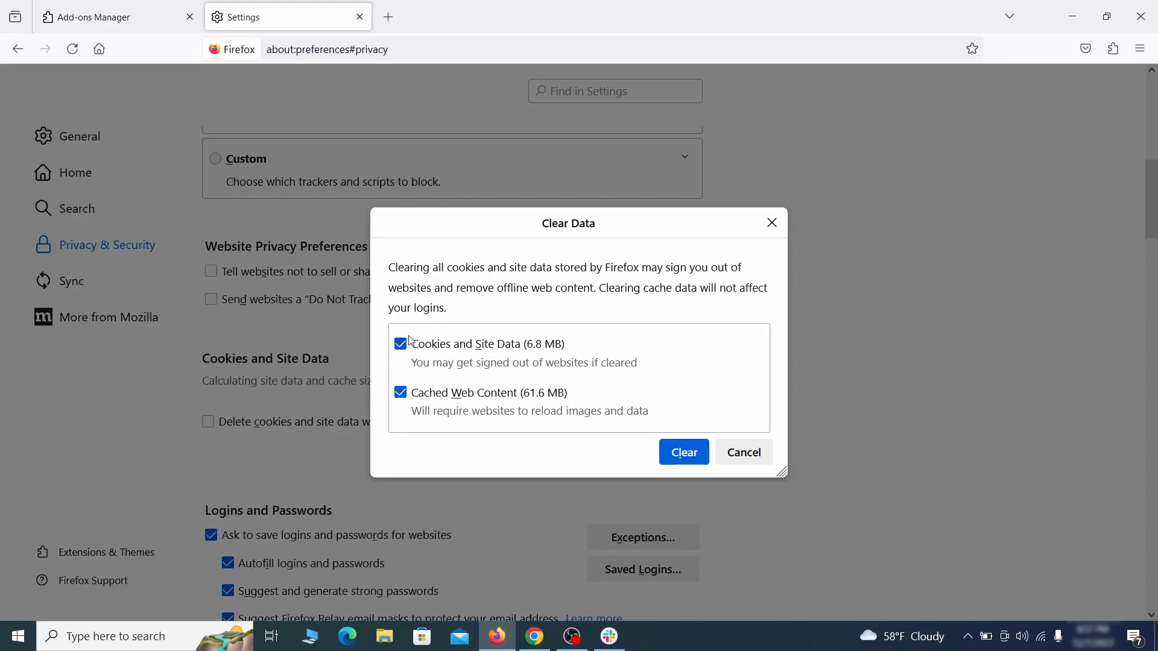
left_click(682, 451)
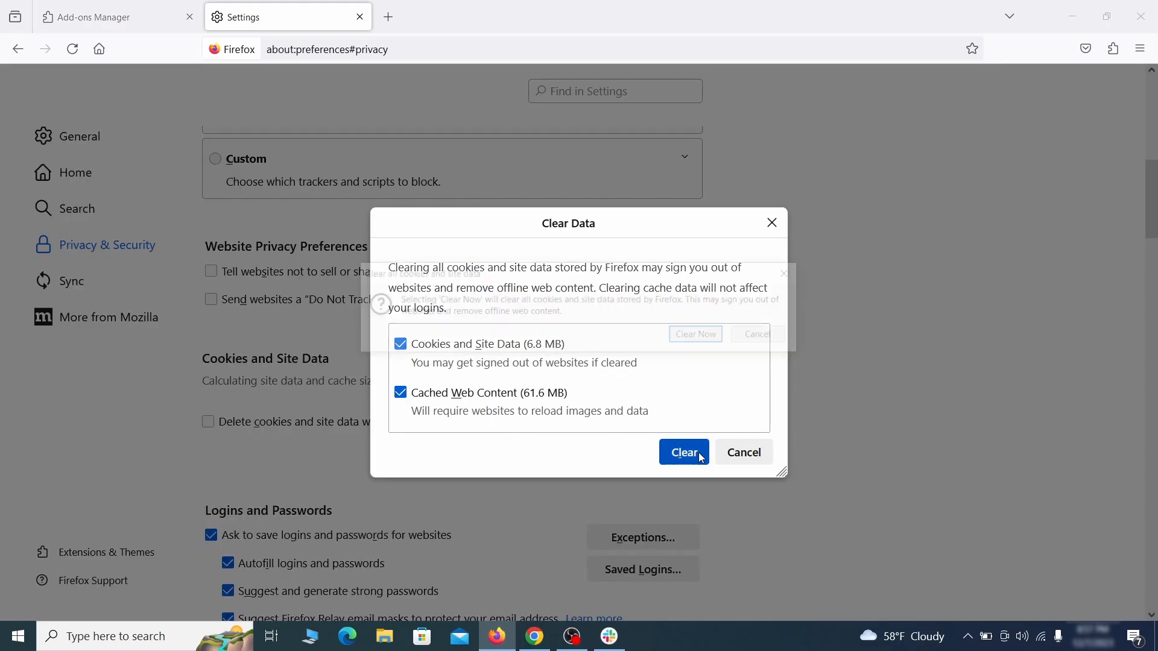
left_click(682, 452)
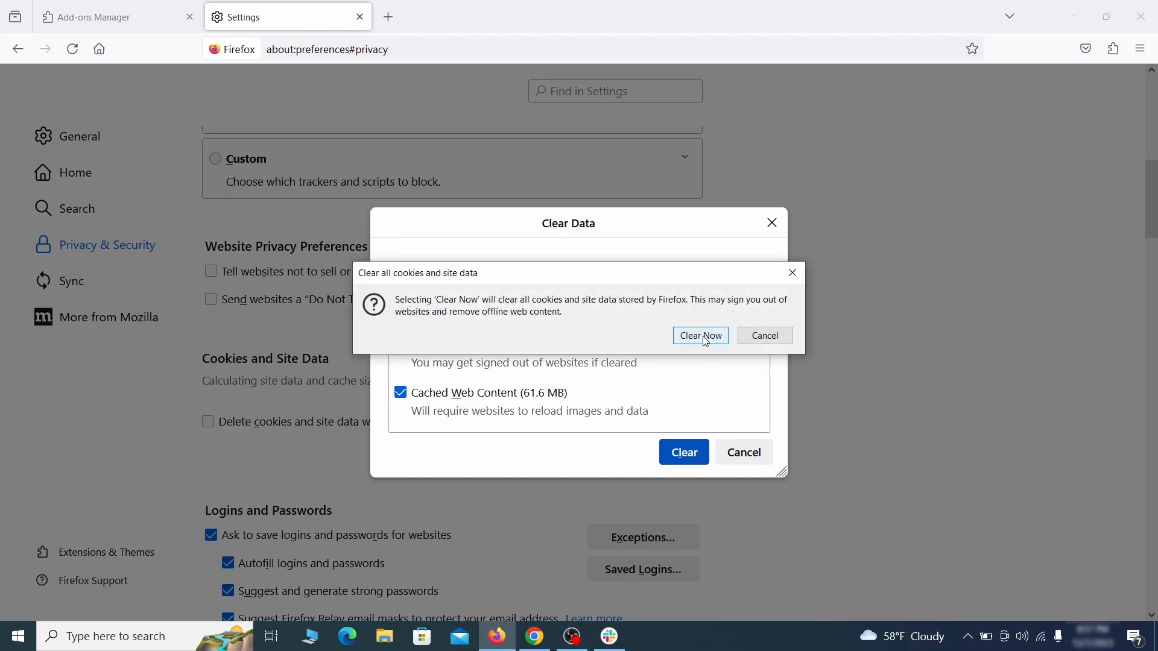
left_click(698, 335)
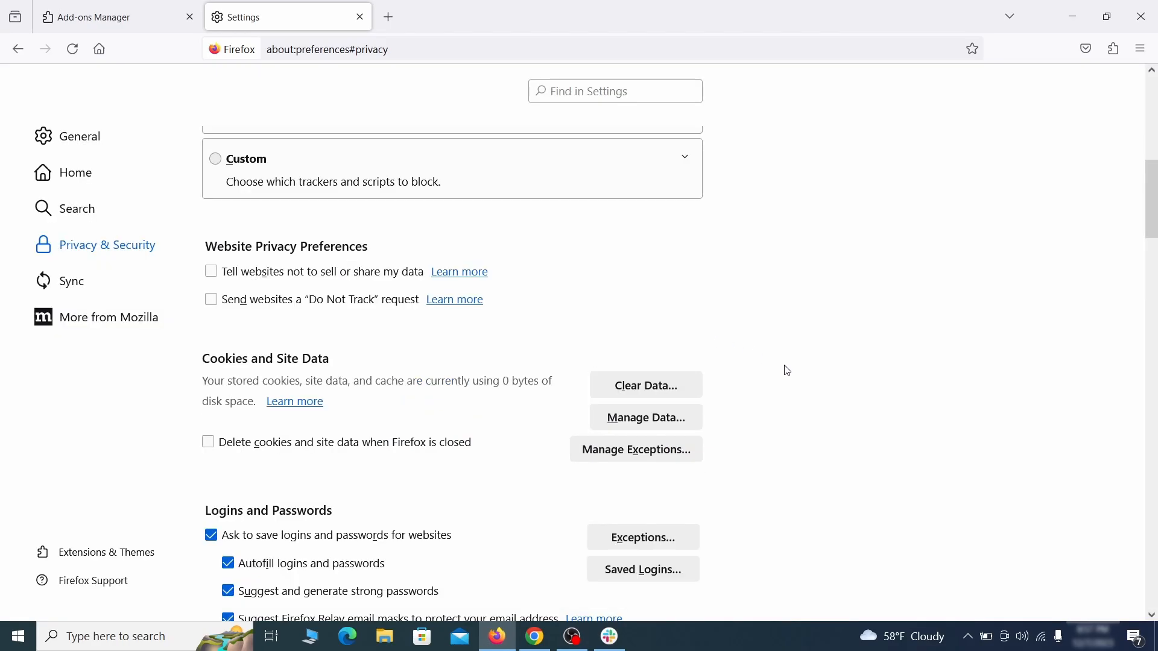
Open Firefox's notification permission settings to review which sites may send notifications.
scroll("down", 3)
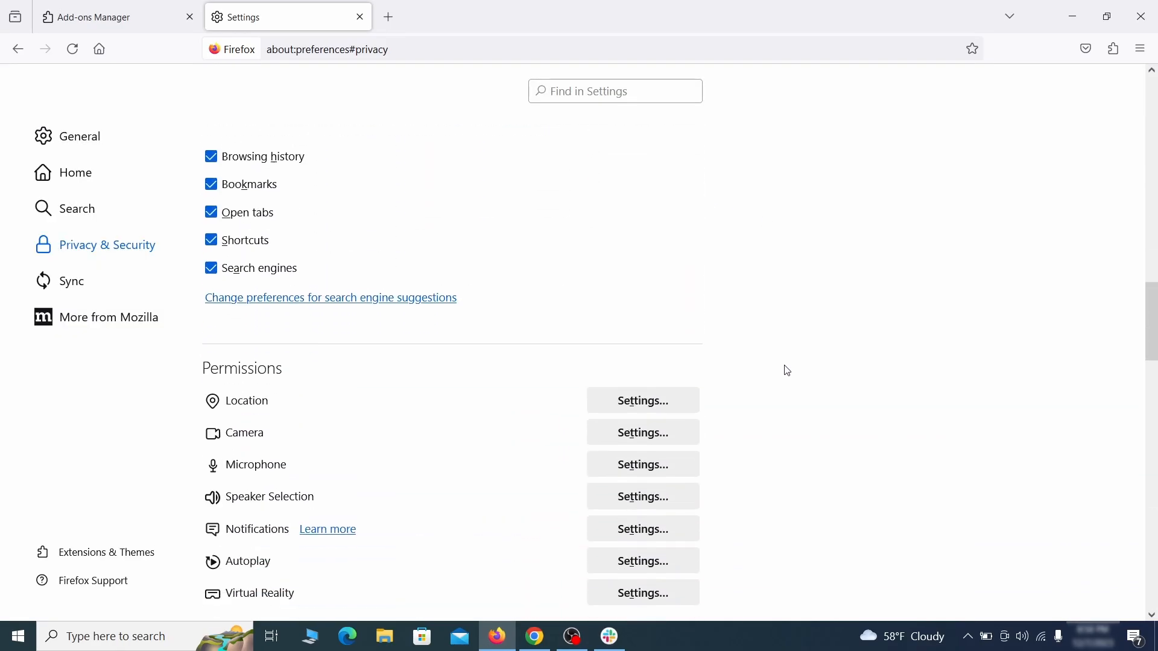
scroll("down", 3)
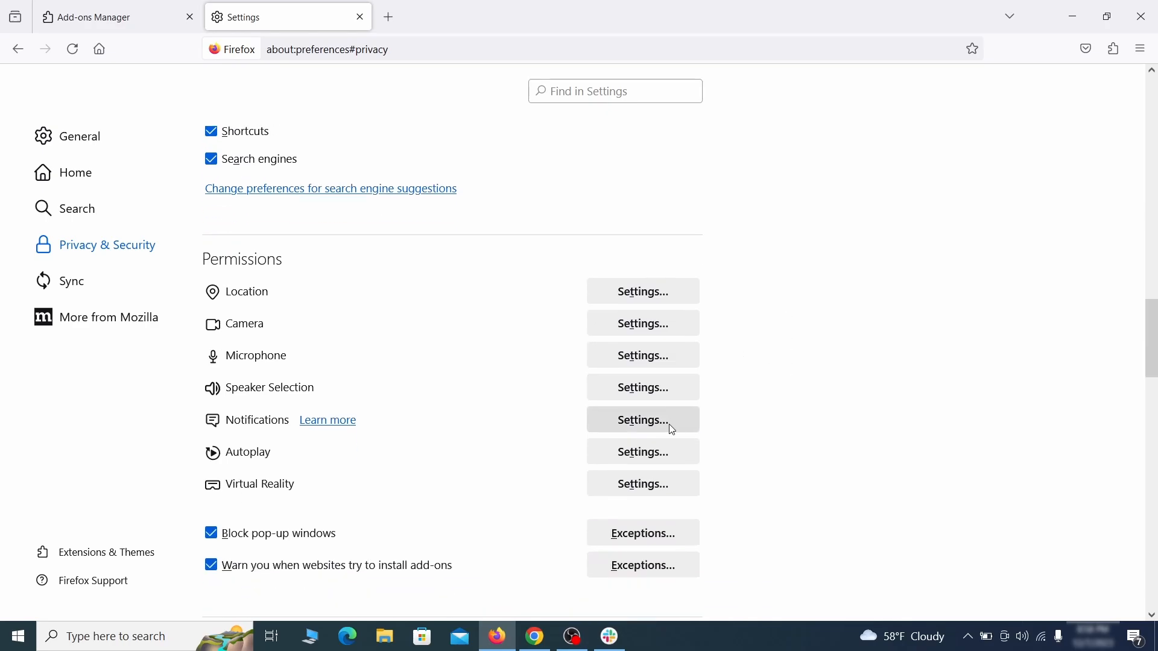
left_click(642, 419)
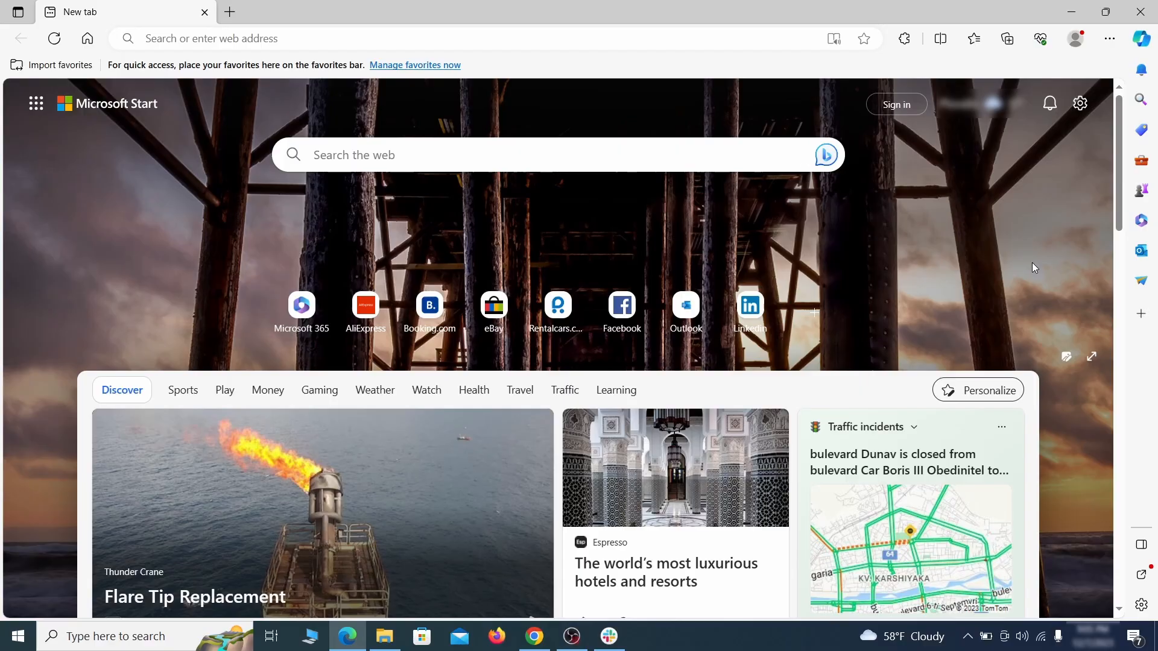
mouse_move(1109, 39)
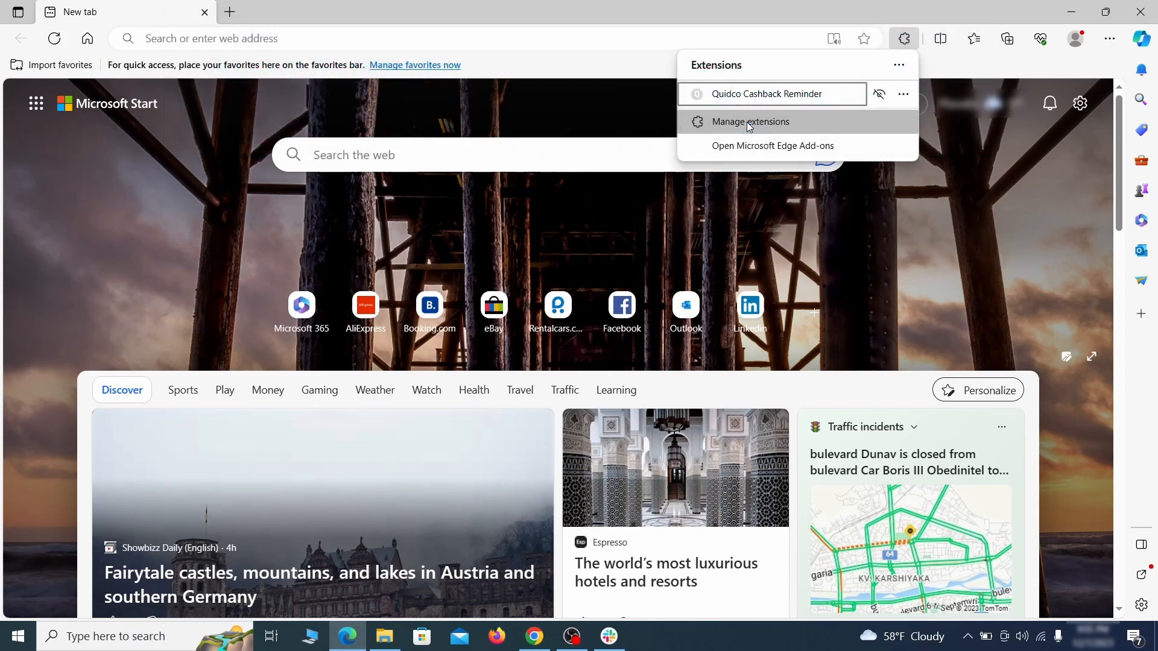
Switch off the Quidco Cashback Reminder extension on edge://extensions and uninstall it.
left_click(749, 121)
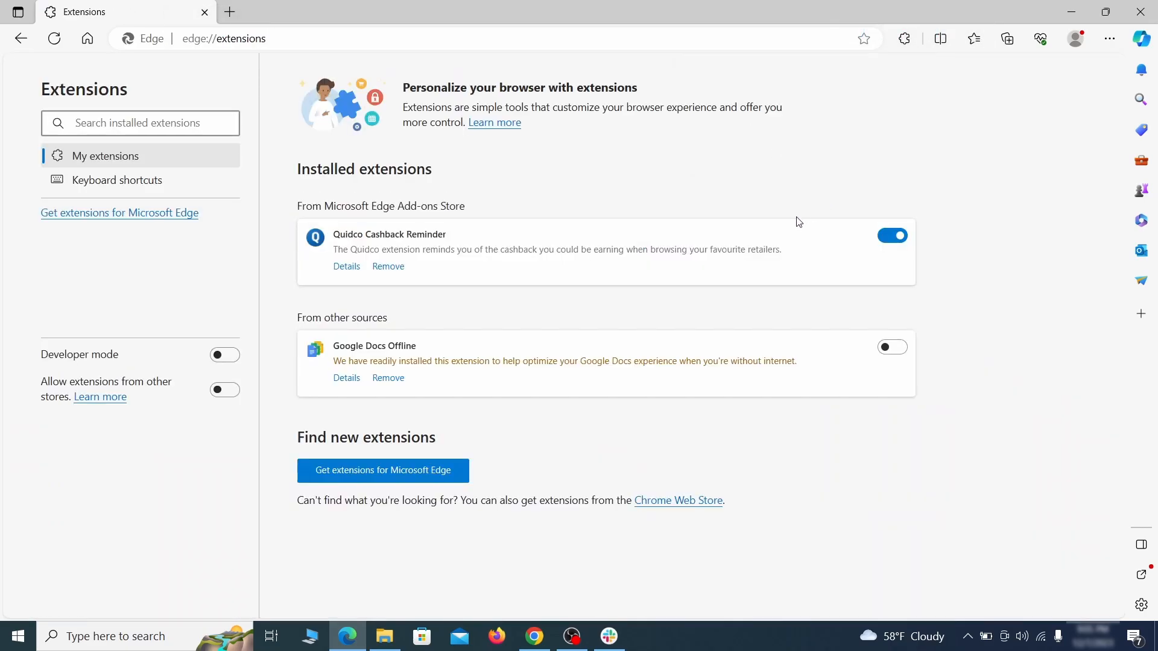
left_click(891, 235)
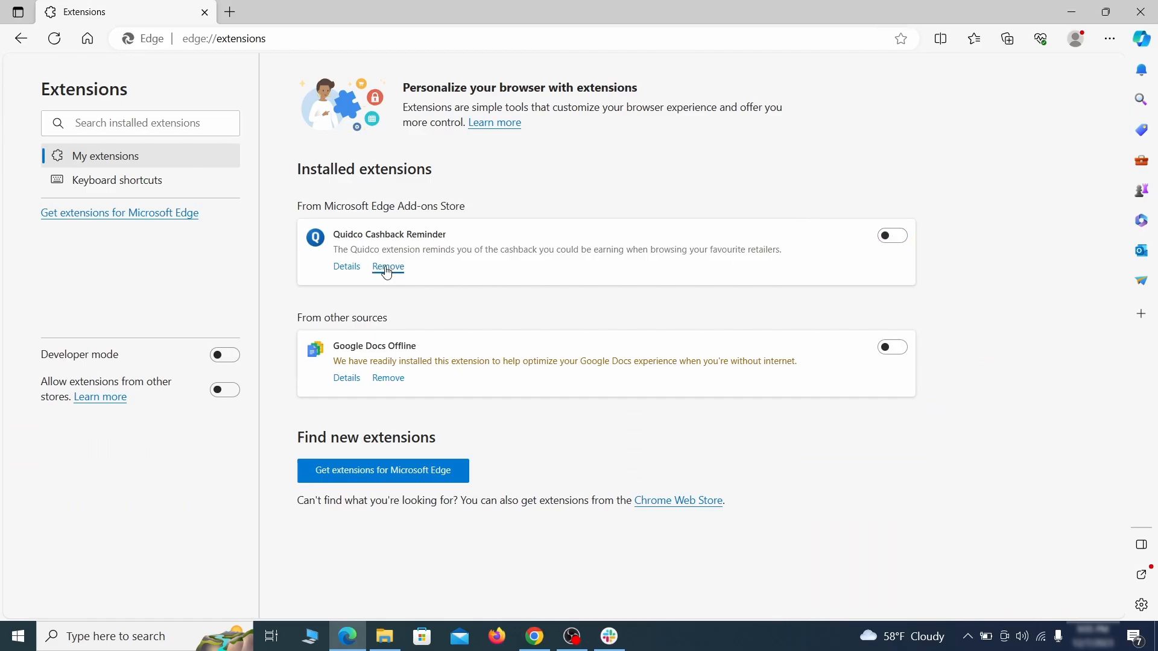
left_click(387, 270)
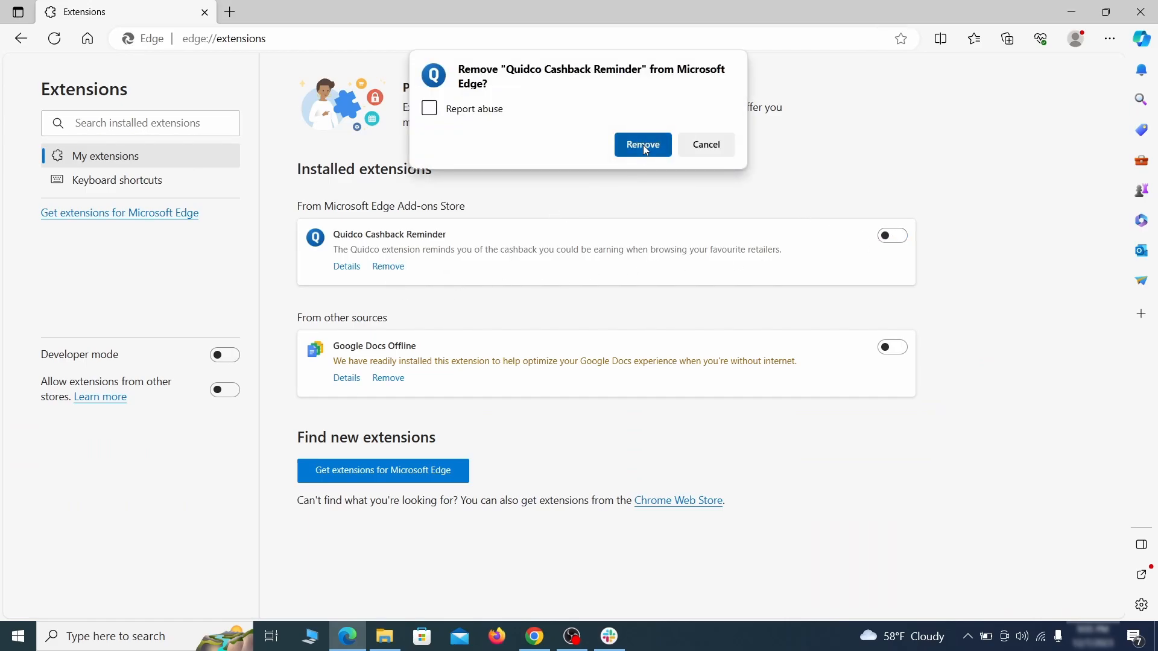
left_click(1108, 39)
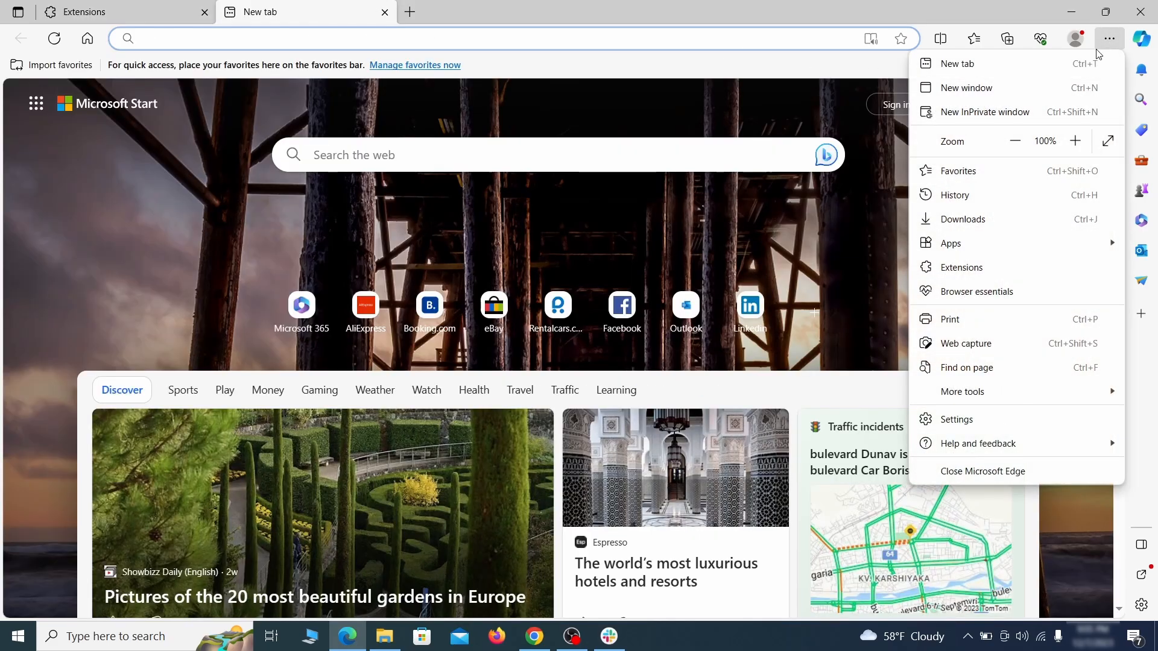
Clear the last hour's cookies, cached files and site permissions in Edge's privacy settings.
left_click(957, 419)
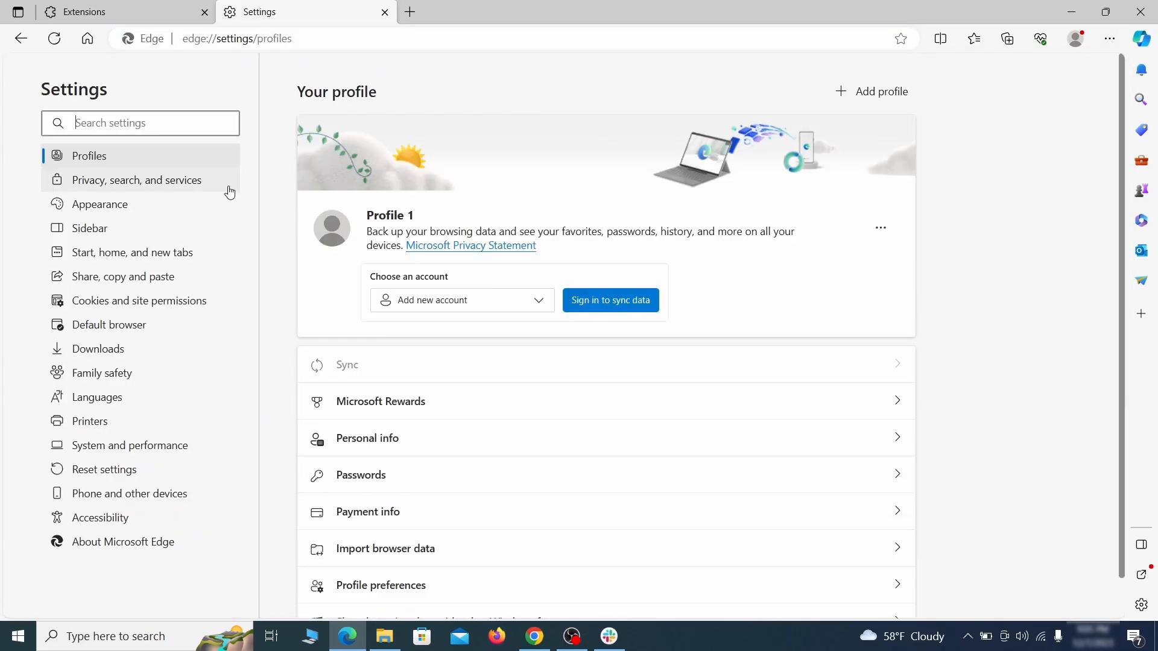
left_click(136, 179)
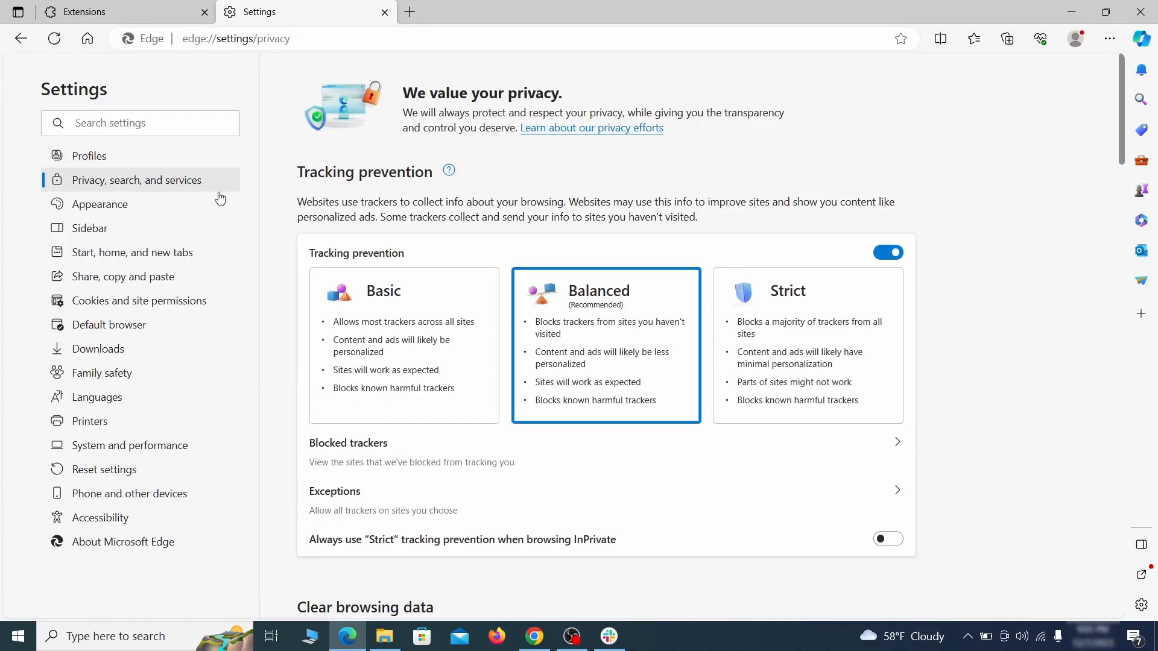
scroll("down", 3)
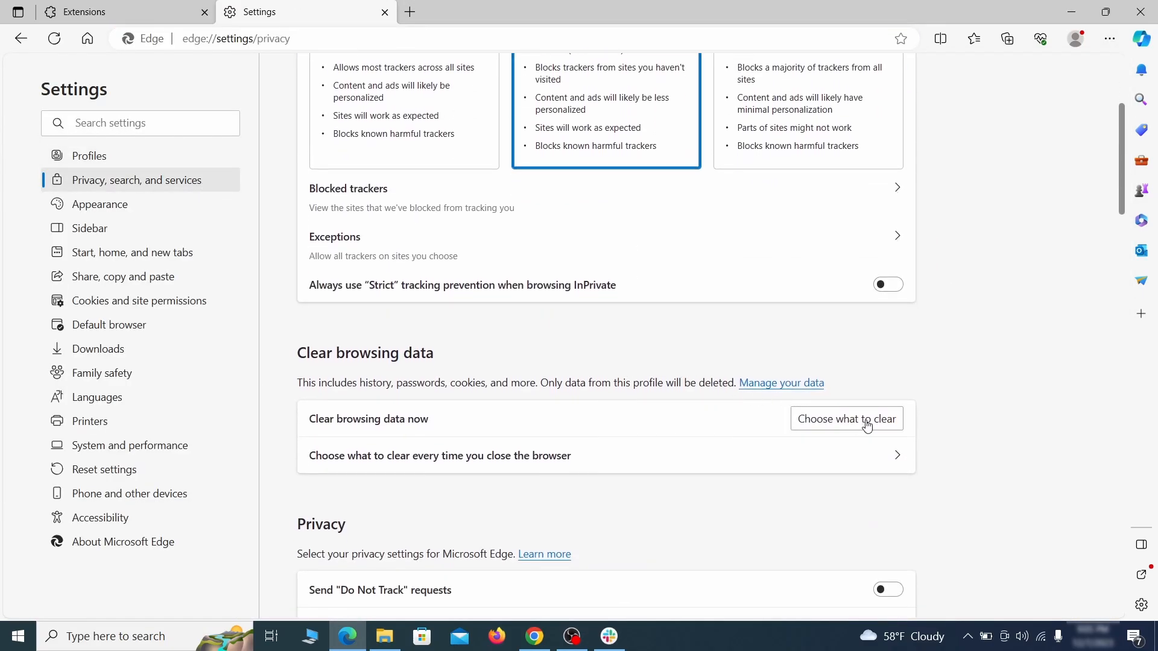
left_click(845, 418)
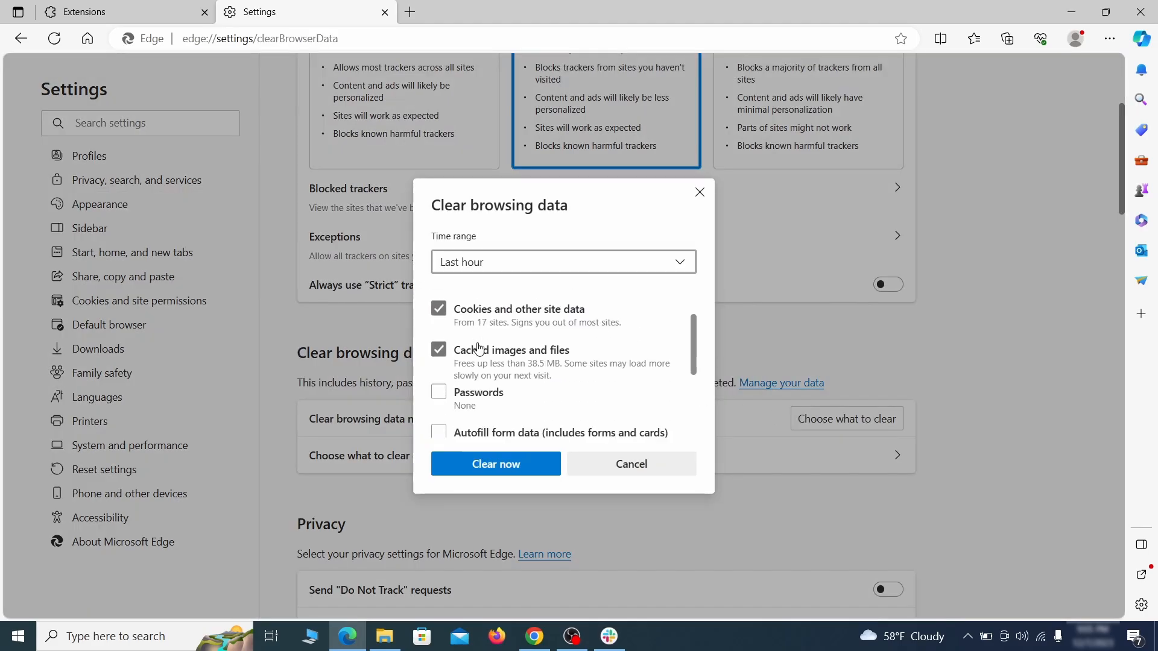
scroll("down", 3)
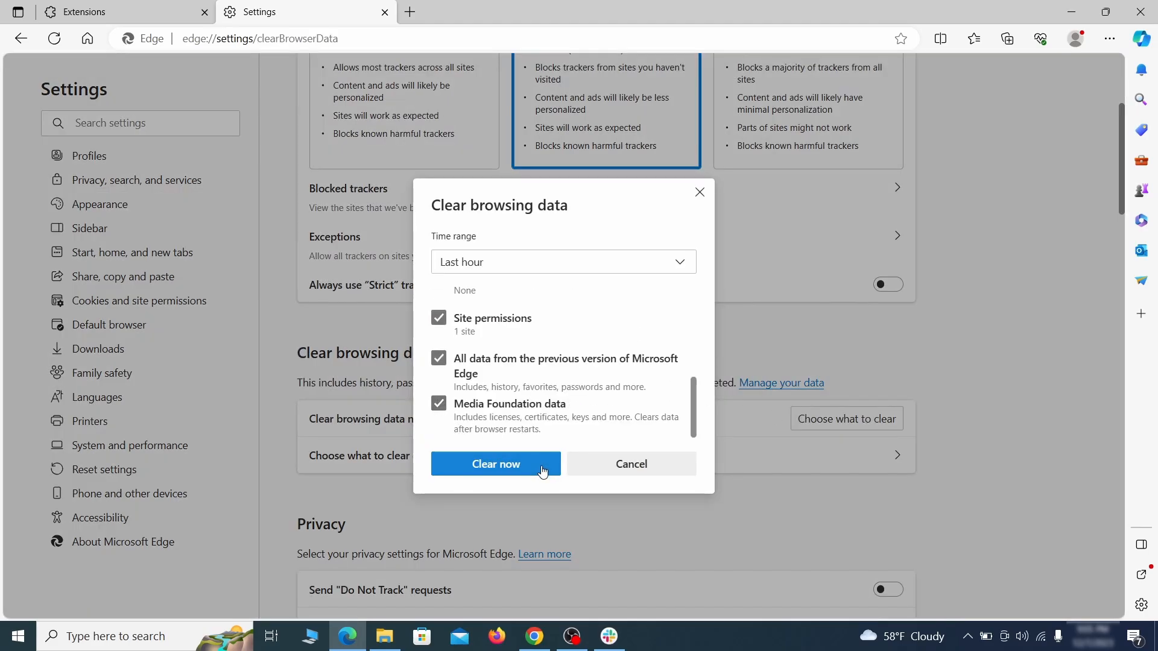
left_click(495, 464)
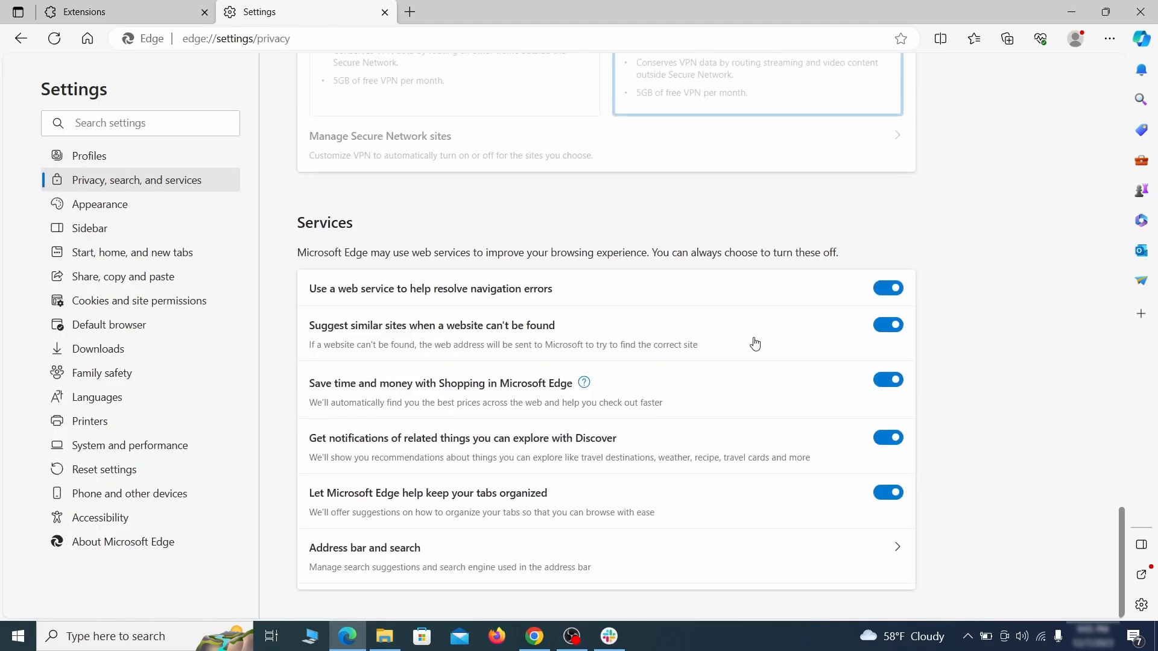
Set Google as Edge's default search engine and remove the ExampleRougeURL.com engine.
left_click(365, 548)
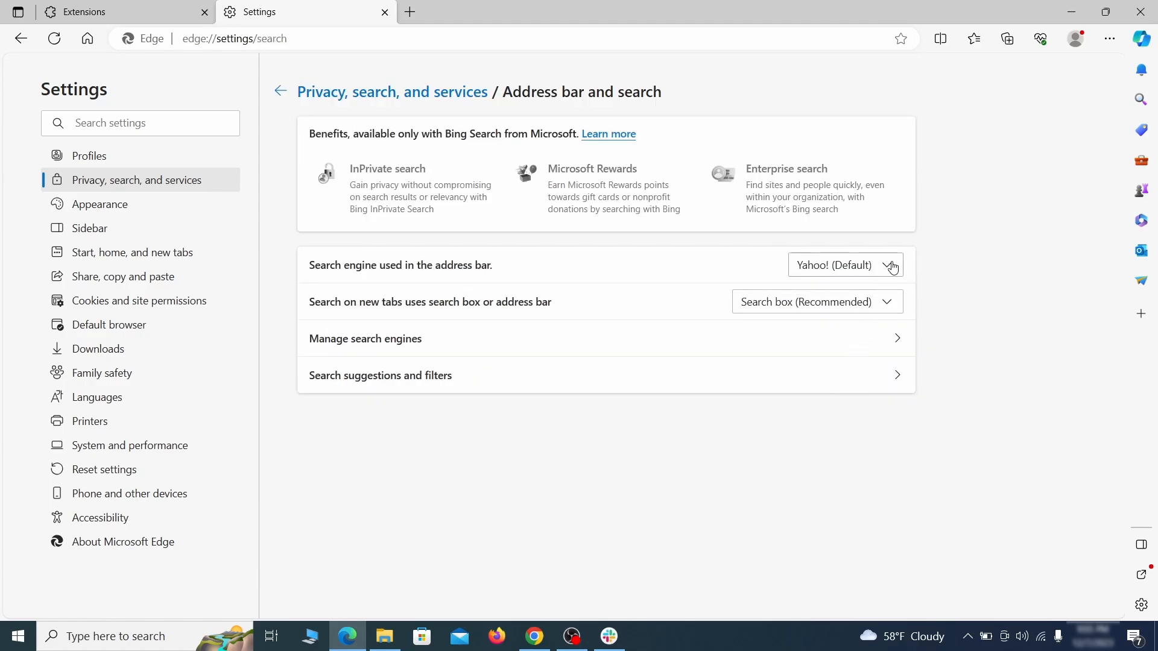
left_click(845, 265)
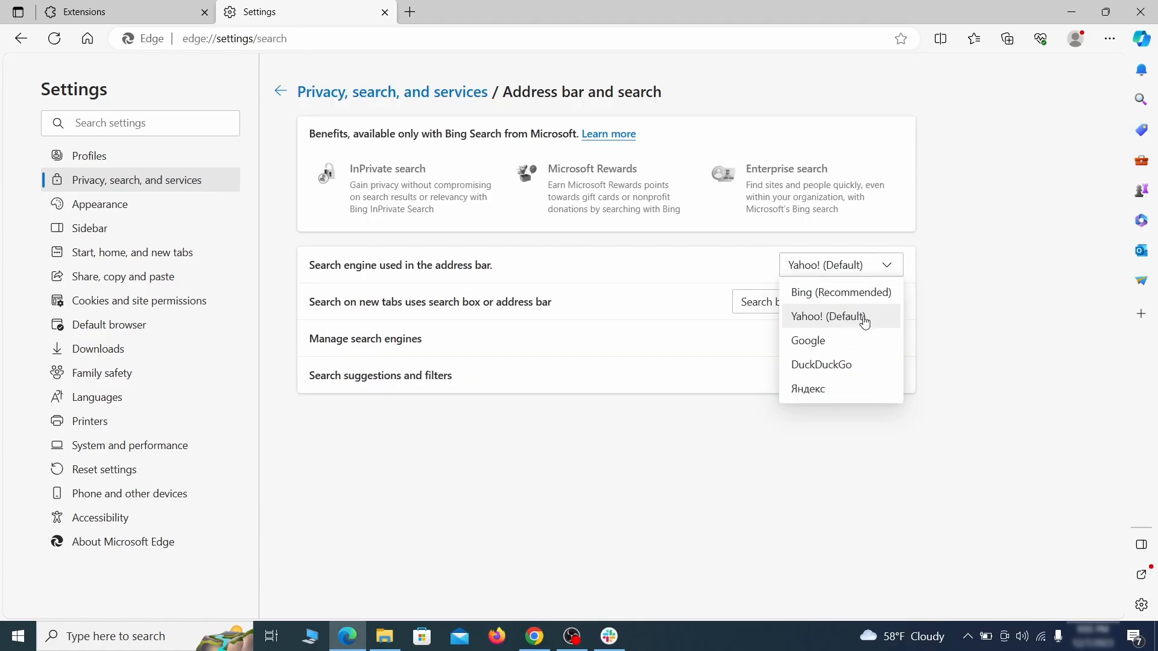
left_click(807, 340)
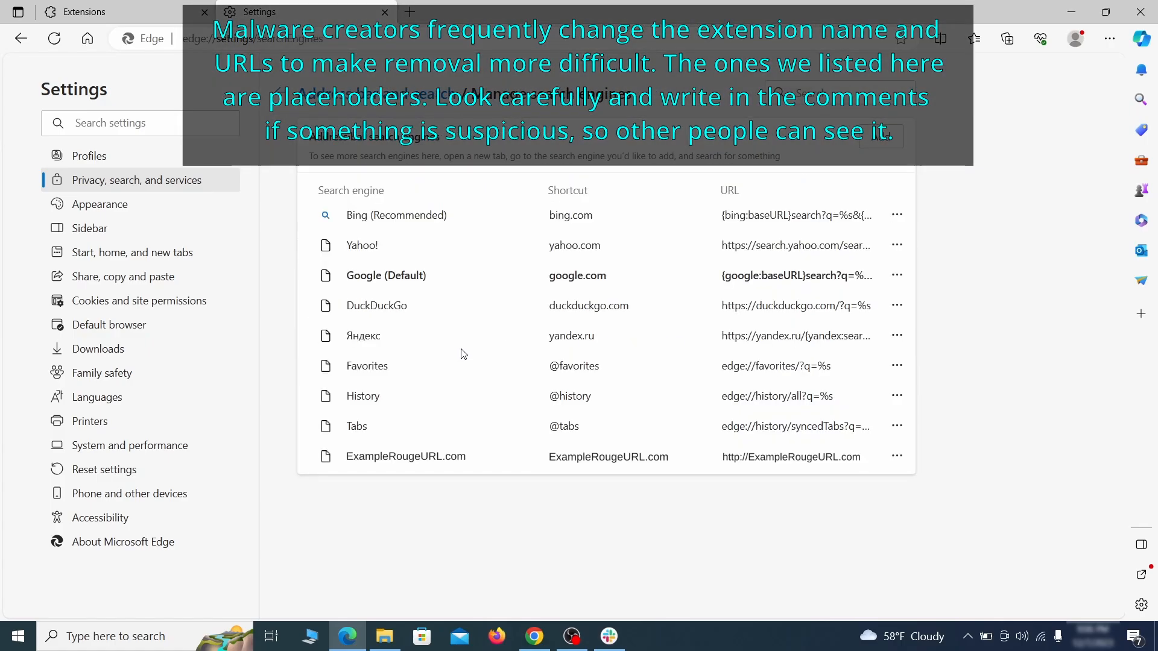
mouse_move(398, 443)
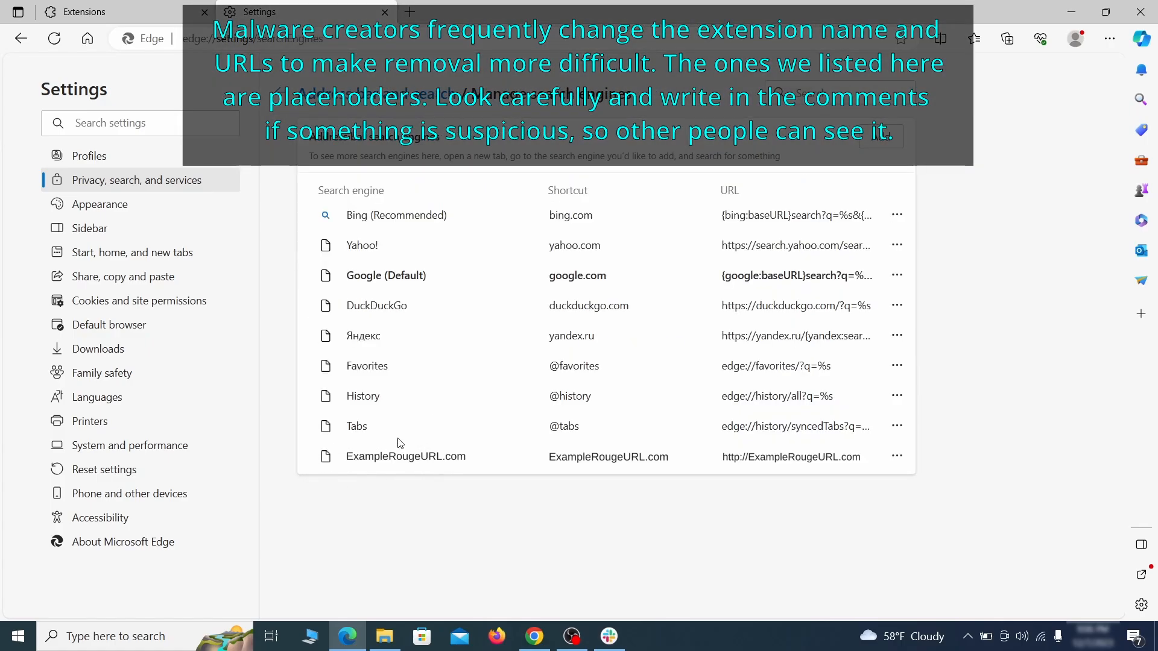
left_click(896, 456)
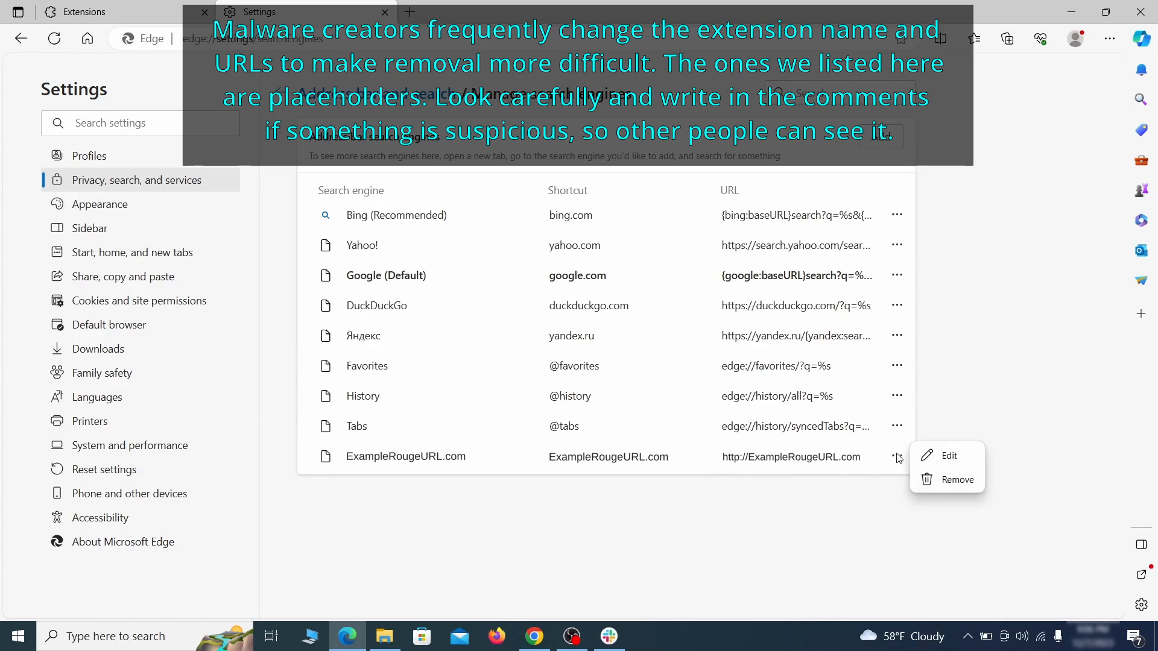
left_click(957, 479)
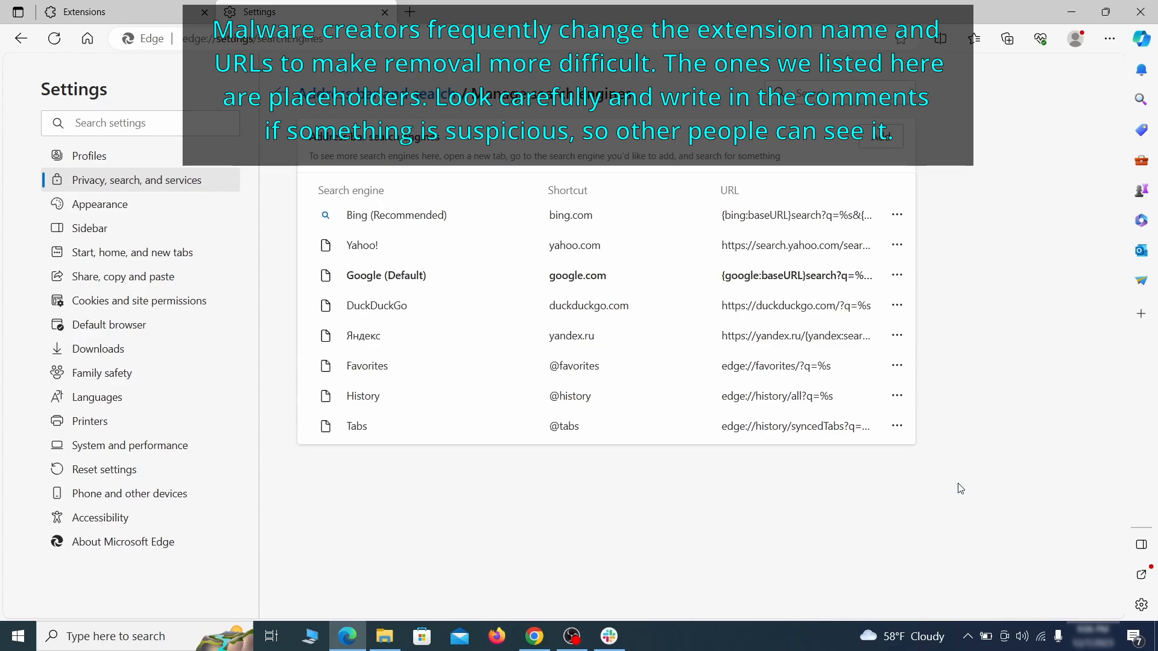
mouse_move(133, 252)
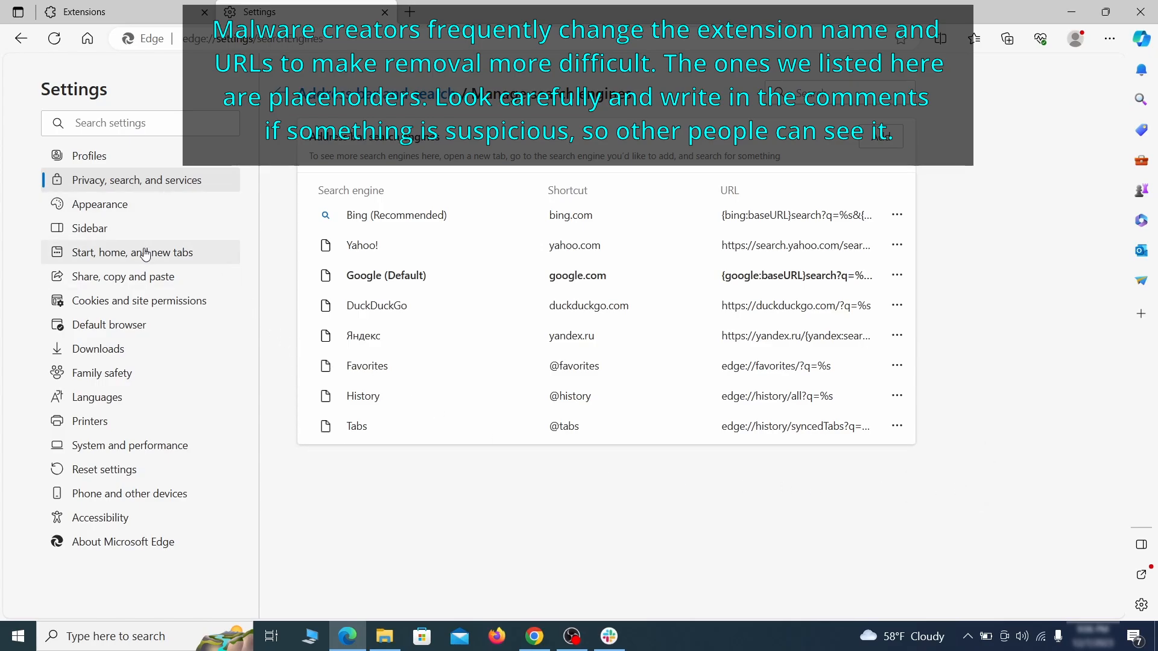
Delete the ExampleRougeURL.com startup page and set the home button to New tab page.
left_click(132, 252)
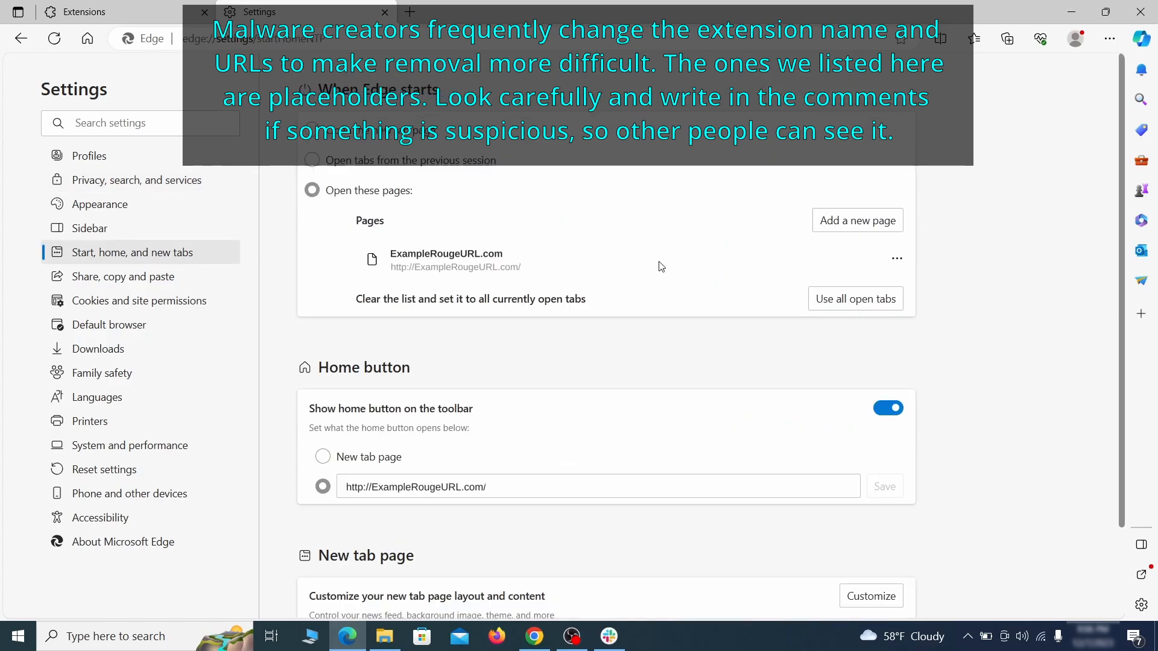
left_click(897, 258)
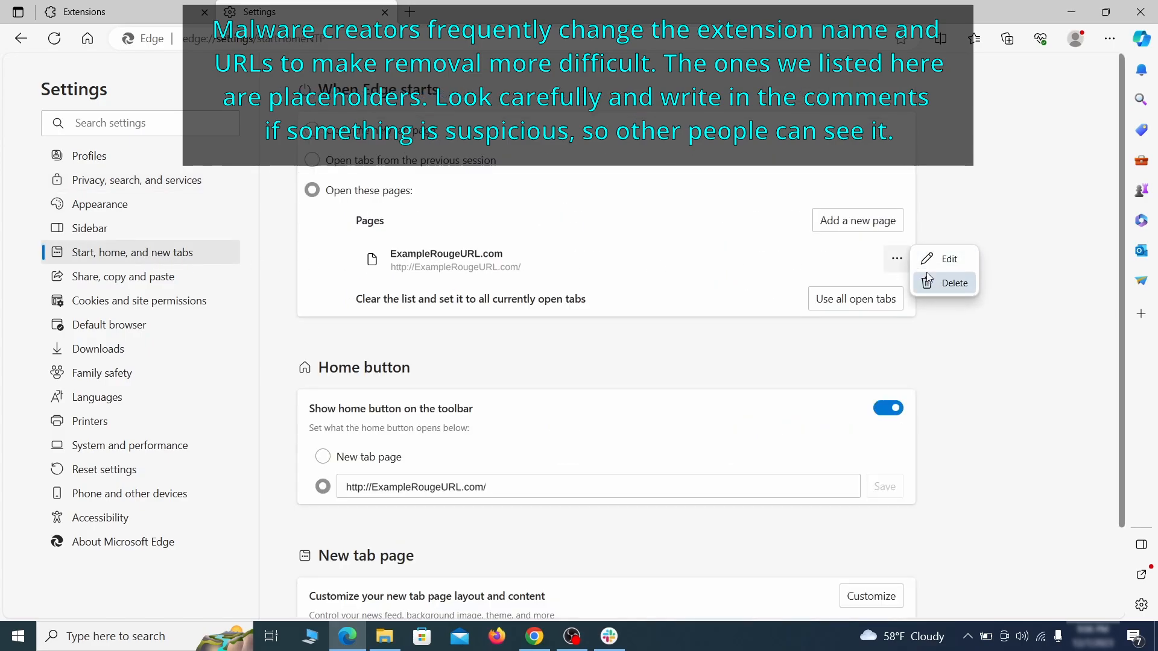
left_click(953, 283)
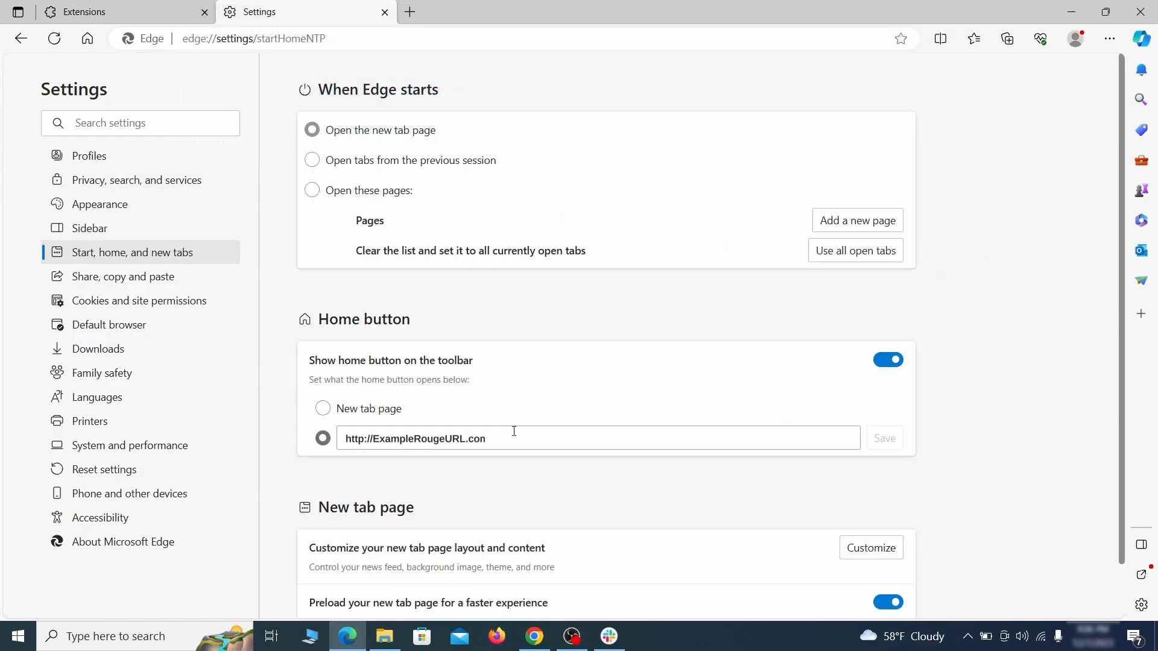
triple_click(413, 438)
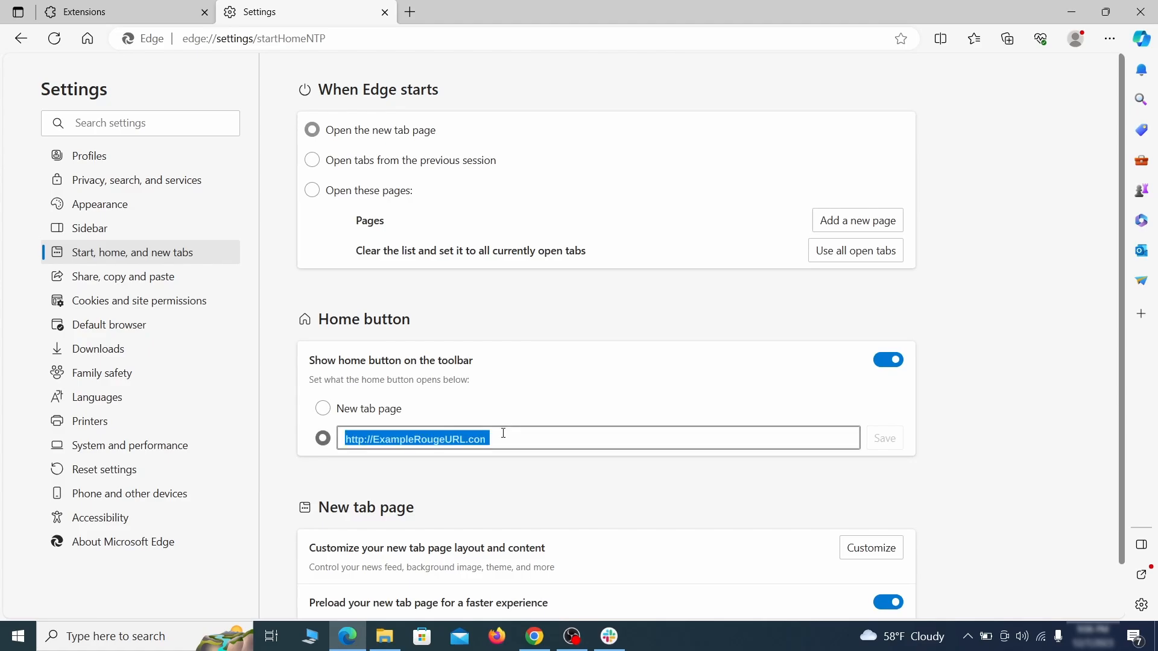
left_click(322, 408)
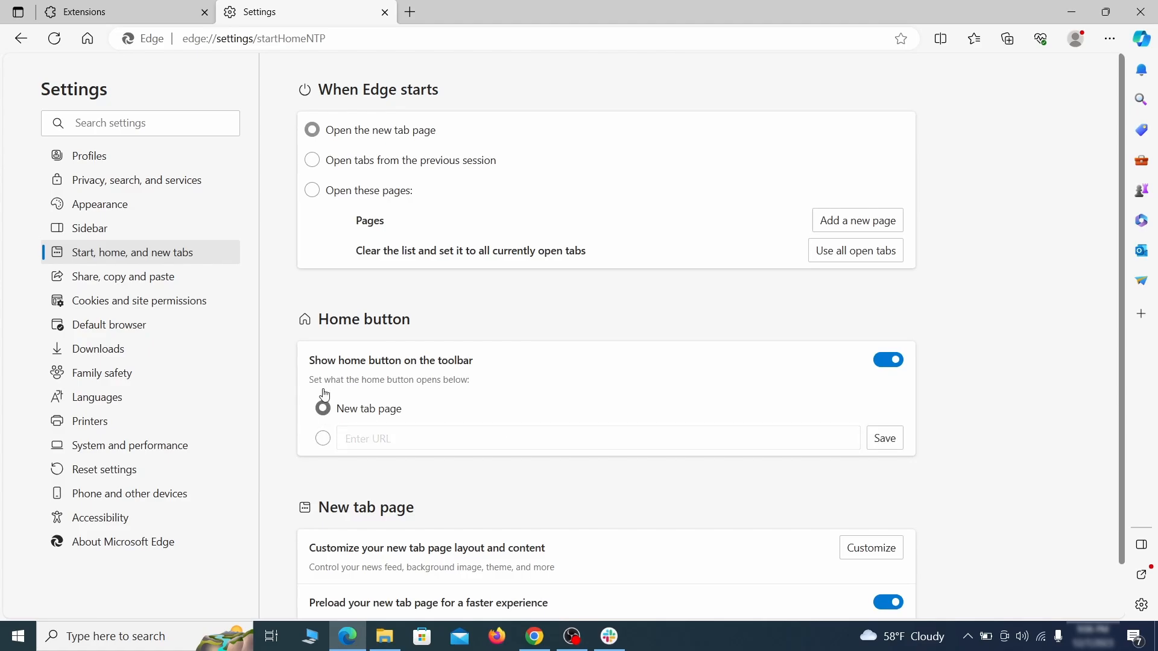
Remove ExampleRougeURL.com from the Allow list under Edge's Notifications site permissions.
left_click(139, 300)
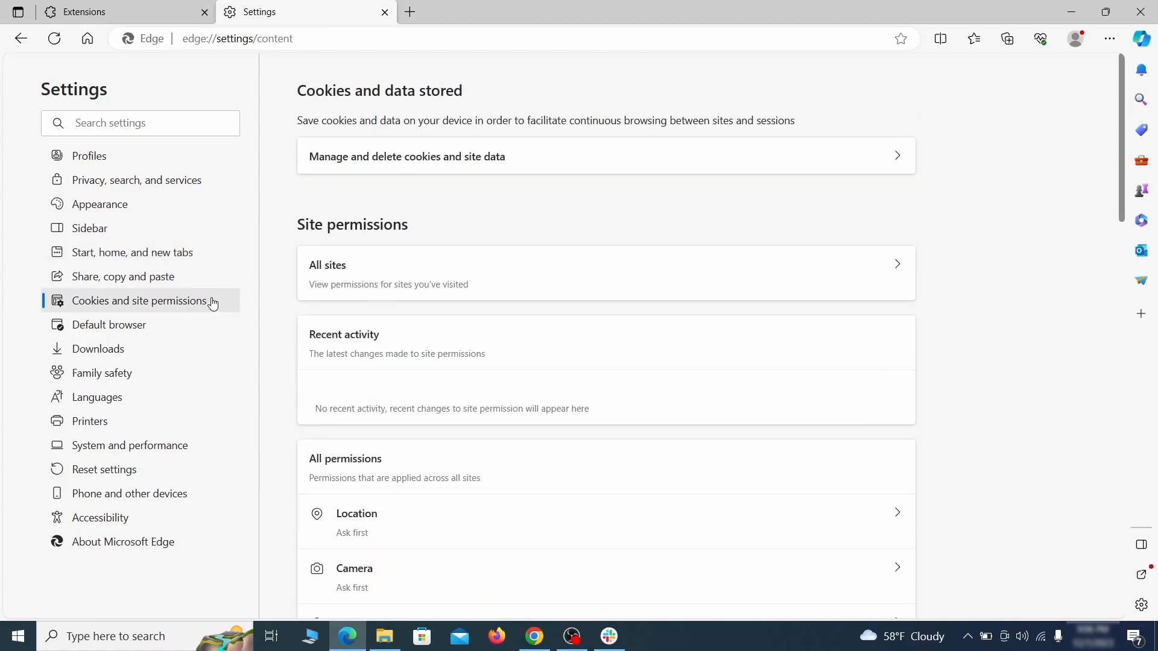
scroll("down", 3)
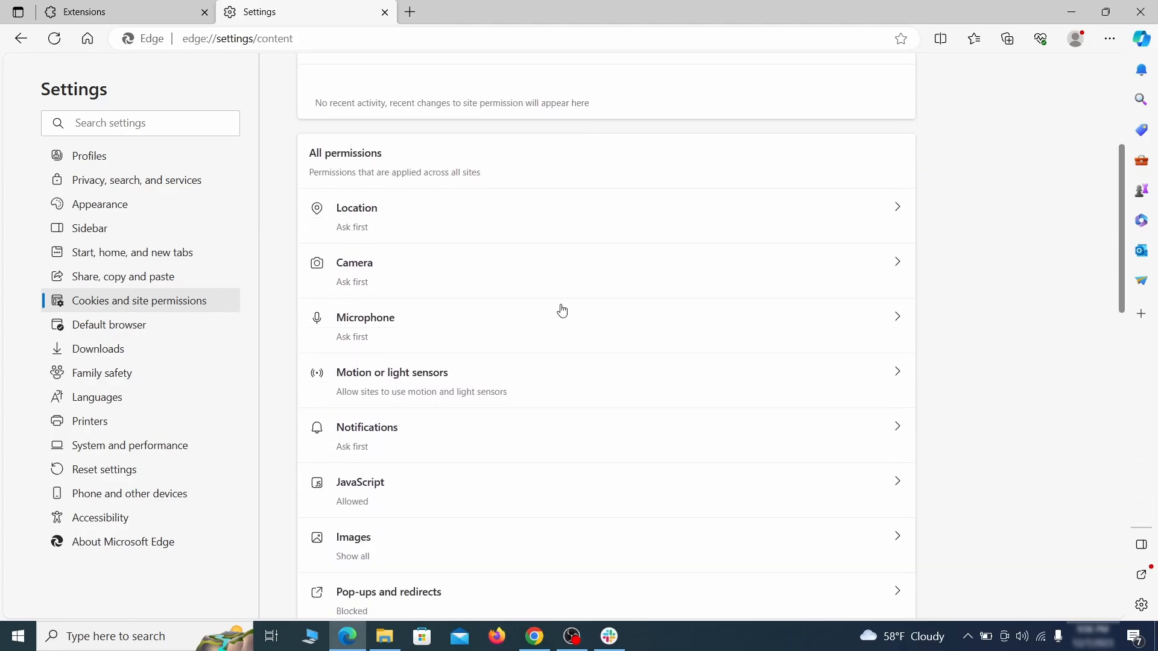
scroll("down", 3)
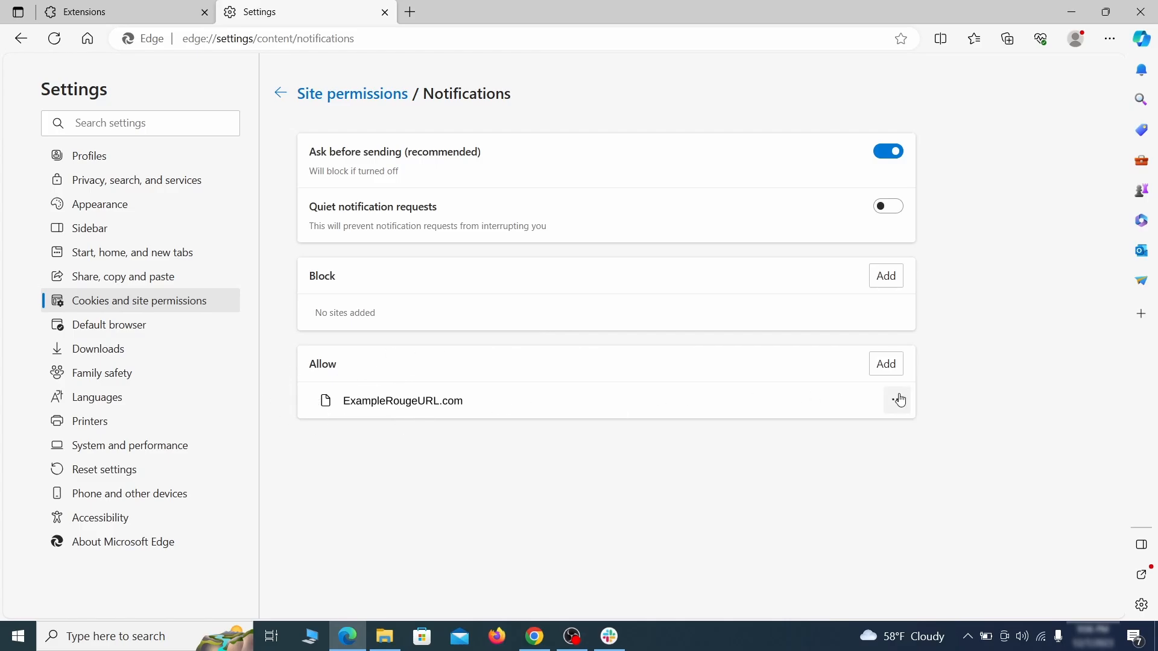
left_click(898, 400)
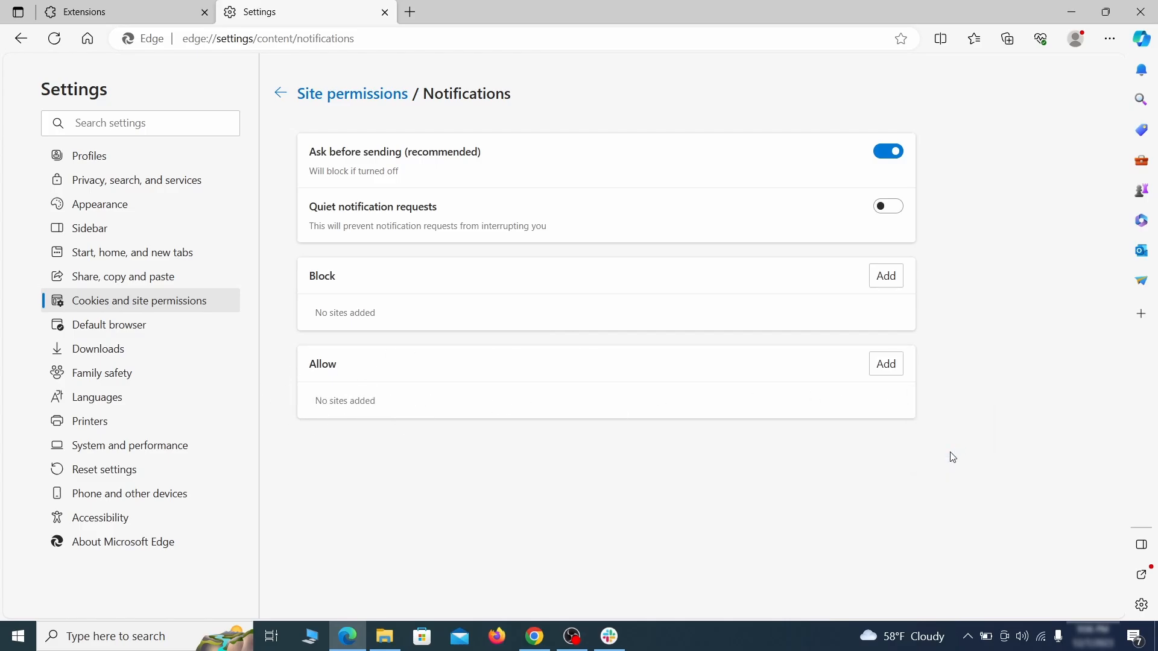